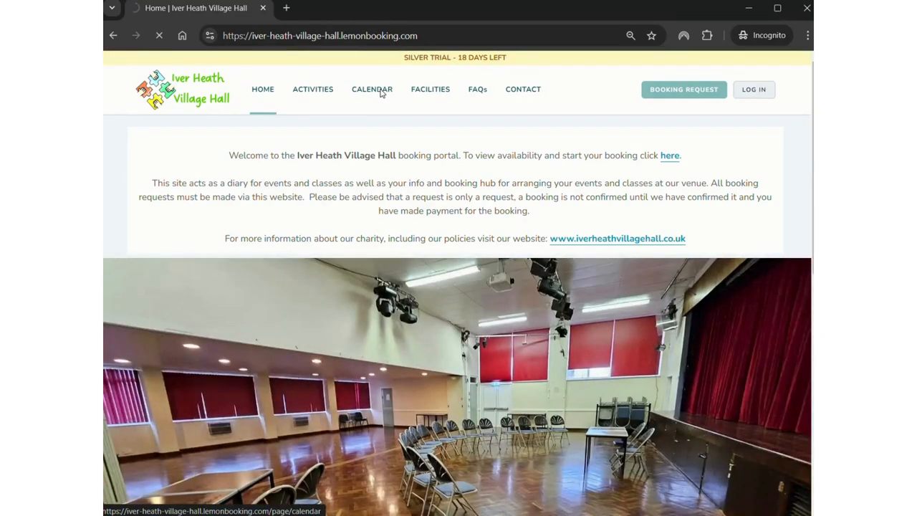
# - Open the public booking calendar and scroll through the August 2024 month view
pyautogui.click(371, 89)
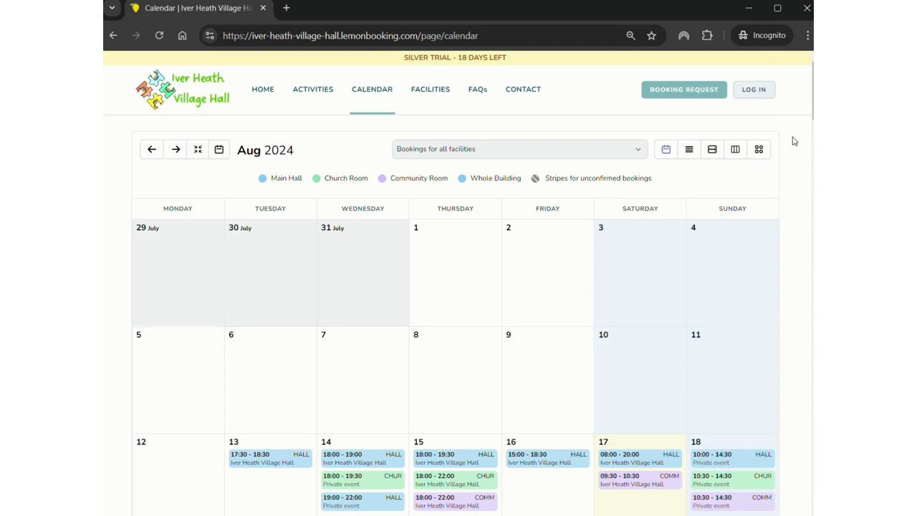
pyautogui.scroll(-3)
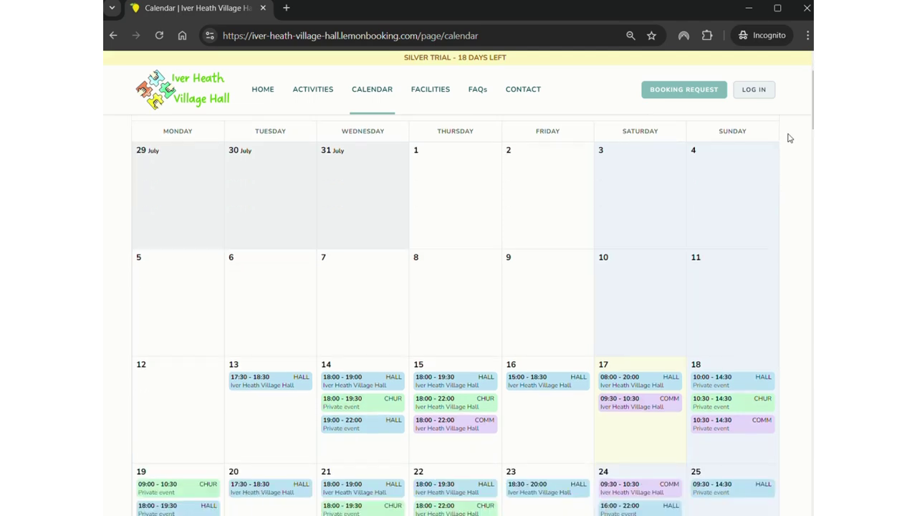
pyautogui.scroll(-3)
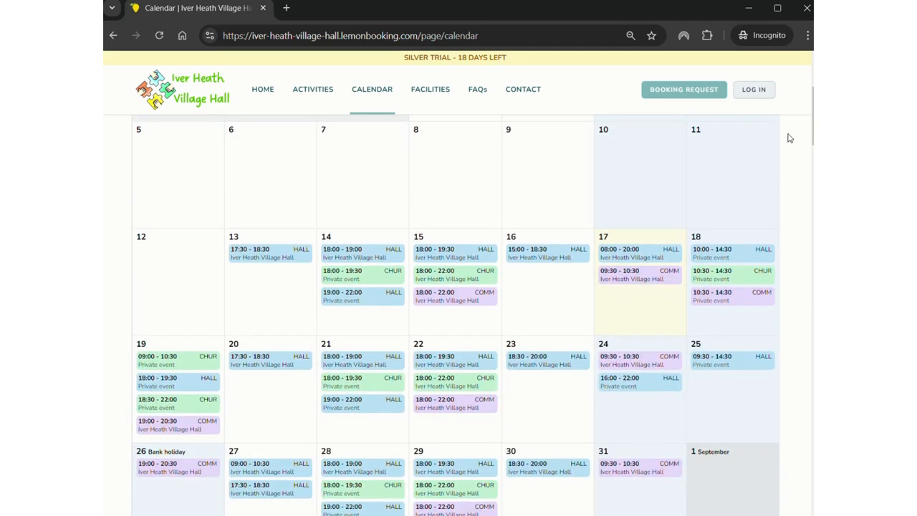
pyautogui.scroll(-3)
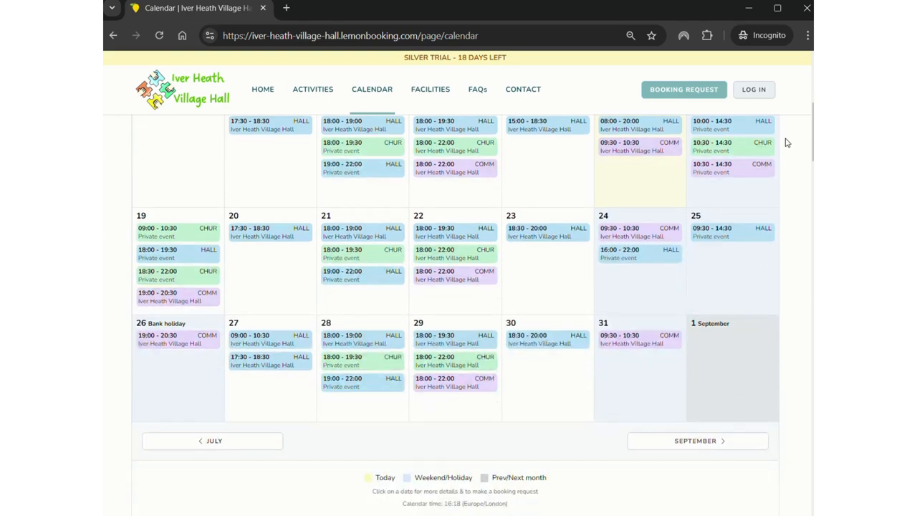
pyautogui.moveTo(705, 449)
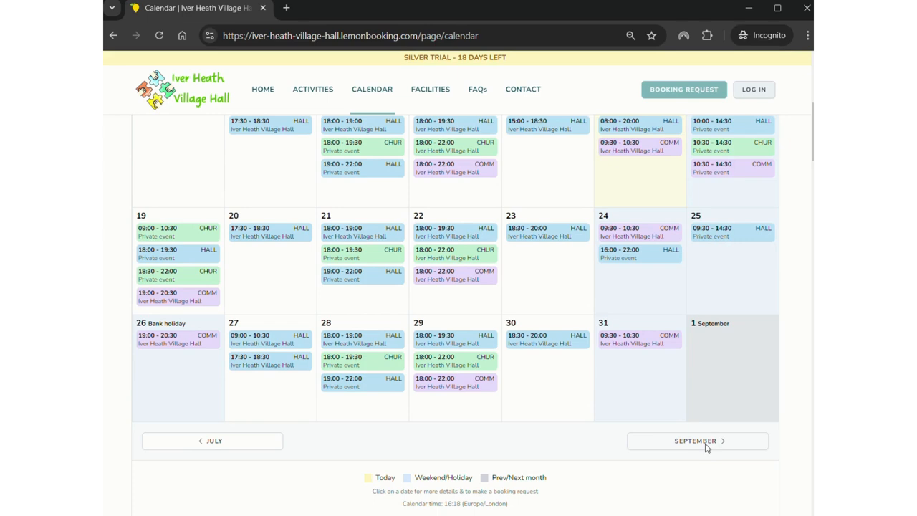
# - Move to September, then view and close the 5 September 18:15 Hall booking details
pyautogui.click(697, 440)
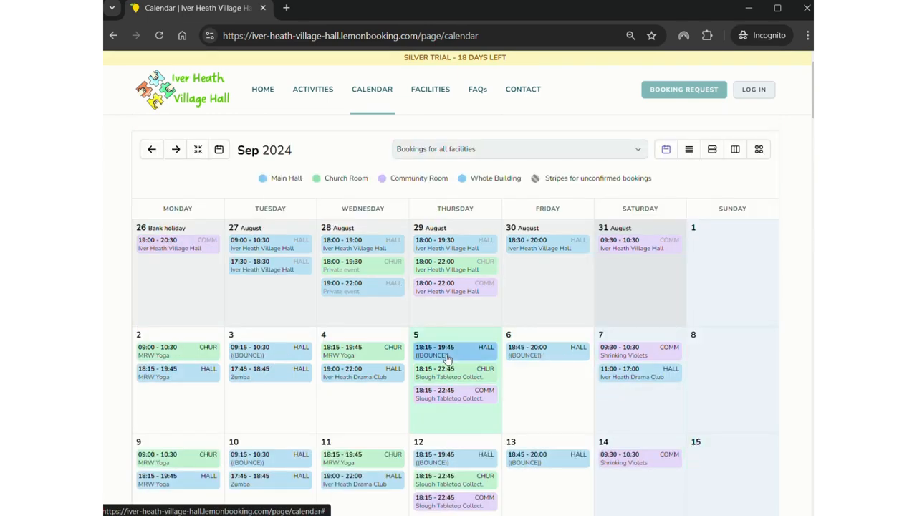
pyautogui.click(455, 351)
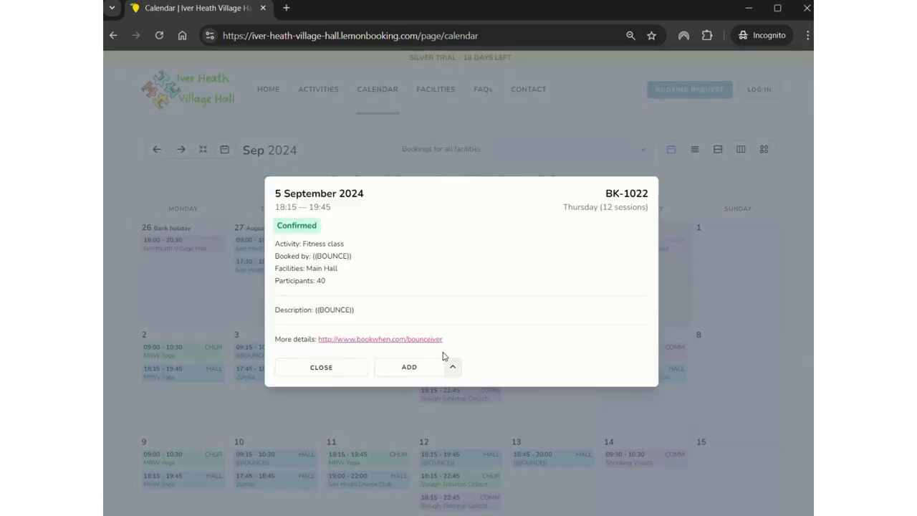
pyautogui.moveTo(399, 341)
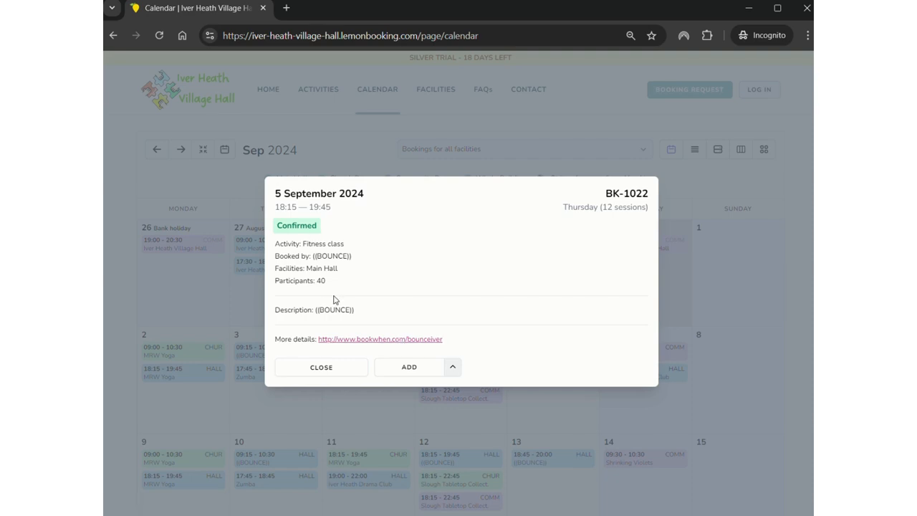
pyautogui.moveTo(120, 316)
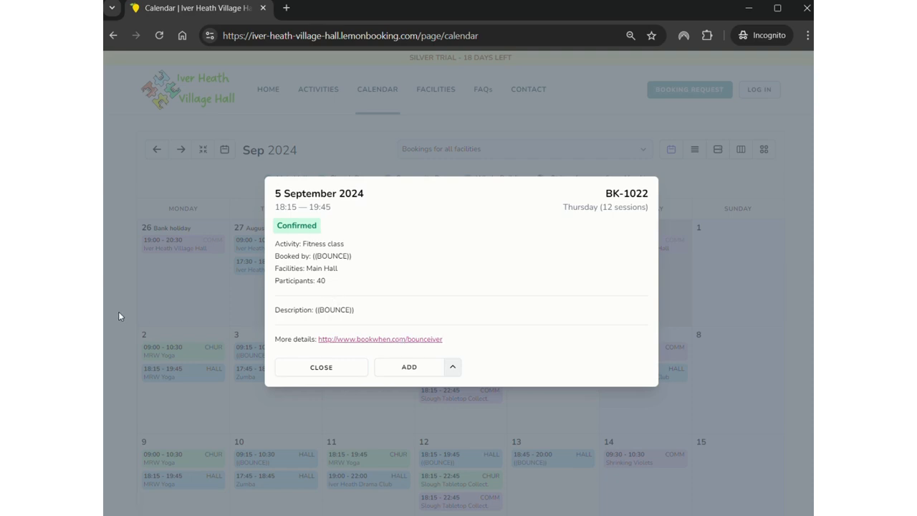
pyautogui.moveTo(453, 371)
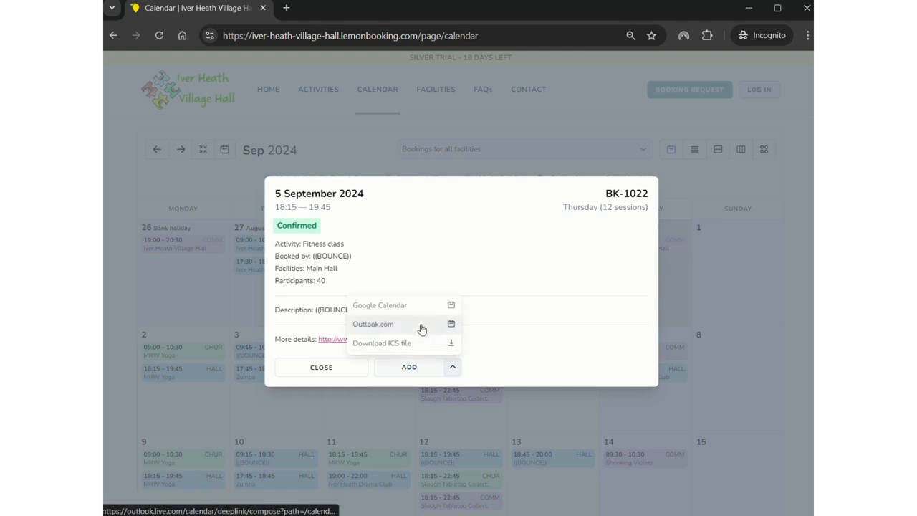
pyautogui.click(320, 367)
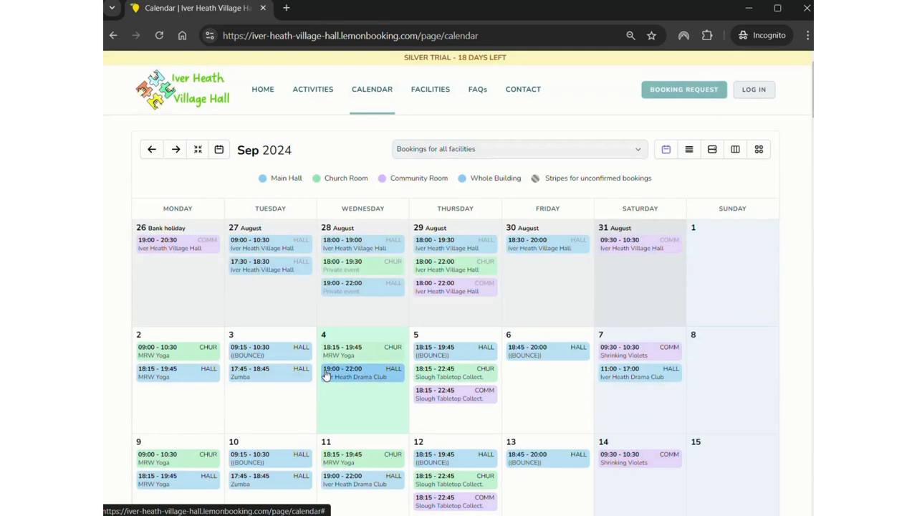
pyautogui.moveTo(559, 299)
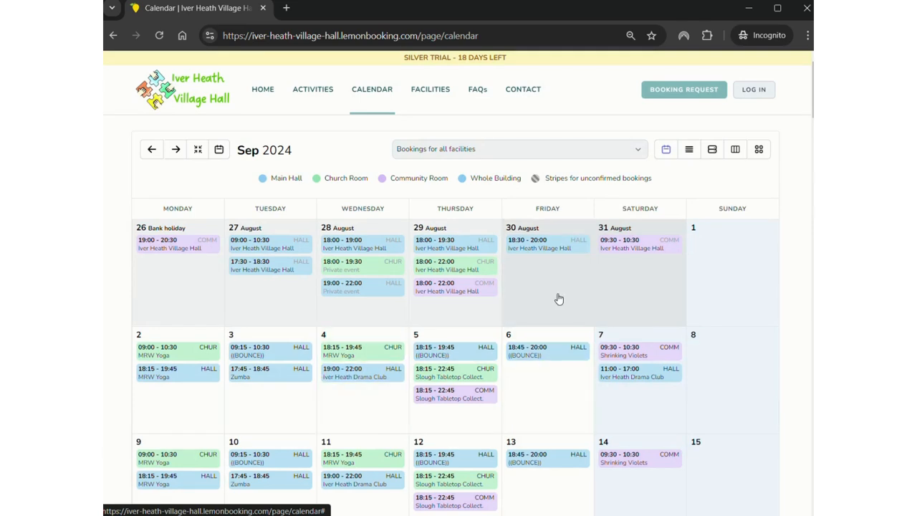
pyautogui.moveTo(557, 302)
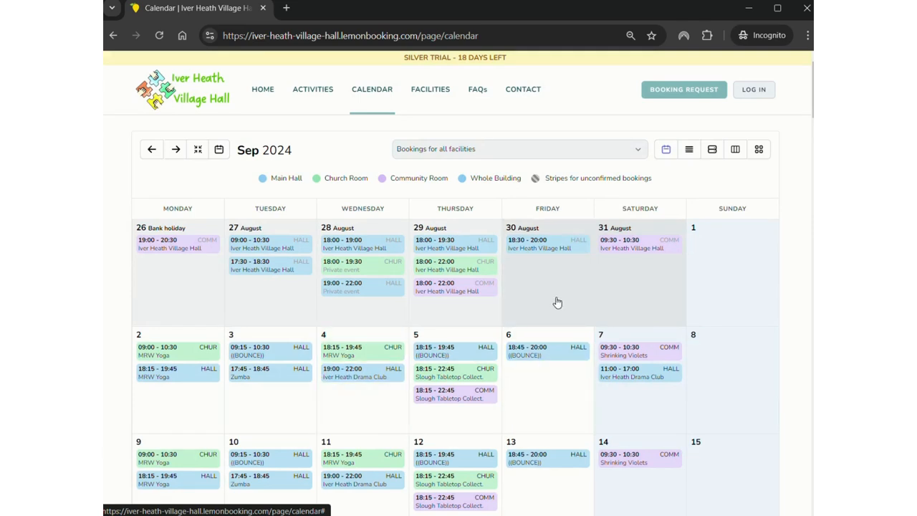
# - Return to August, open the 30 August sessions, and start a booking request
pyautogui.click(151, 149)
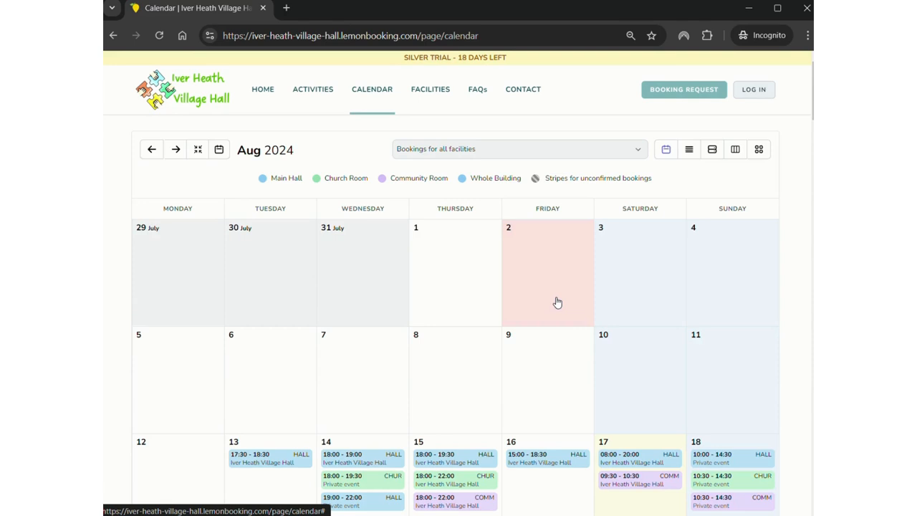
pyautogui.moveTo(653, 378)
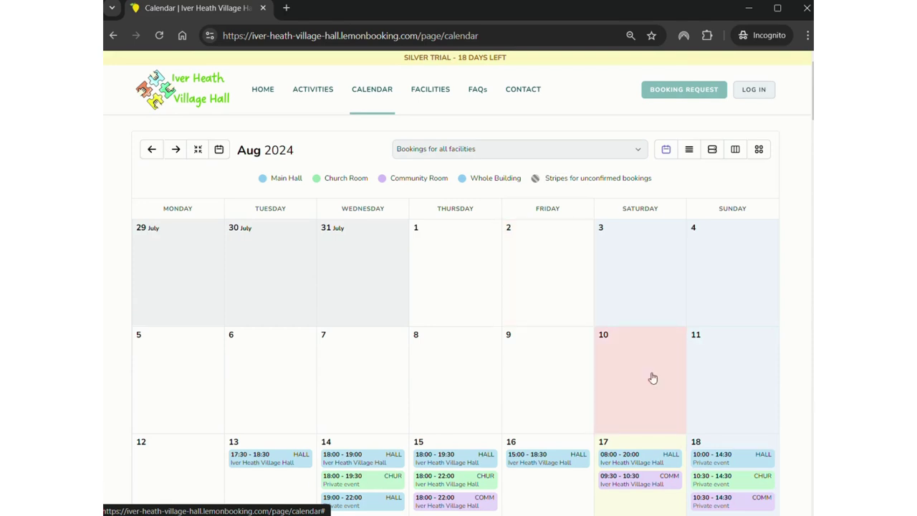
pyautogui.moveTo(772, 185)
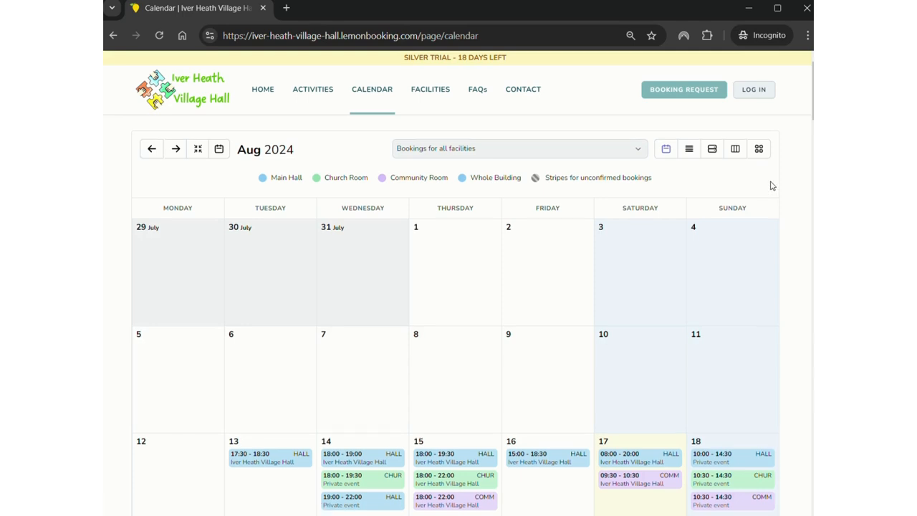
pyautogui.scroll(-3)
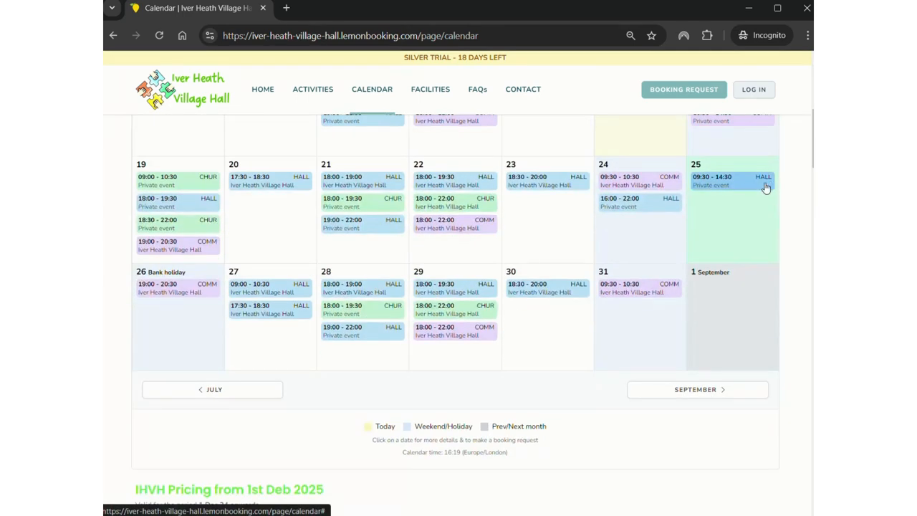
pyautogui.moveTo(560, 321)
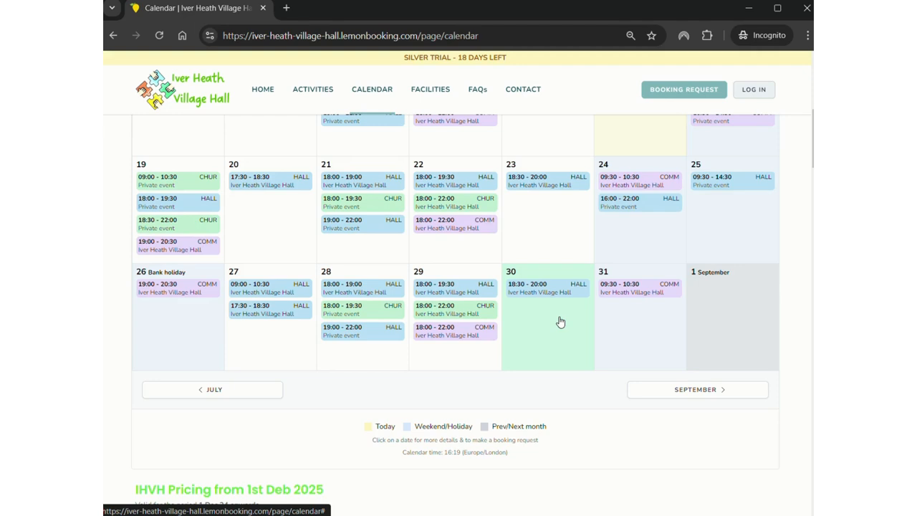
pyautogui.click(548, 323)
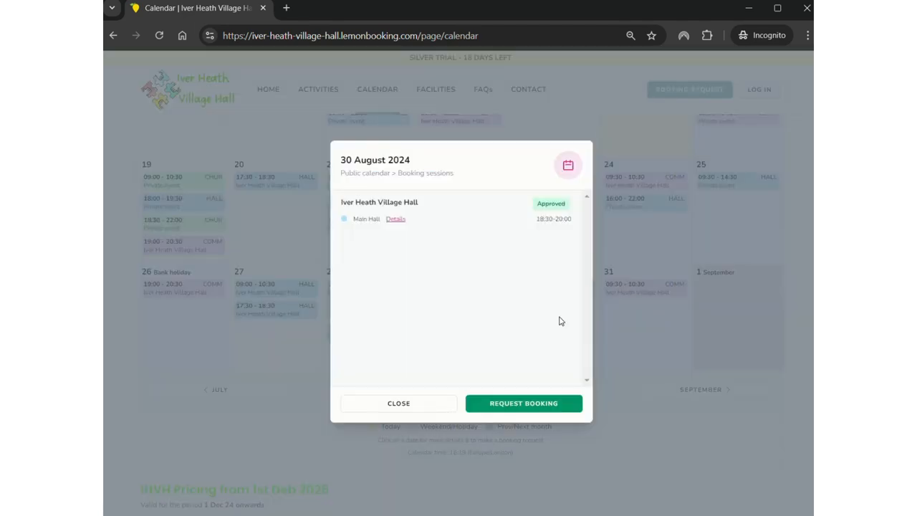
pyautogui.click(523, 404)
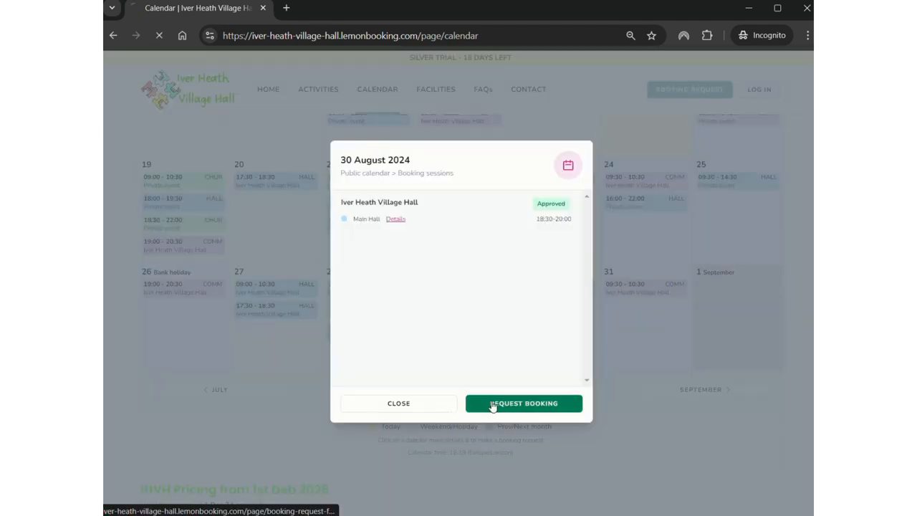
# - Book as an individual and type the first customer detail entries
pyautogui.click(524, 404)
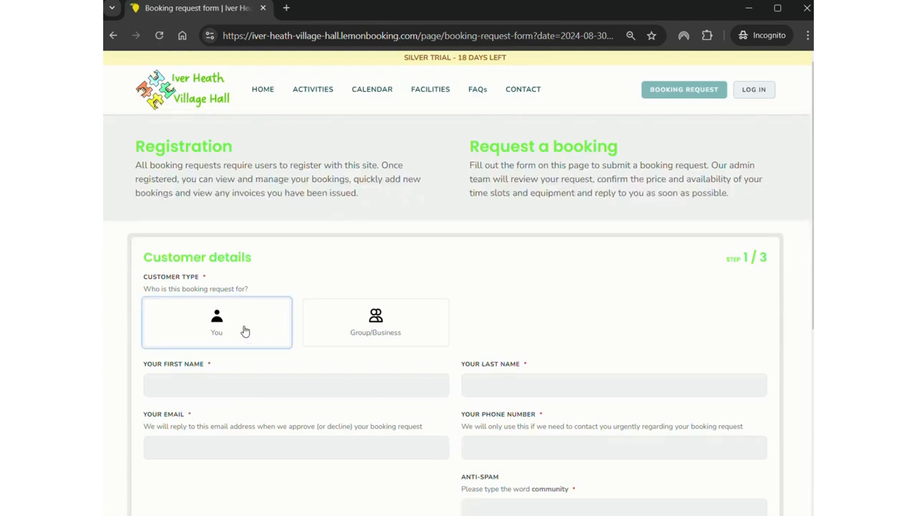
pyautogui.moveTo(341, 195)
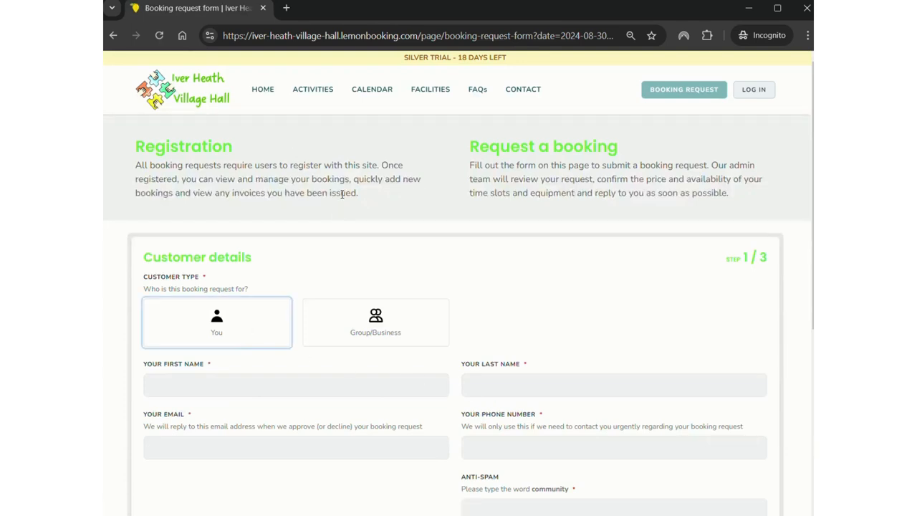
pyautogui.moveTo(595, 206)
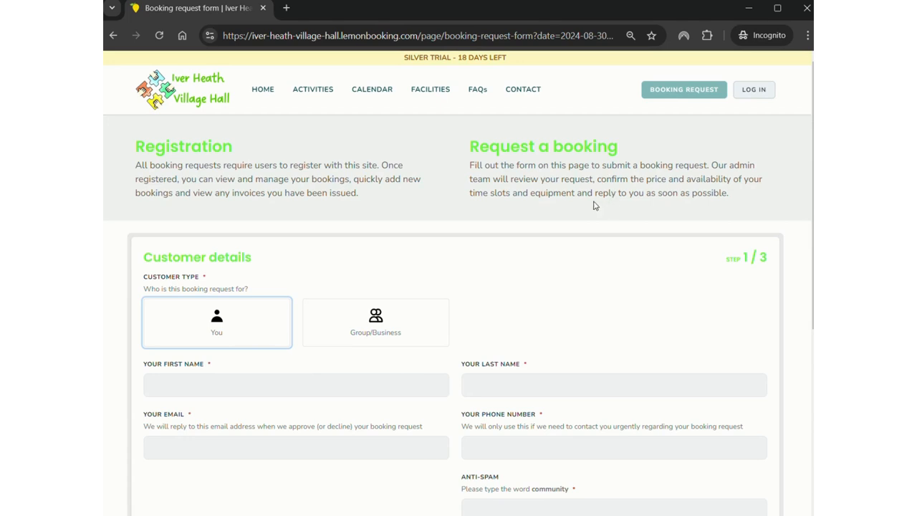
pyautogui.scroll(-3)
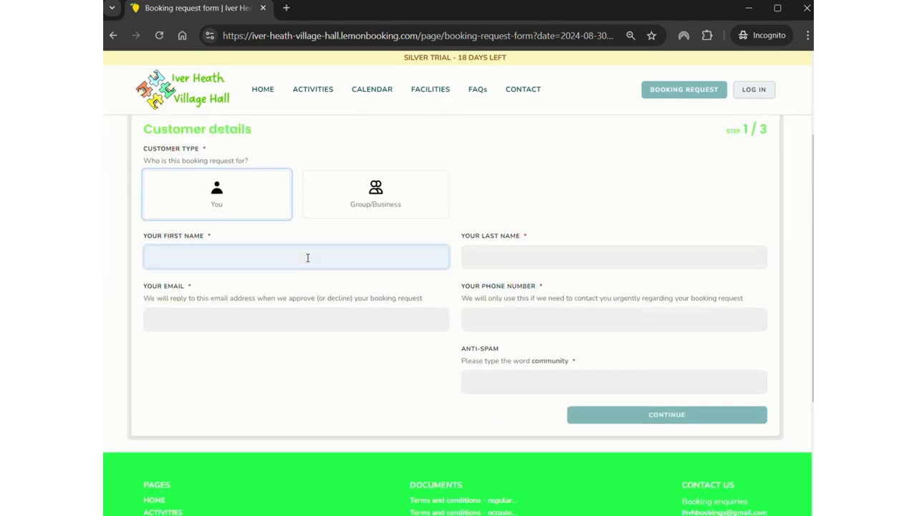
pyautogui.write('T')
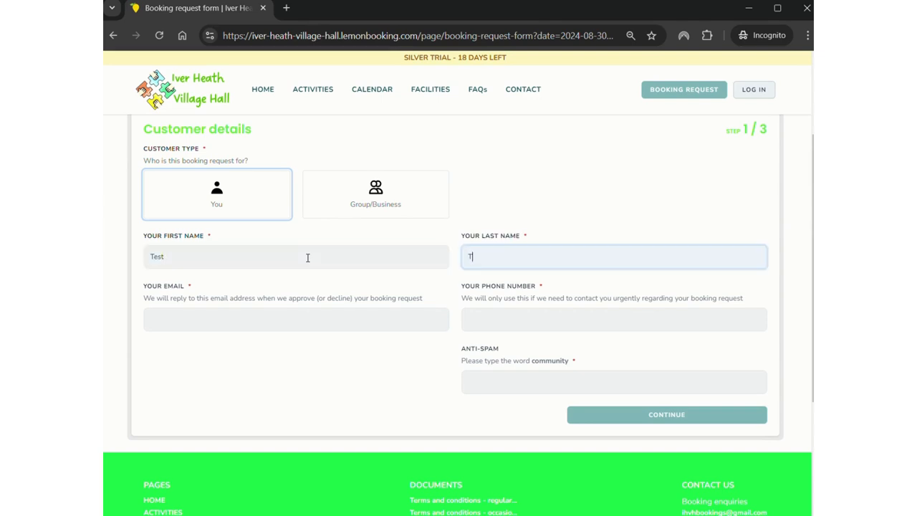
pyautogui.write('heTe')
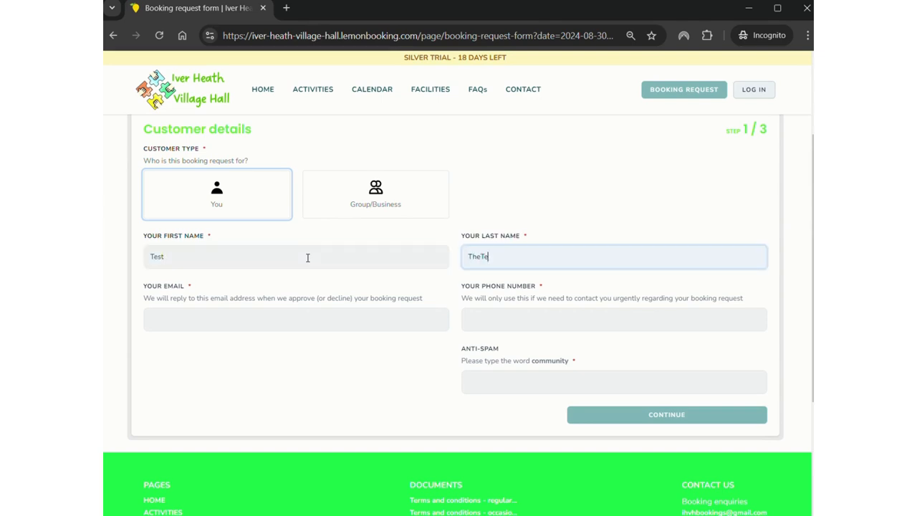
pyautogui.click(295, 318)
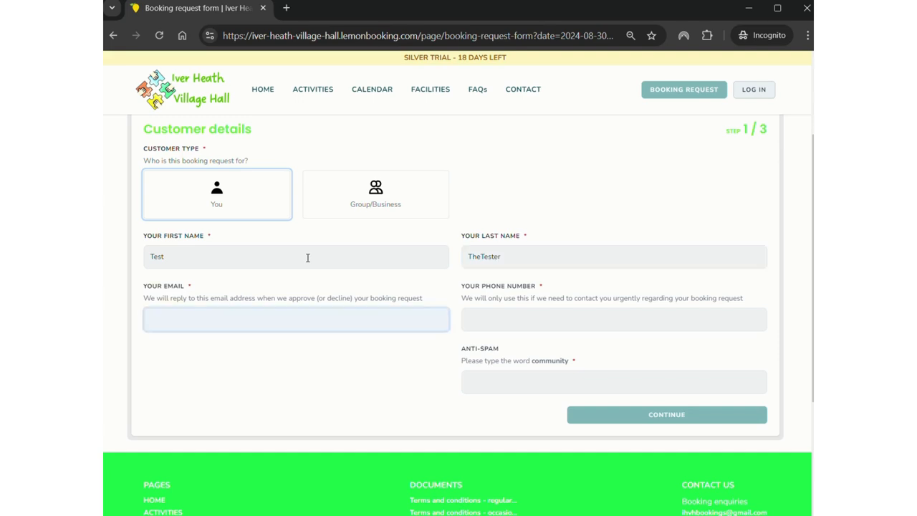
pyautogui.write('test@')
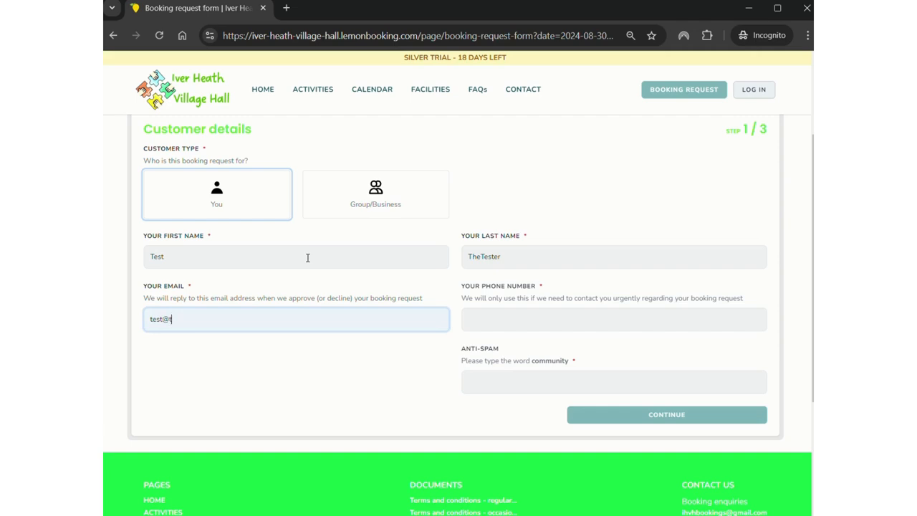
pyautogui.write('test.co.u')
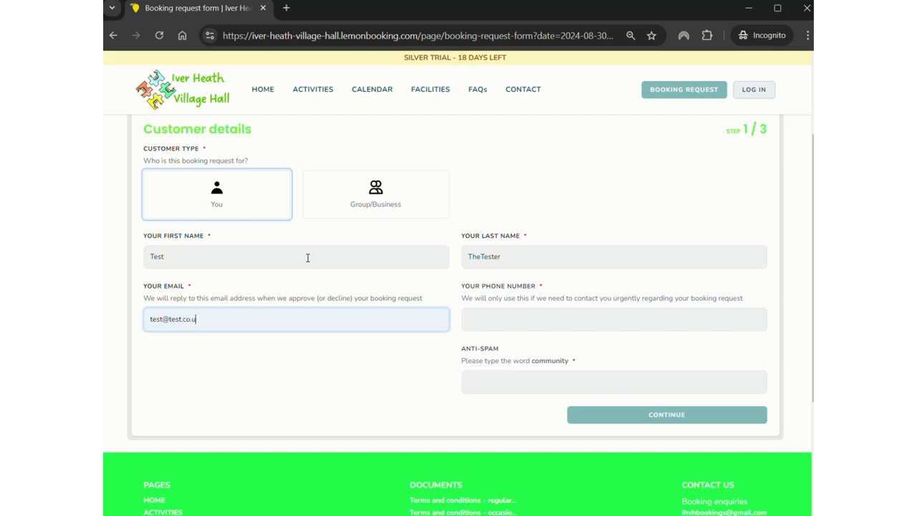
pyautogui.write('k.com')
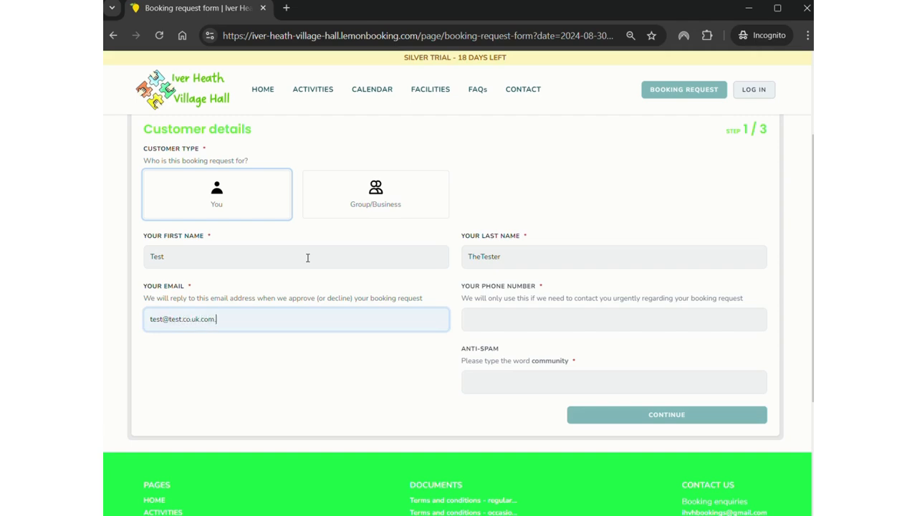
pyautogui.click(614, 320)
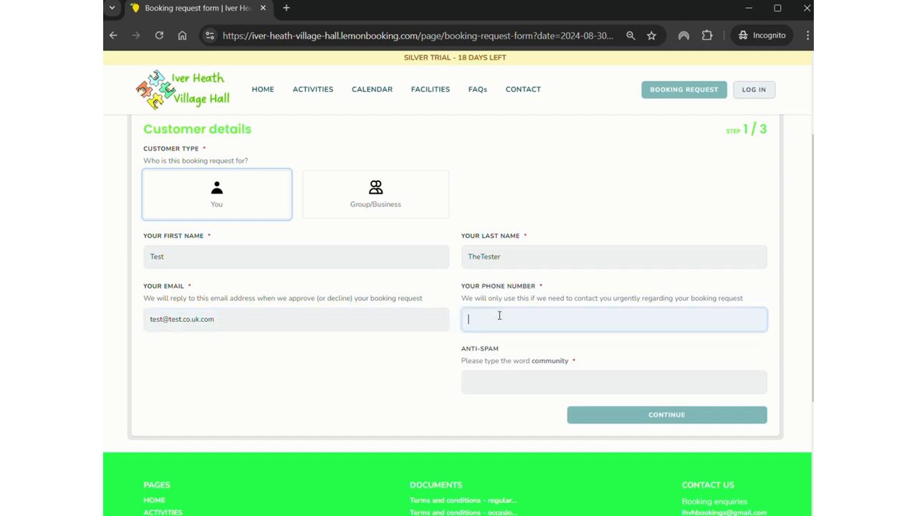
pyautogui.write('08001011')
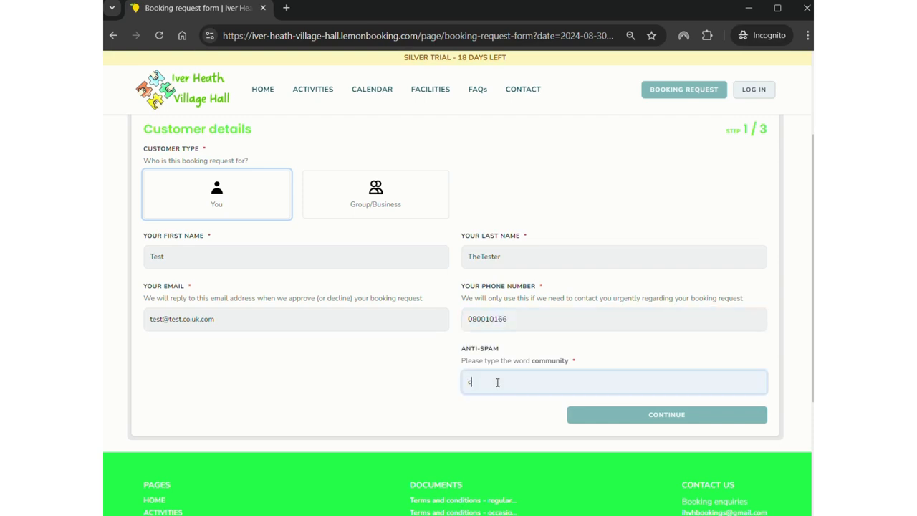
pyautogui.write('community')
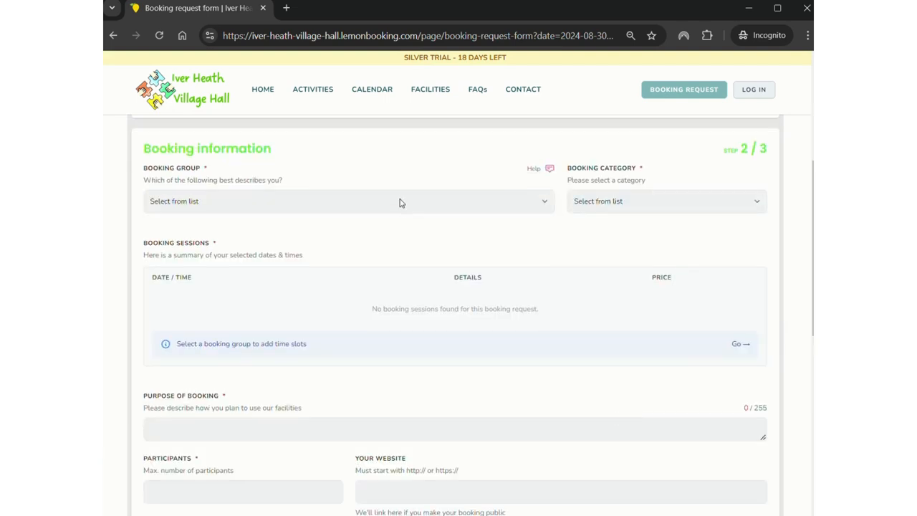
pyautogui.click(347, 202)
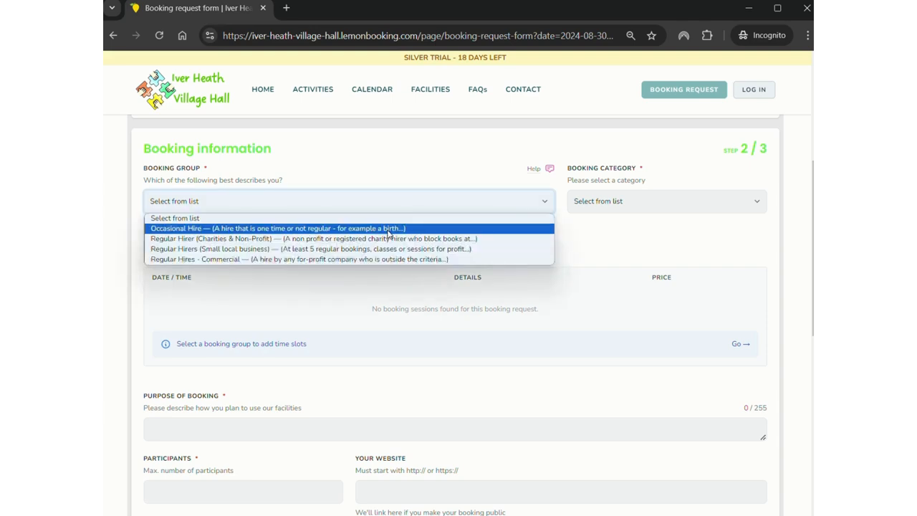
pyautogui.moveTo(353, 182)
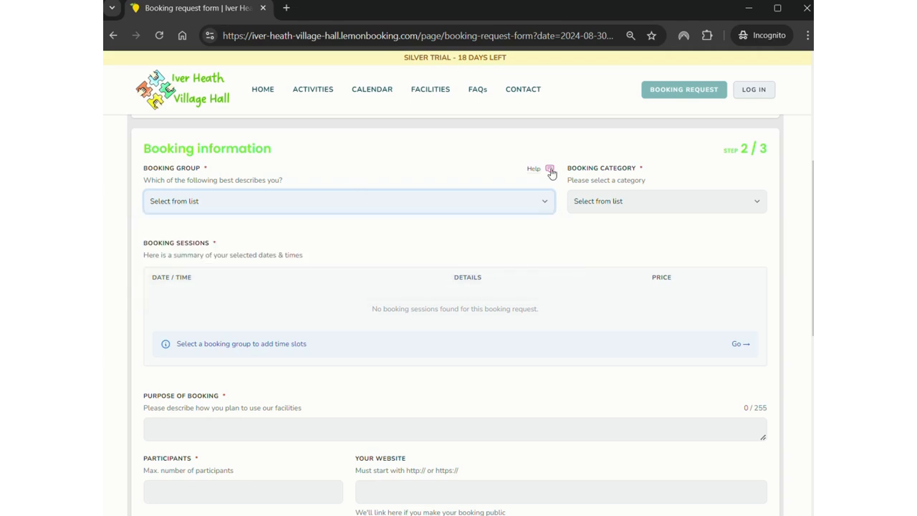
pyautogui.click(549, 170)
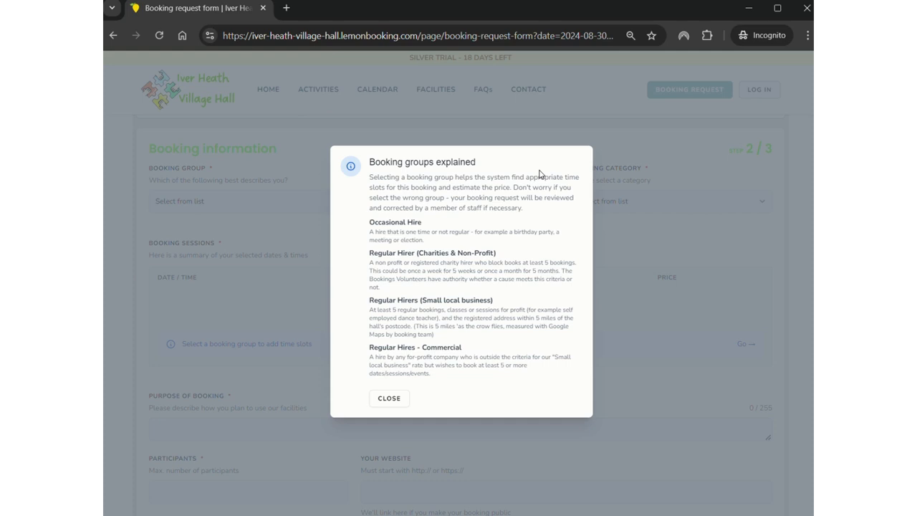
pyautogui.moveTo(455, 199)
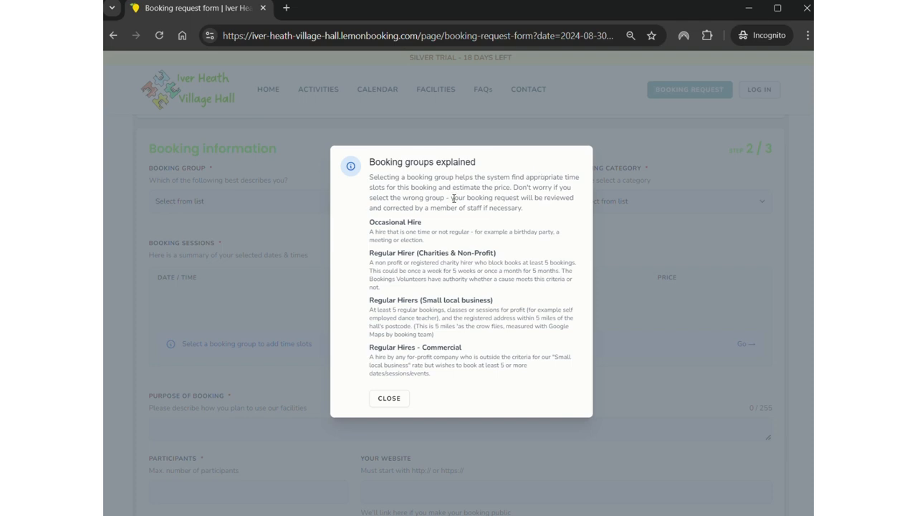
pyautogui.moveTo(453, 198); pyautogui.dragTo(524, 208)
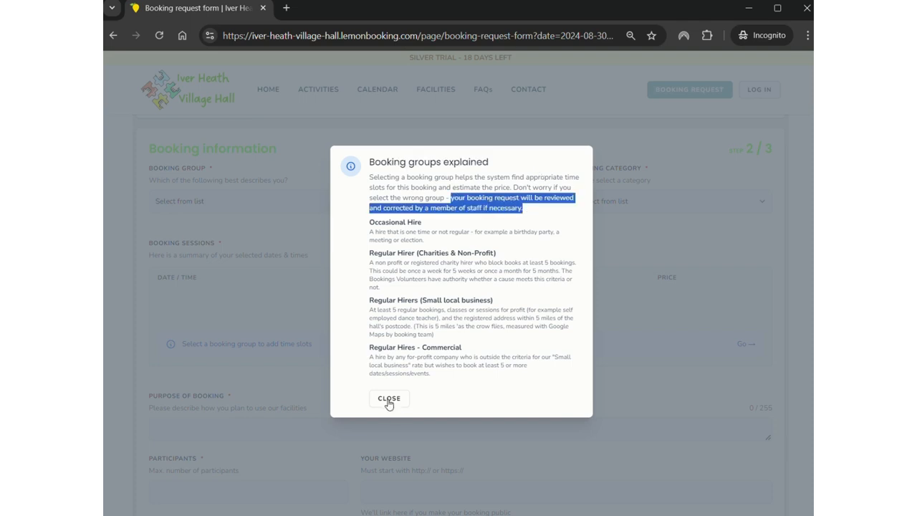
pyautogui.click(388, 398)
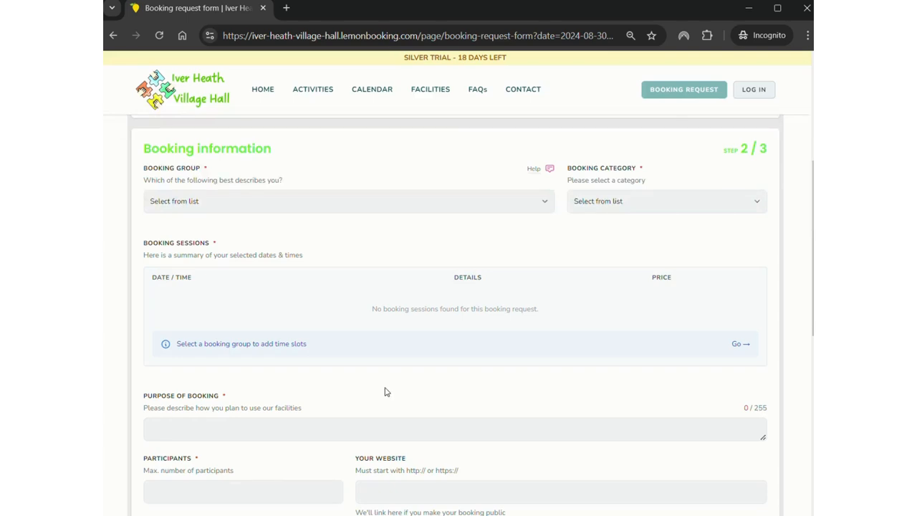
# - With Occasional Hire as the group, select Party - Children as the booking category
pyautogui.click(347, 201)
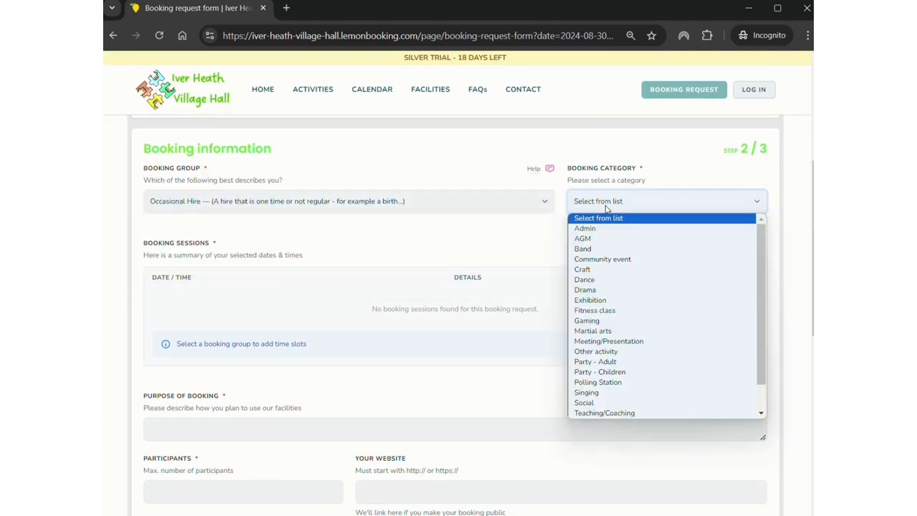
pyautogui.moveTo(633, 379)
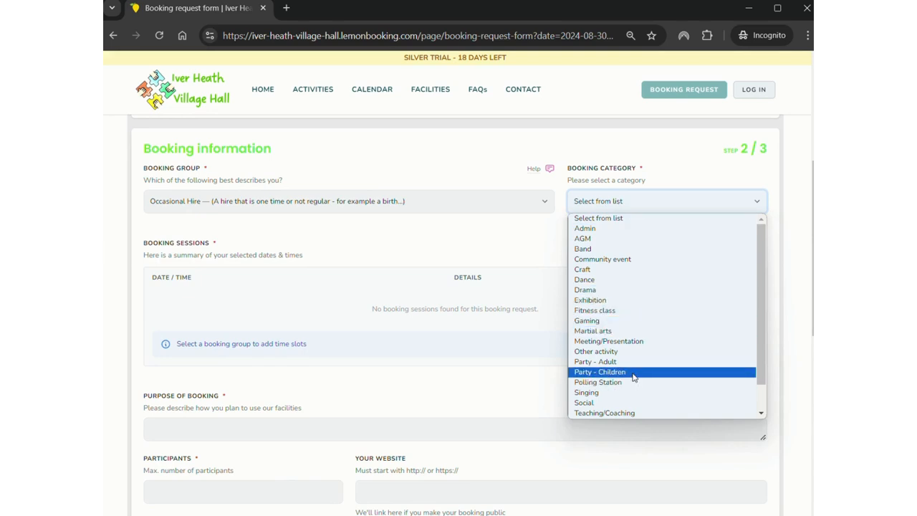
pyautogui.scroll(-3)
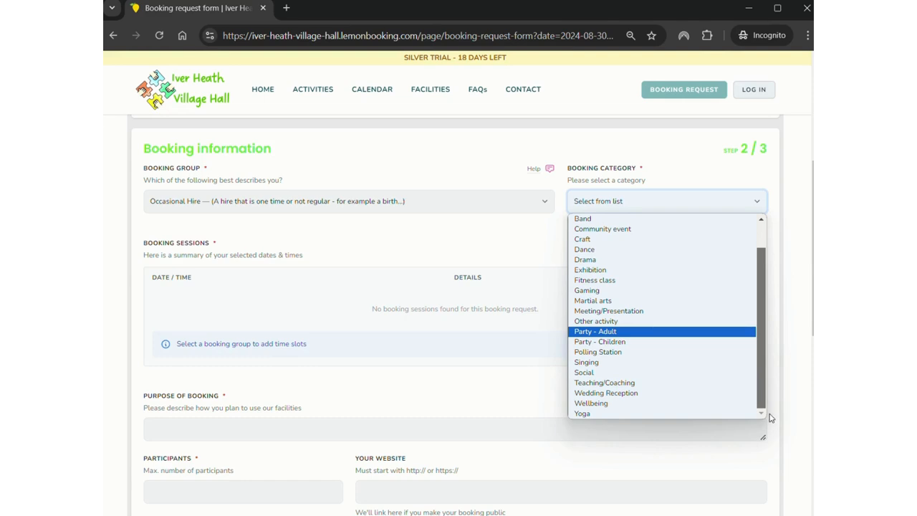
pyautogui.moveTo(657, 342)
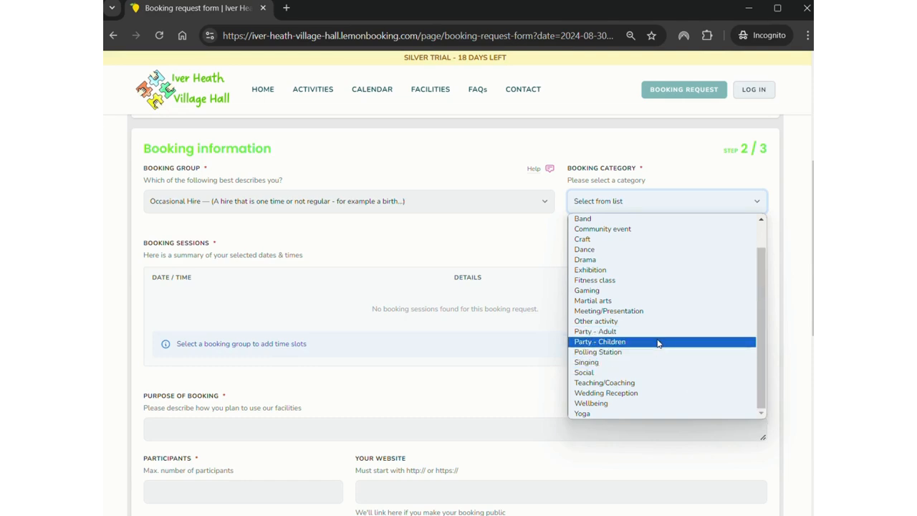
pyautogui.click(599, 341)
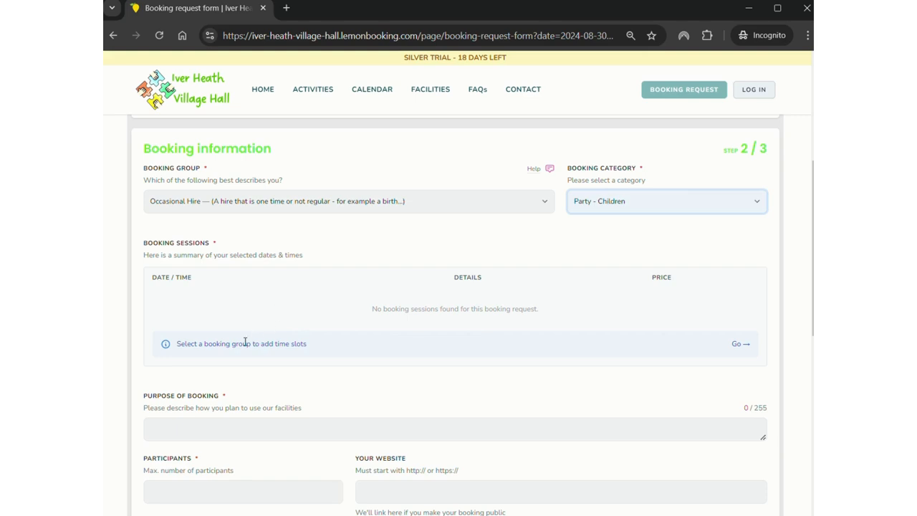
pyautogui.moveTo(179, 350)
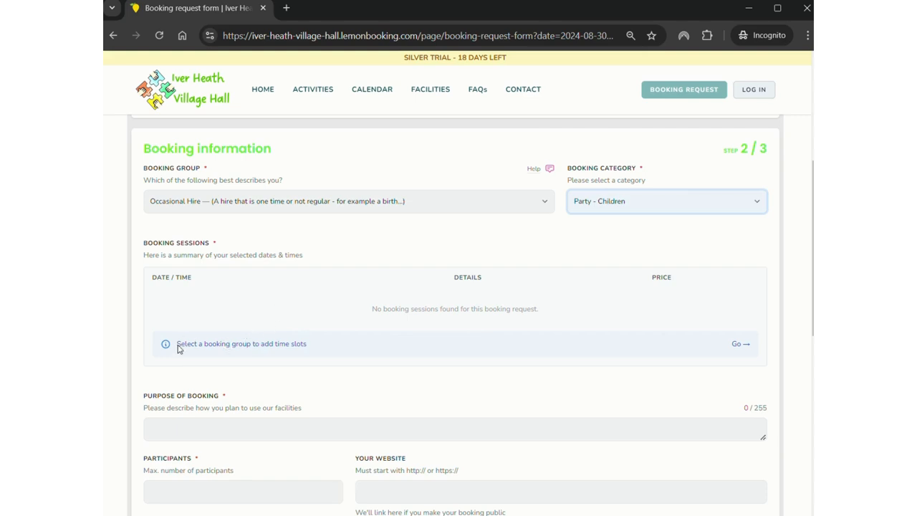
pyautogui.click(667, 200)
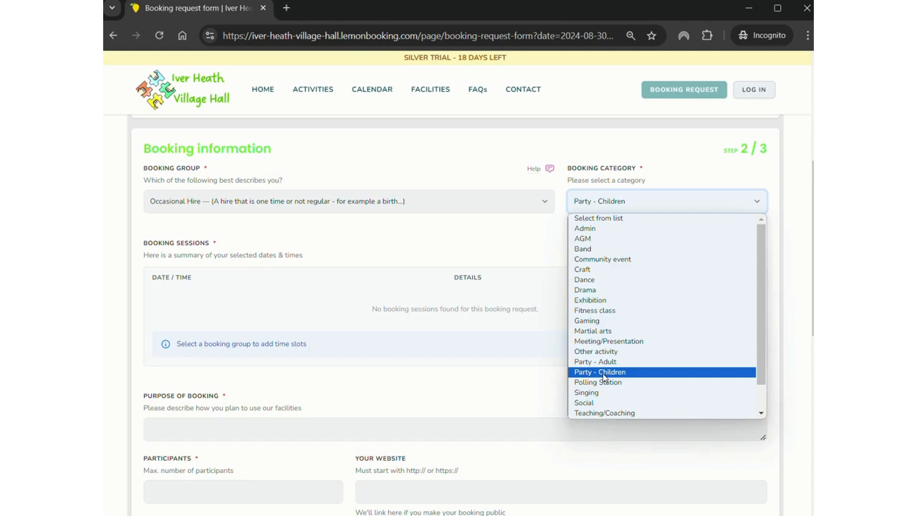
pyautogui.click(599, 372)
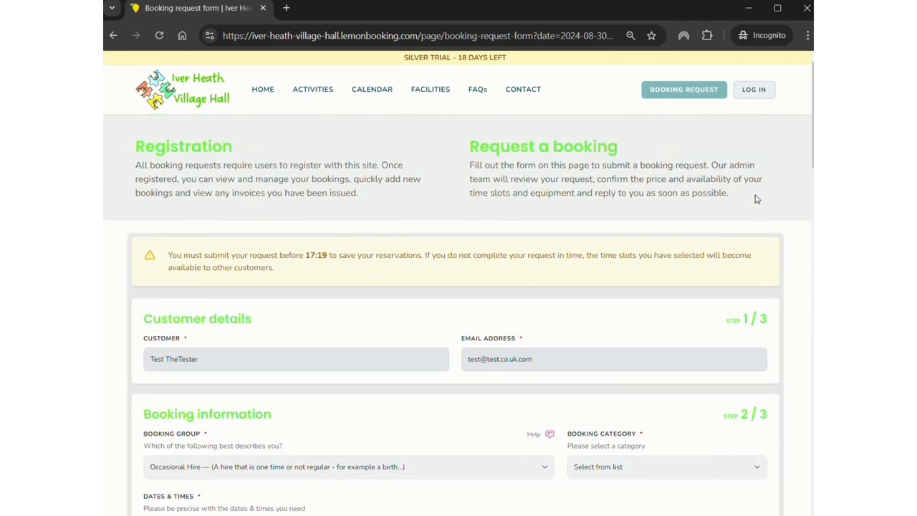
# - Scroll down the dates calendar to reach Friday 30 August 2024
pyautogui.scroll(-3)
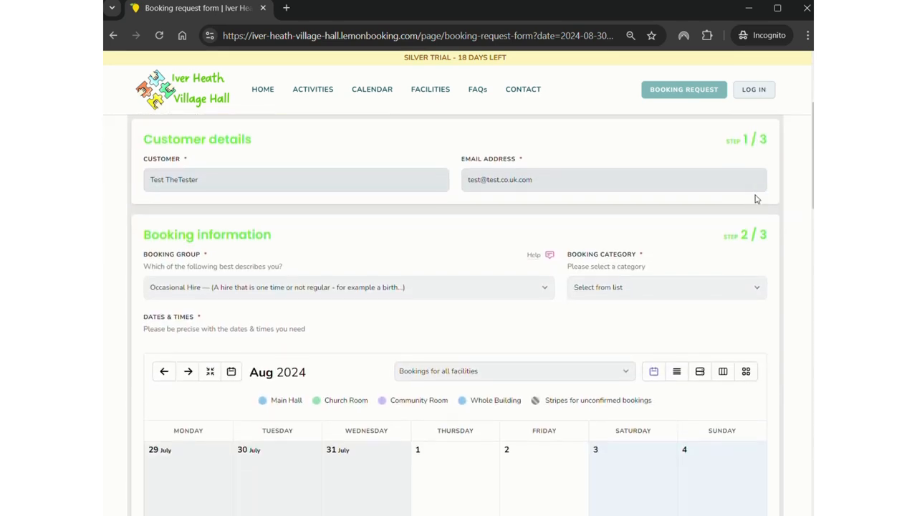
pyautogui.scroll(-3)
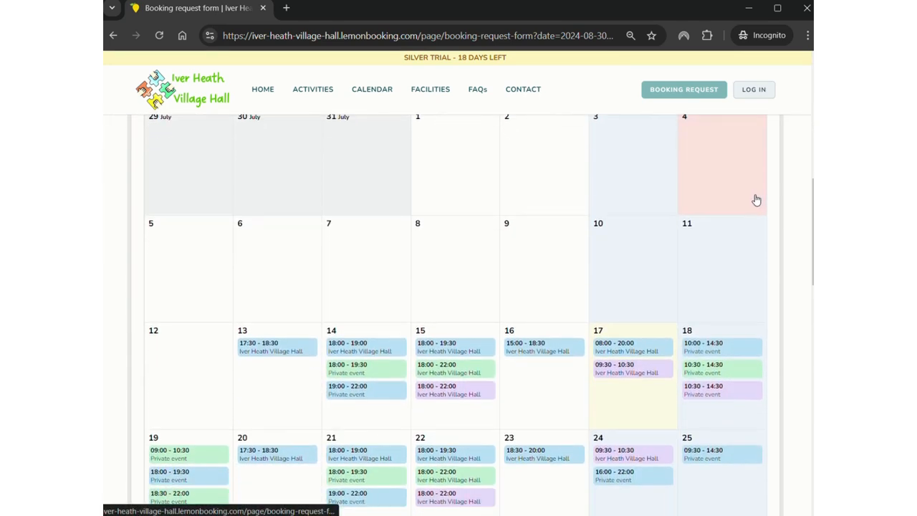
pyautogui.scroll(-3)
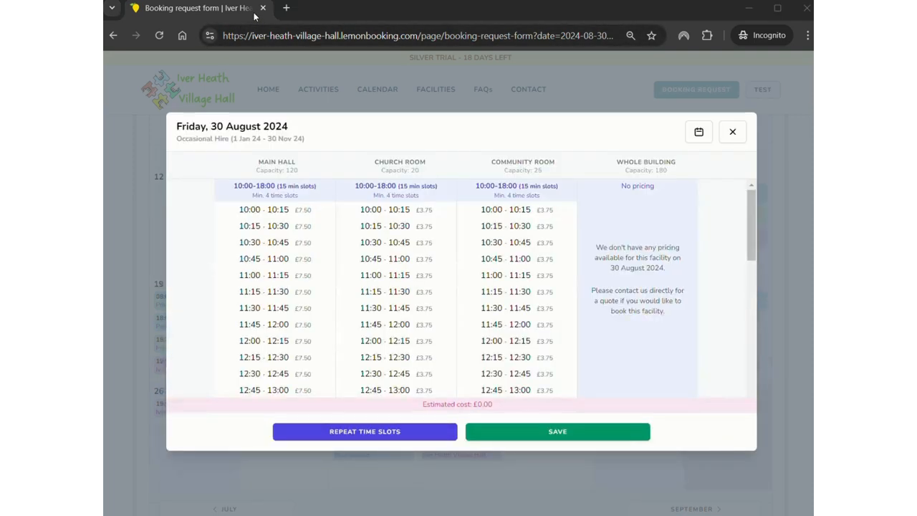
pyautogui.moveTo(342, 185)
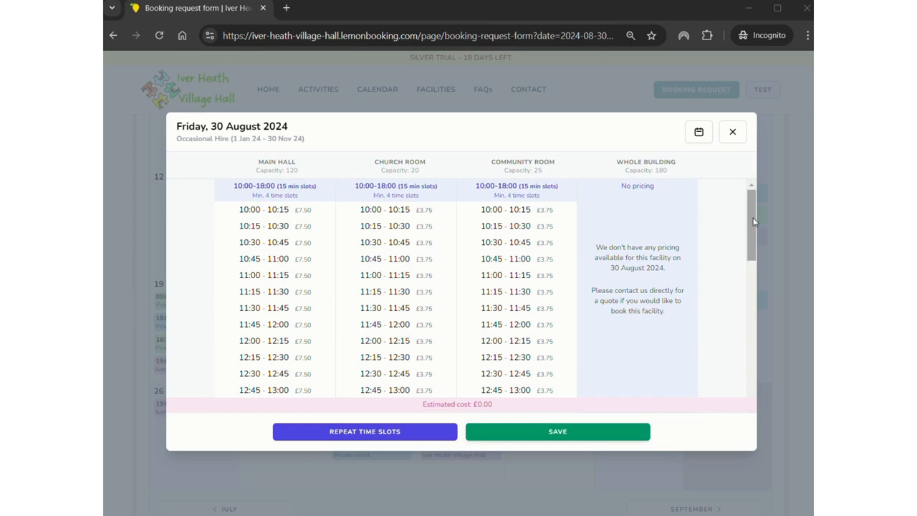
# - Select the Community Room slots 16:45–17:45 (£15.00) and save them to the request
pyautogui.scroll(-3)
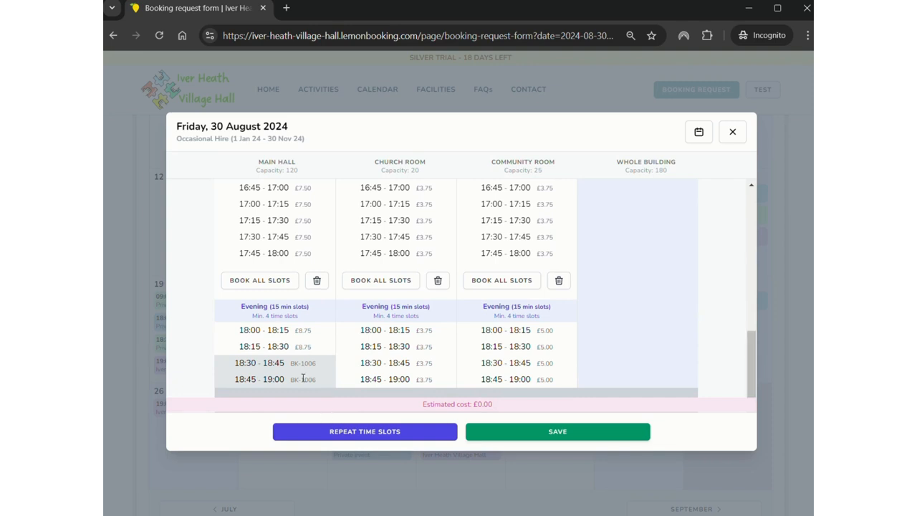
pyautogui.moveTo(328, 379)
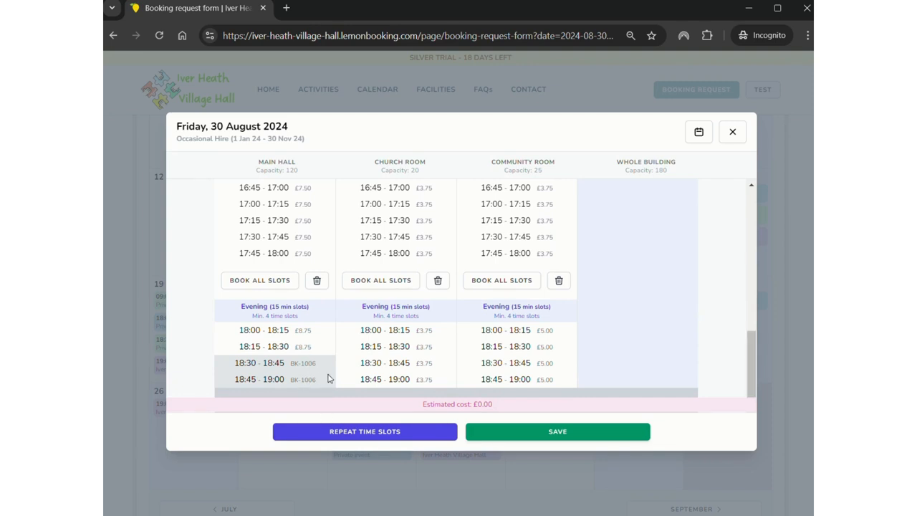
pyautogui.moveTo(435, 332)
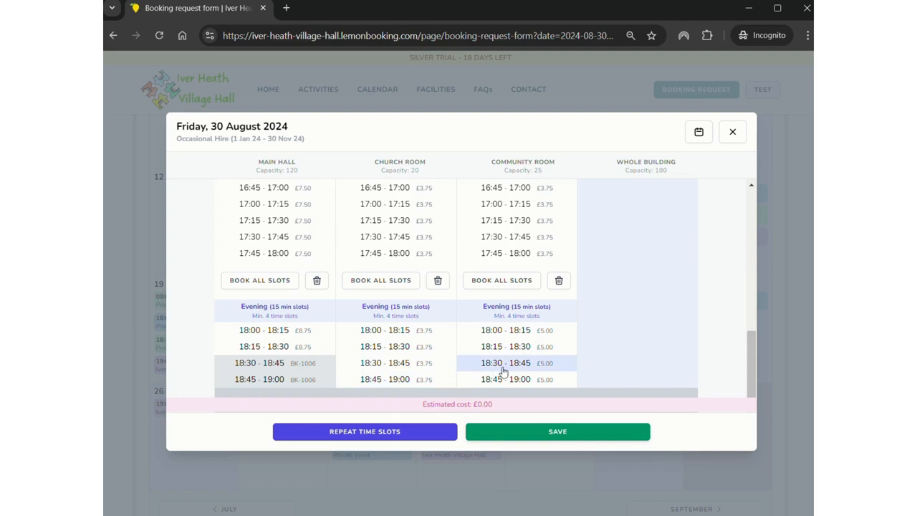
pyautogui.moveTo(504, 391)
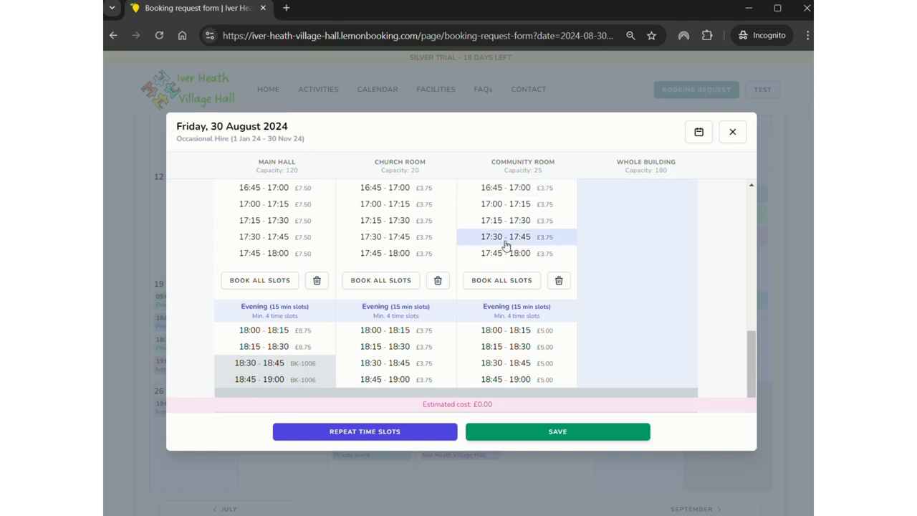
pyautogui.moveTo(617, 262)
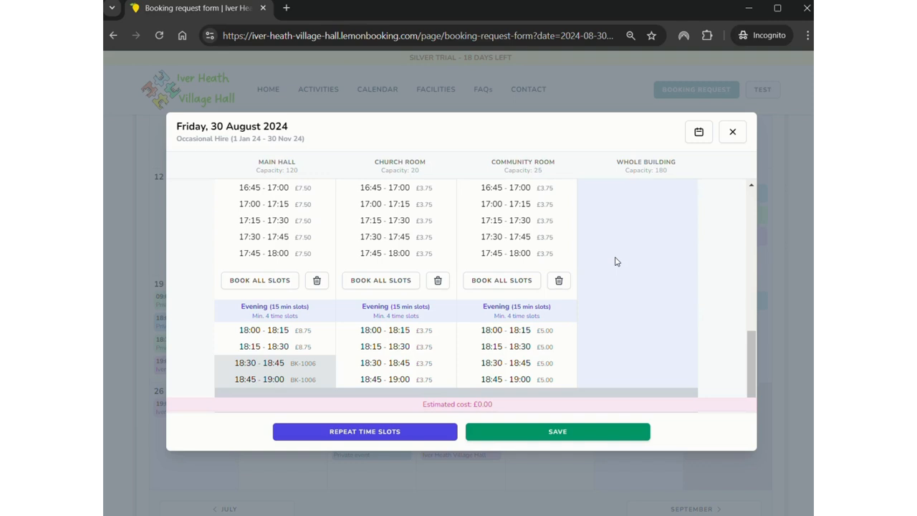
pyautogui.click(505, 204)
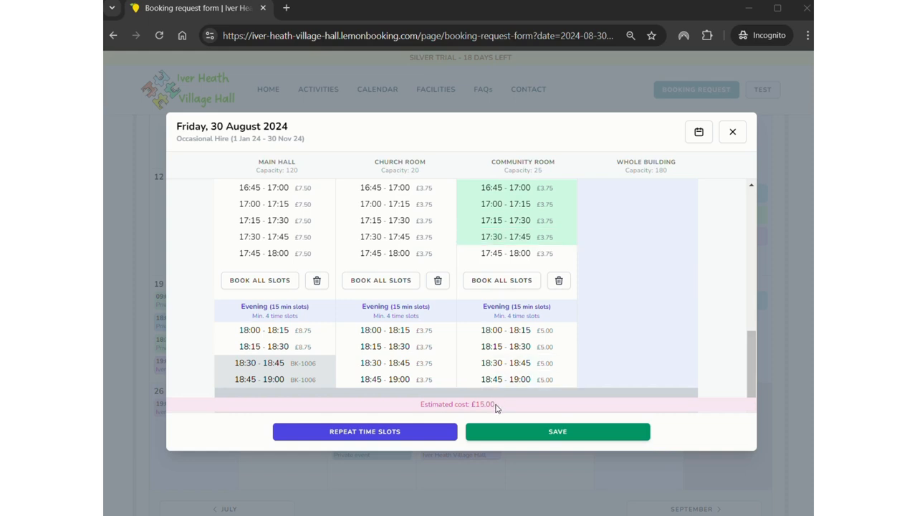
pyautogui.moveTo(506, 406)
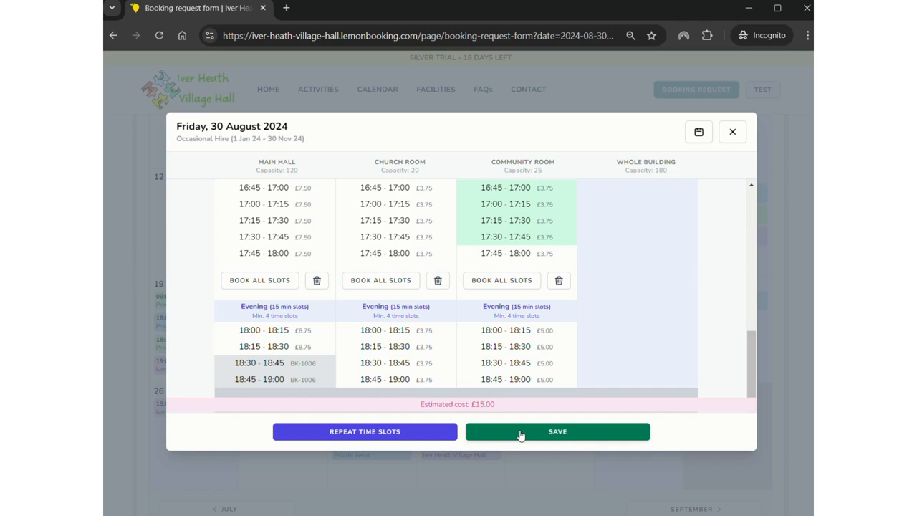
pyautogui.click(557, 431)
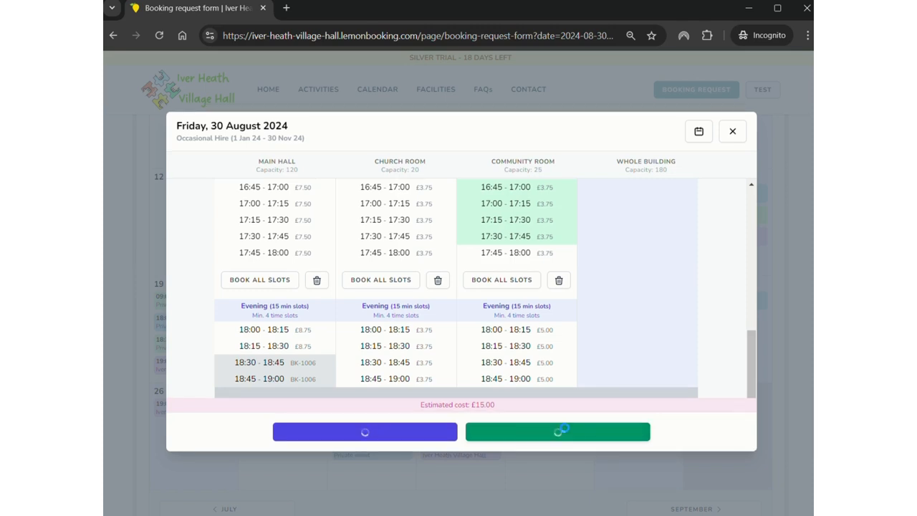
pyautogui.click(558, 431)
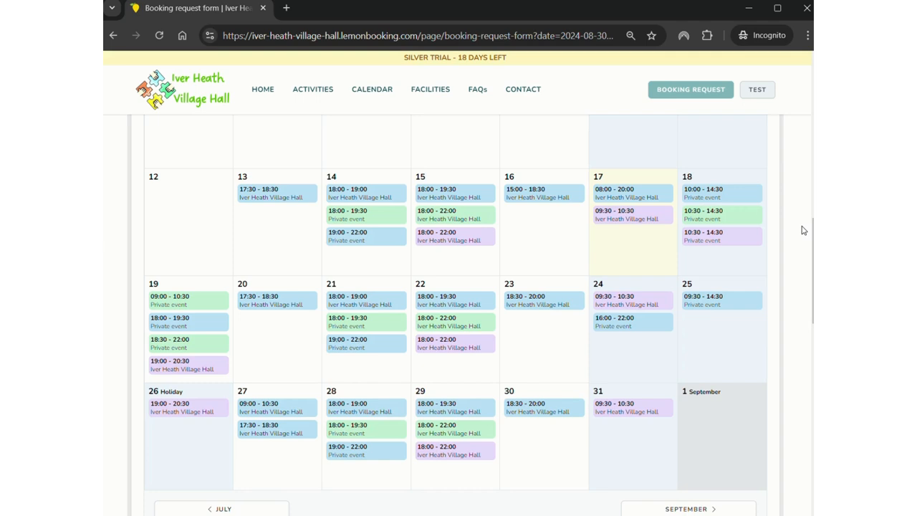
pyautogui.scroll(-3)
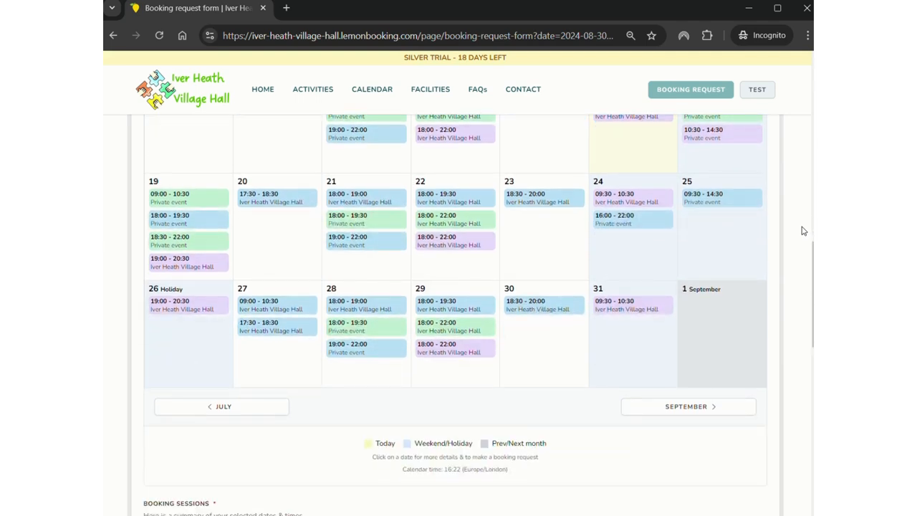
pyautogui.scroll(-3)
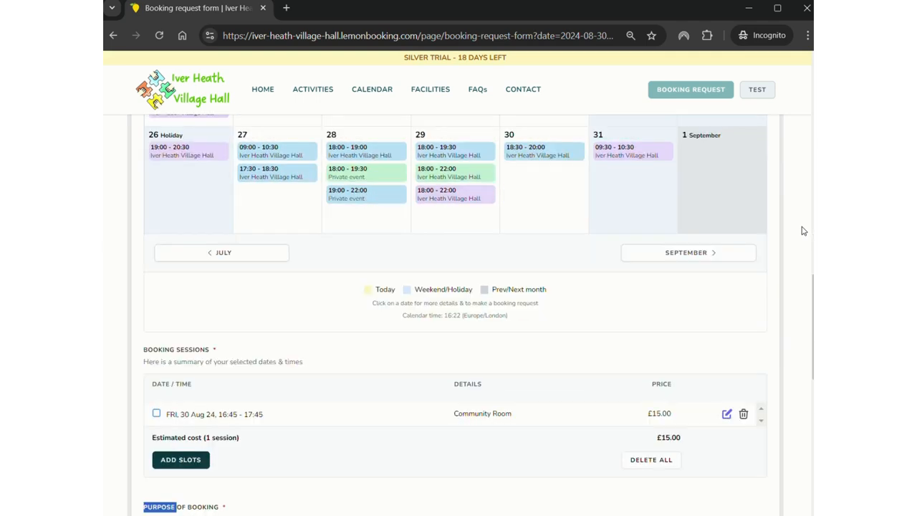
pyautogui.scroll(-3)
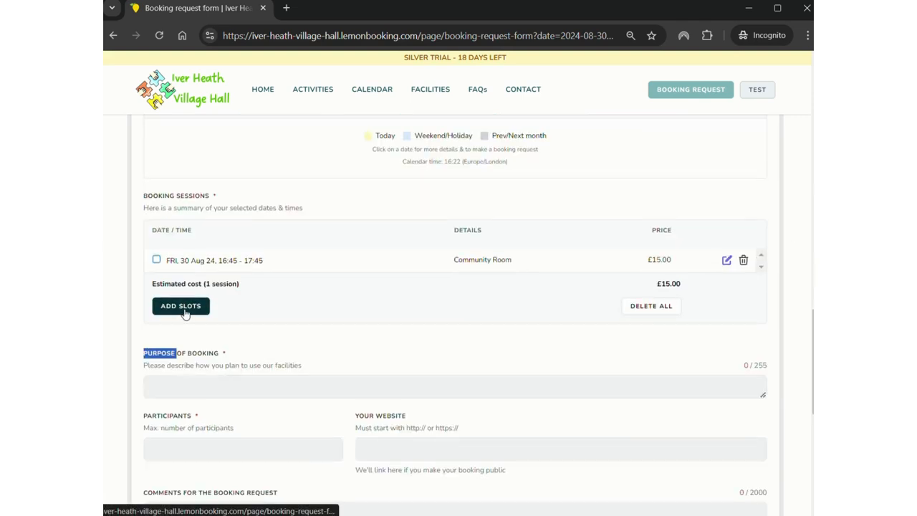
pyautogui.moveTo(294, 276)
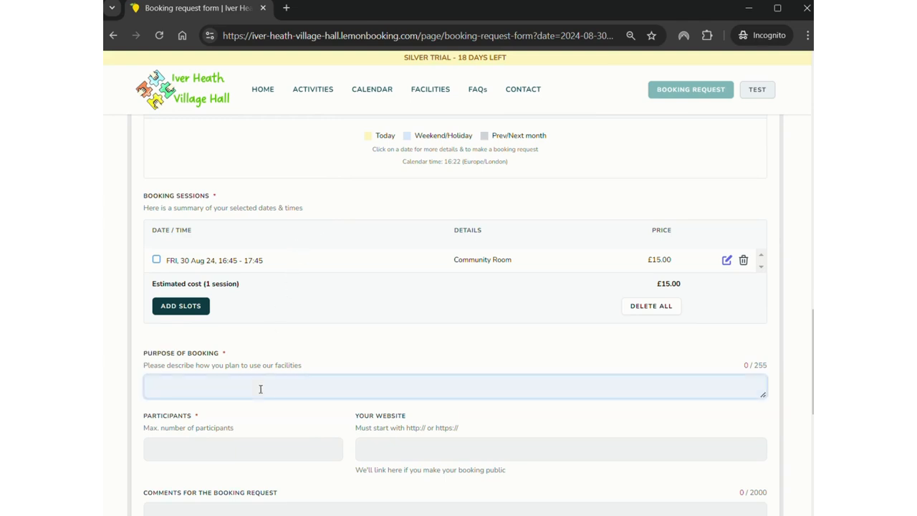
# - Set the purpose to 'A party for a my 6 year old. We are doing party games and eating cake.'
pyautogui.write("IT's a l")
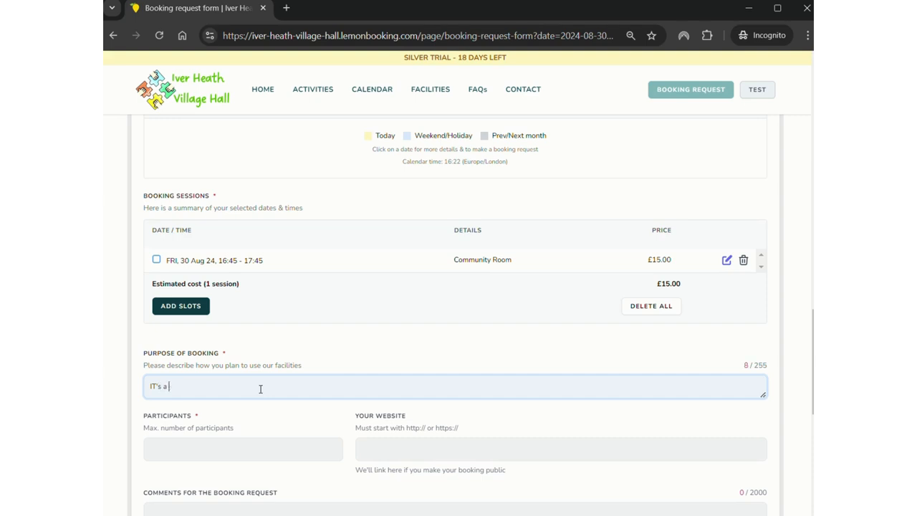
pyautogui.write('A party for a')
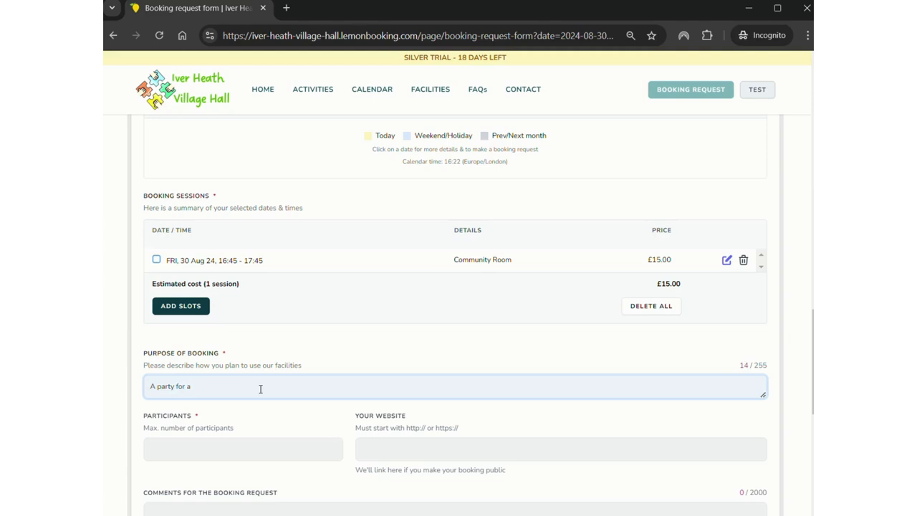
pyautogui.write('my 6 year old. We are doing party games and ea')
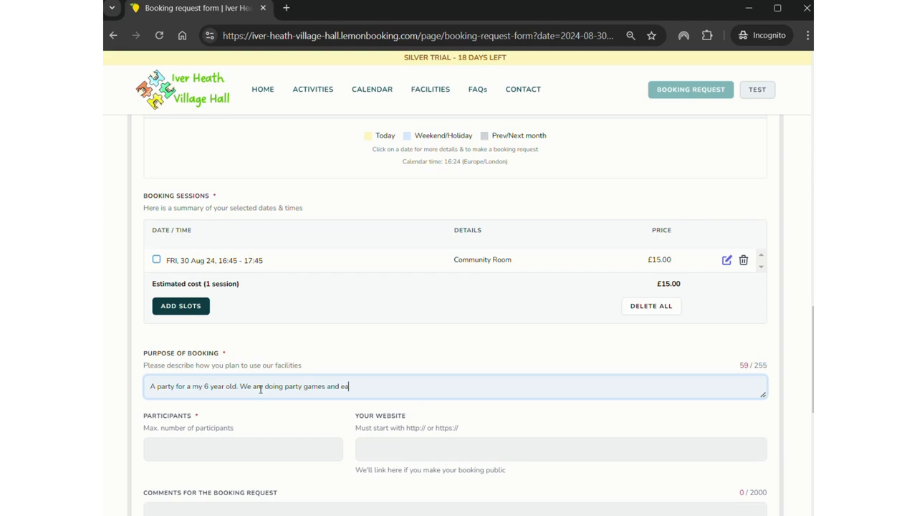
pyautogui.write('ting cake.')
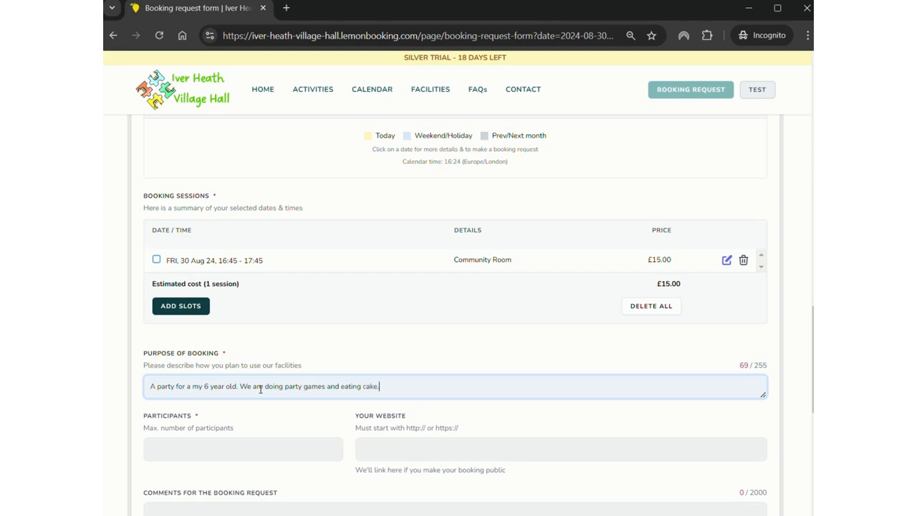
pyautogui.click(242, 450)
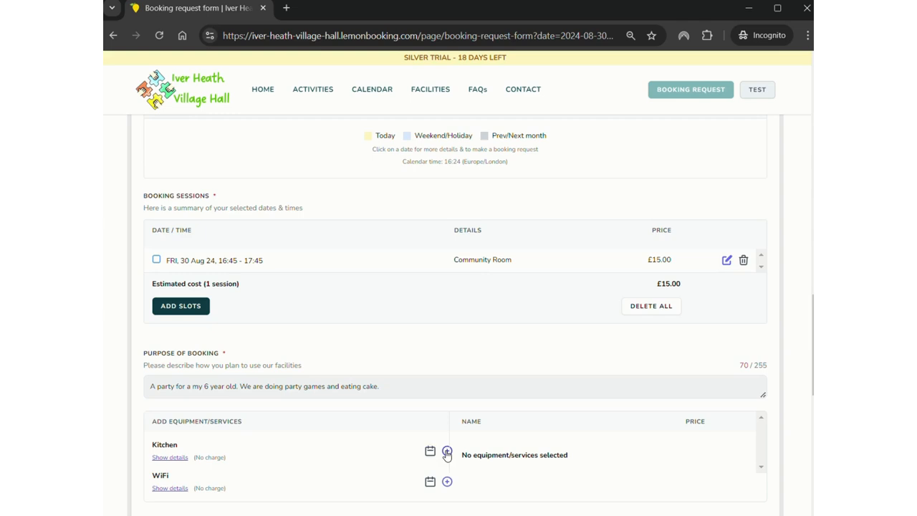
# - Show the WiFi service description and select the booking request Comments box
pyautogui.scroll(-3)
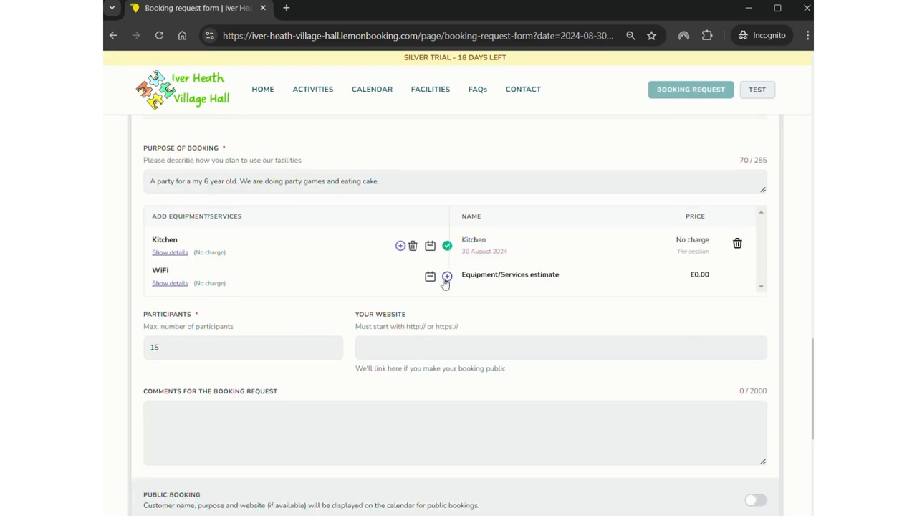
pyautogui.click(170, 282)
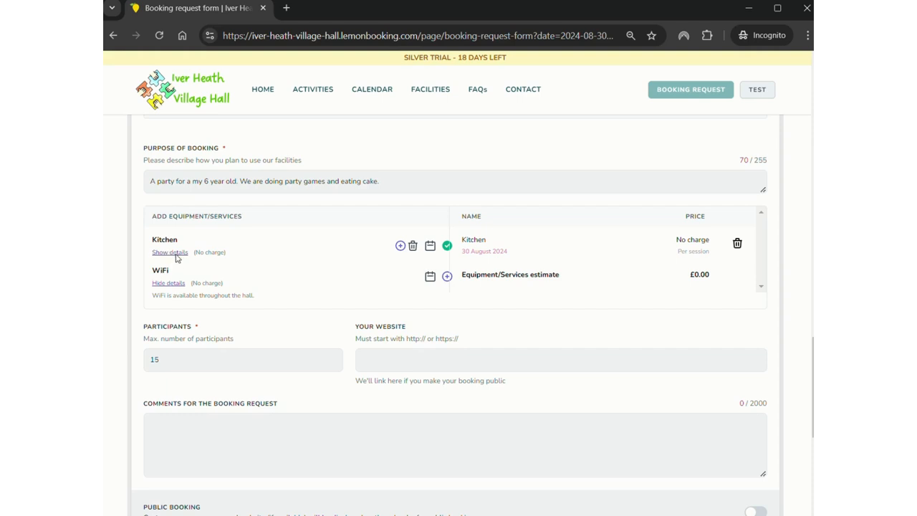
pyautogui.moveTo(363, 296)
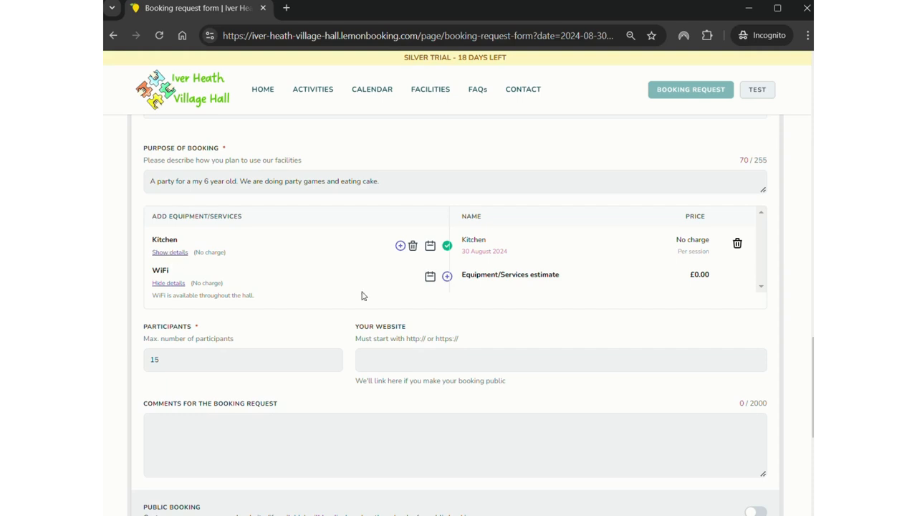
pyautogui.scroll(-3)
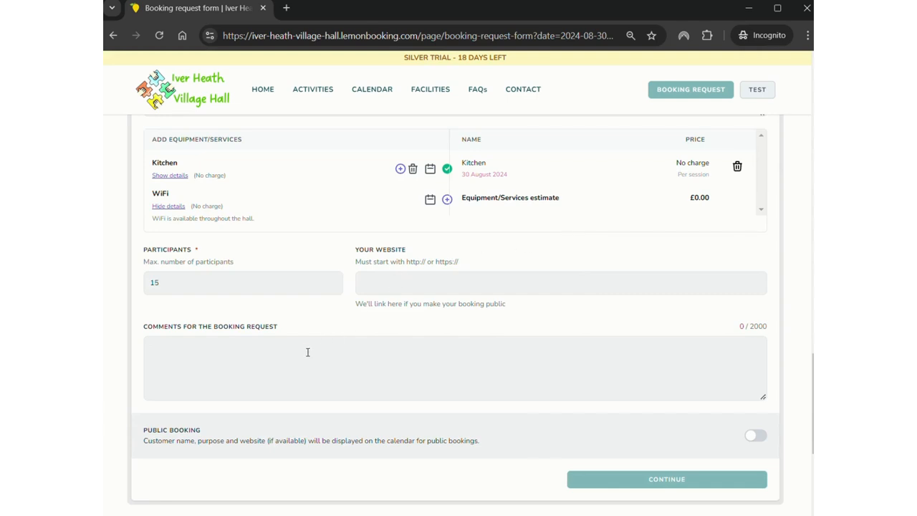
pyautogui.click(308, 366)
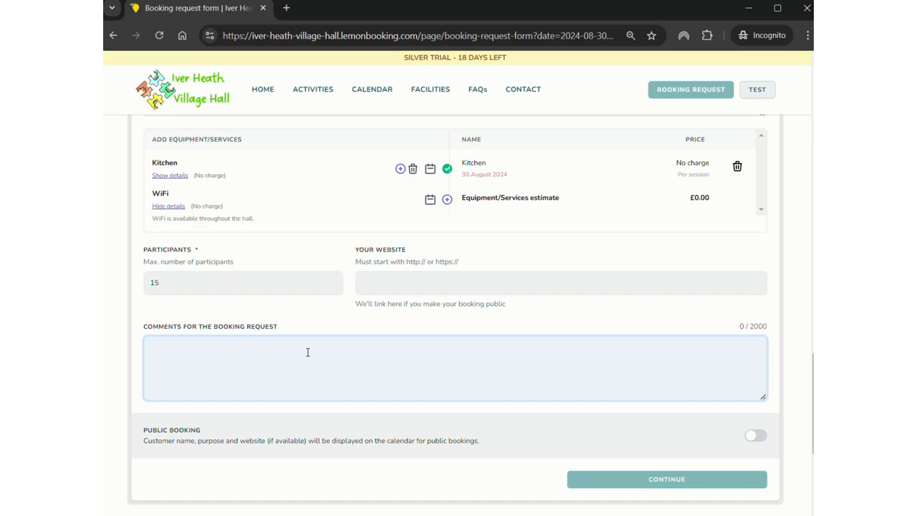
# - Comment 'Close friends and family - this is a test for a video' and show Kitchen's details
pyautogui.write('Close friends and family - this is a t')
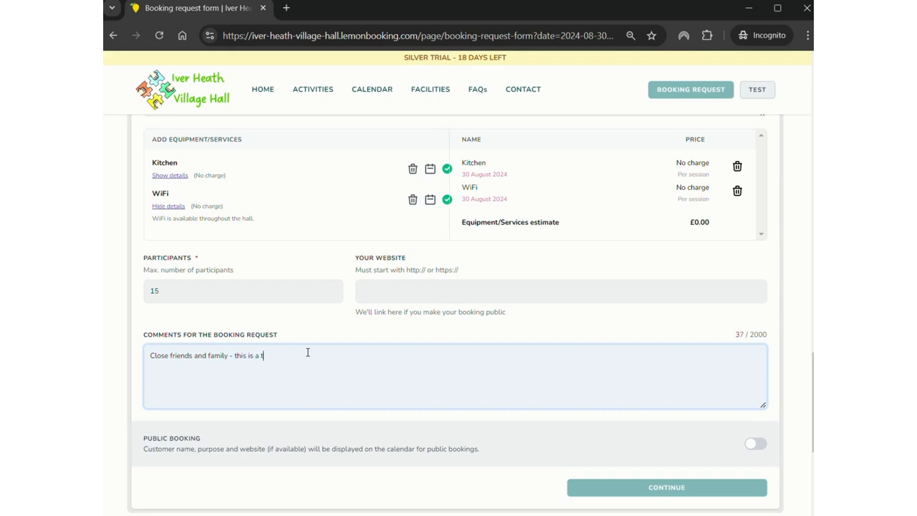
pyautogui.write('est for a video')
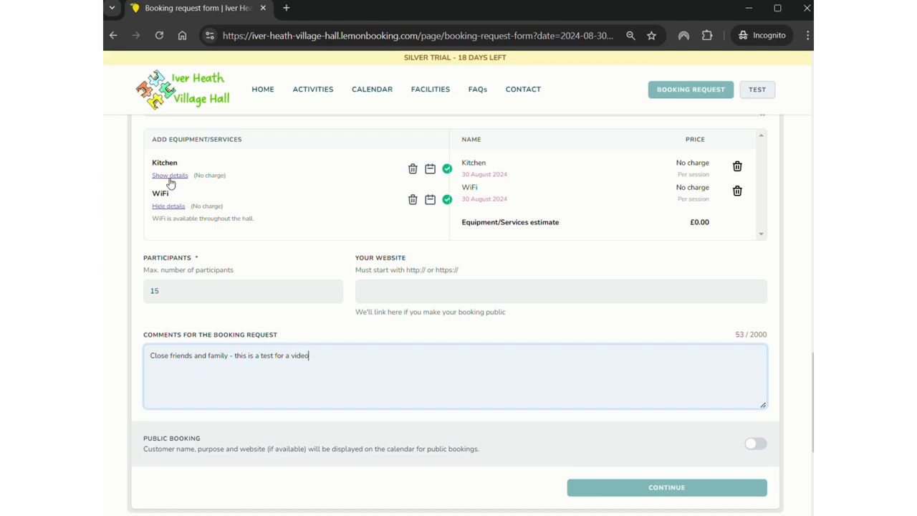
pyautogui.click(170, 175)
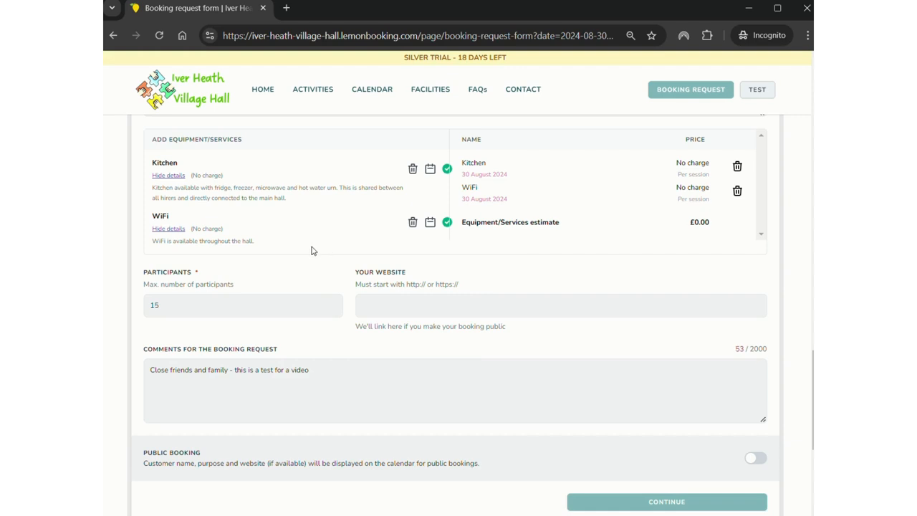
pyautogui.moveTo(707, 478)
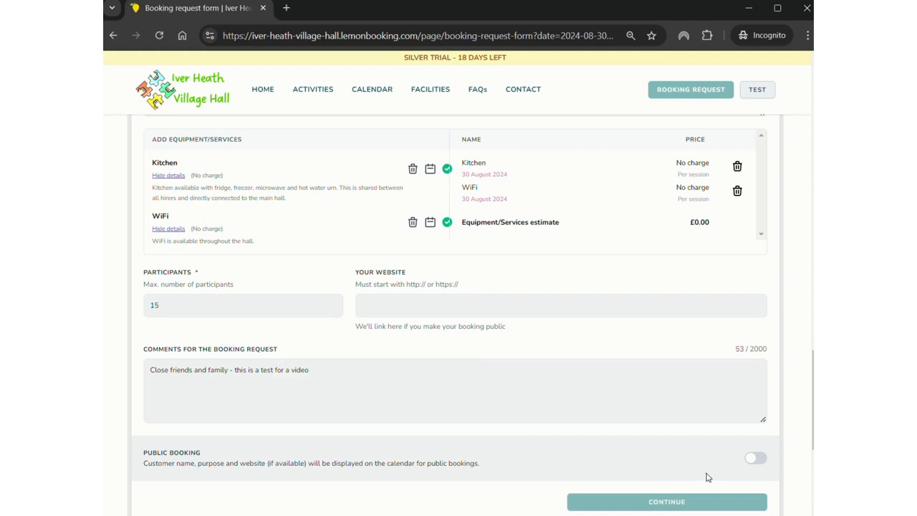
# - Keep public booking off and submit the 15-participant booking details with comment
pyautogui.scroll(-3)
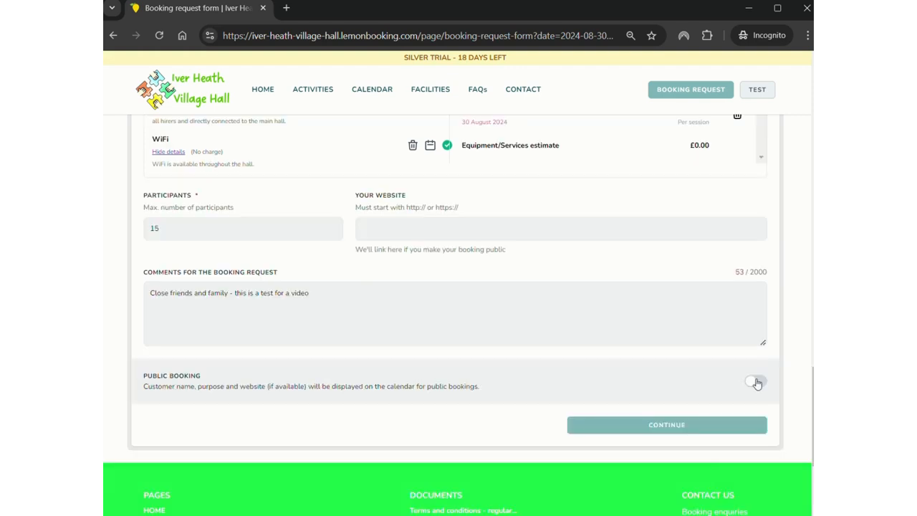
pyautogui.click(756, 383)
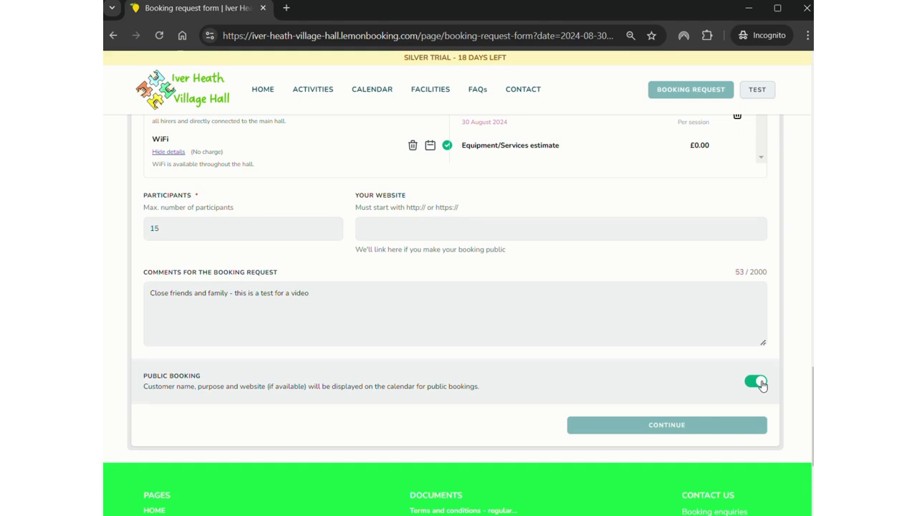
pyautogui.click(760, 383)
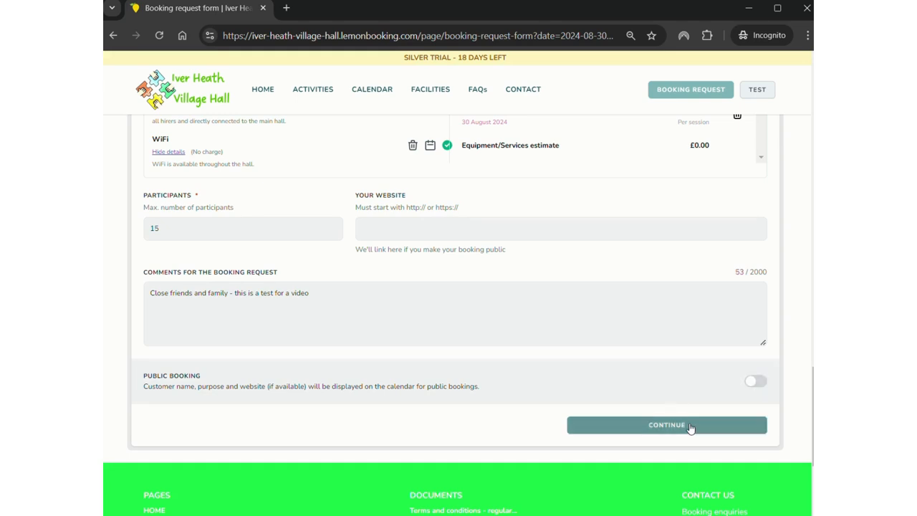
pyautogui.scroll(-3)
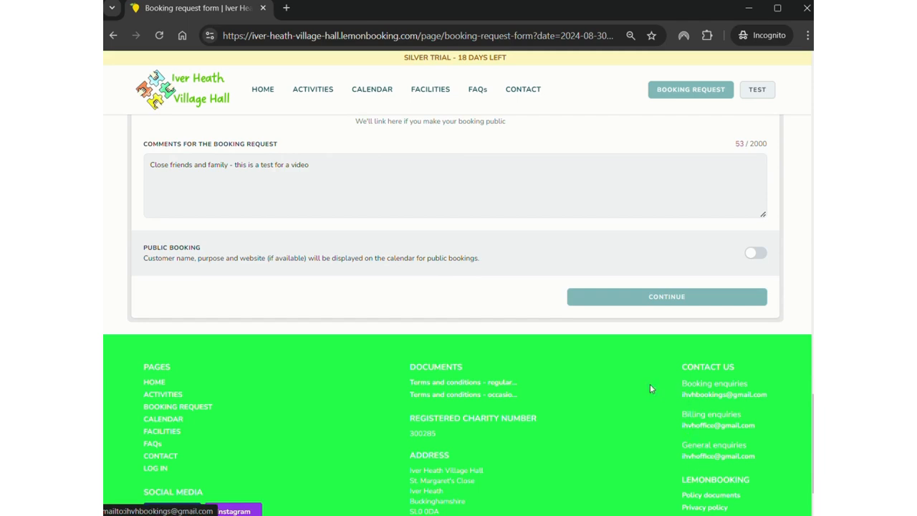
pyautogui.moveTo(429, 396)
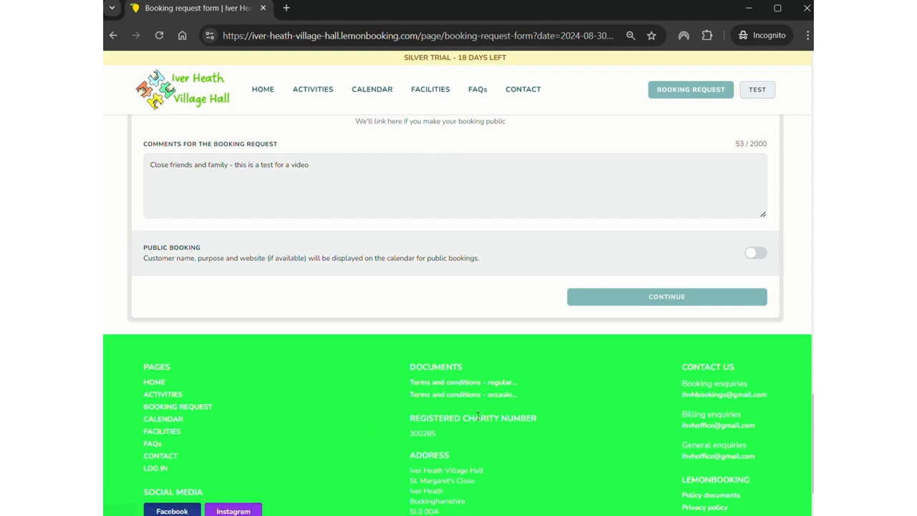
pyautogui.moveTo(428, 400)
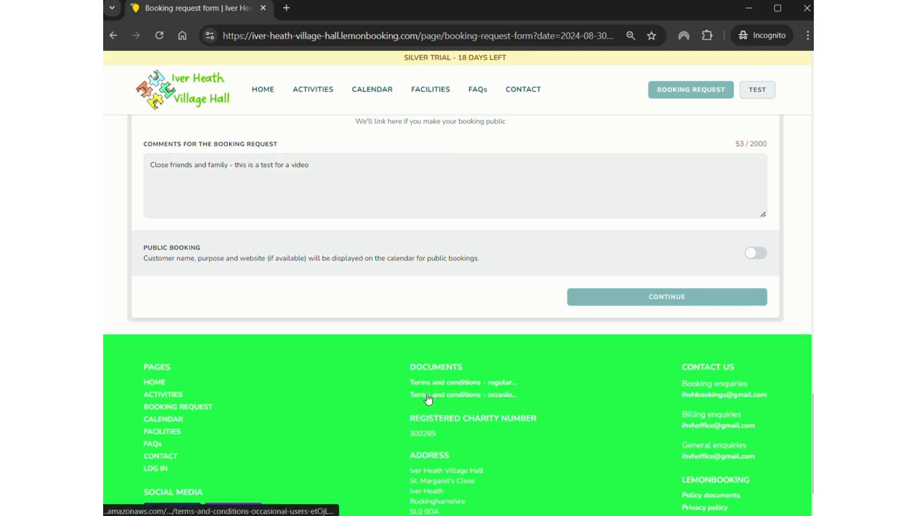
pyautogui.moveTo(241, 490)
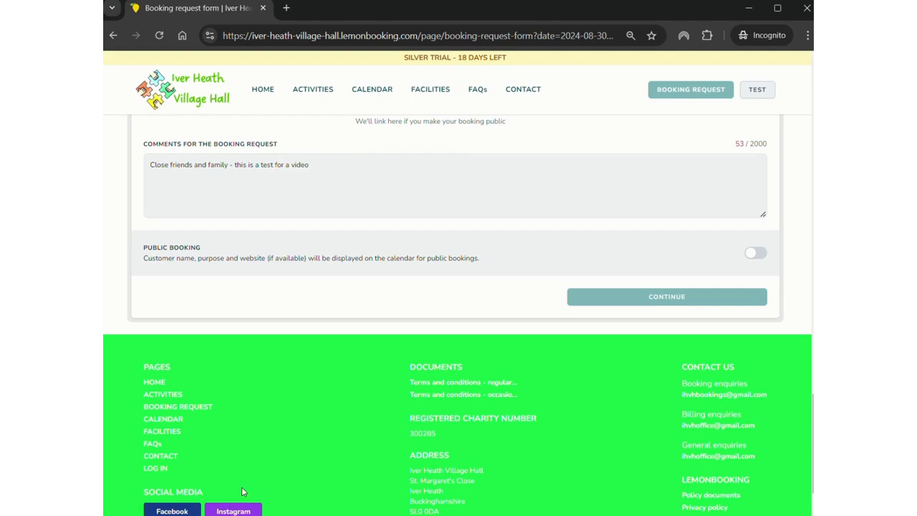
pyautogui.click(666, 297)
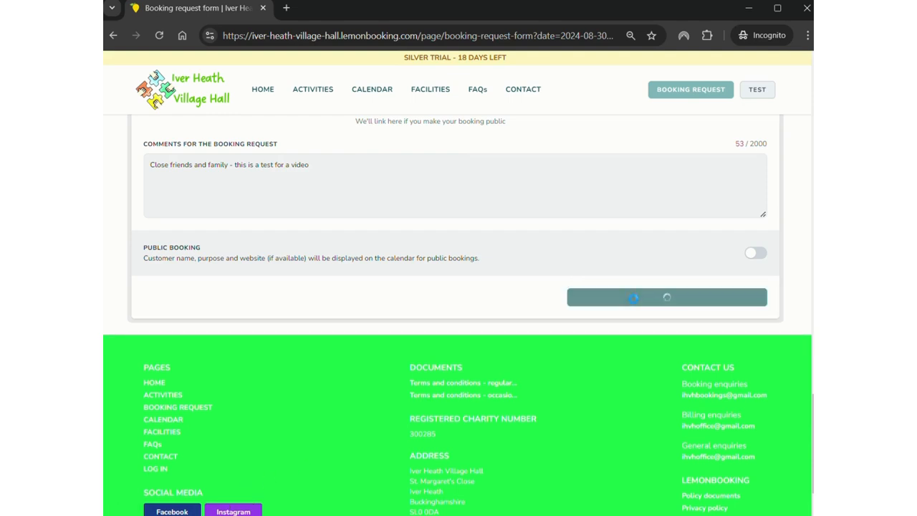
pyautogui.click(666, 297)
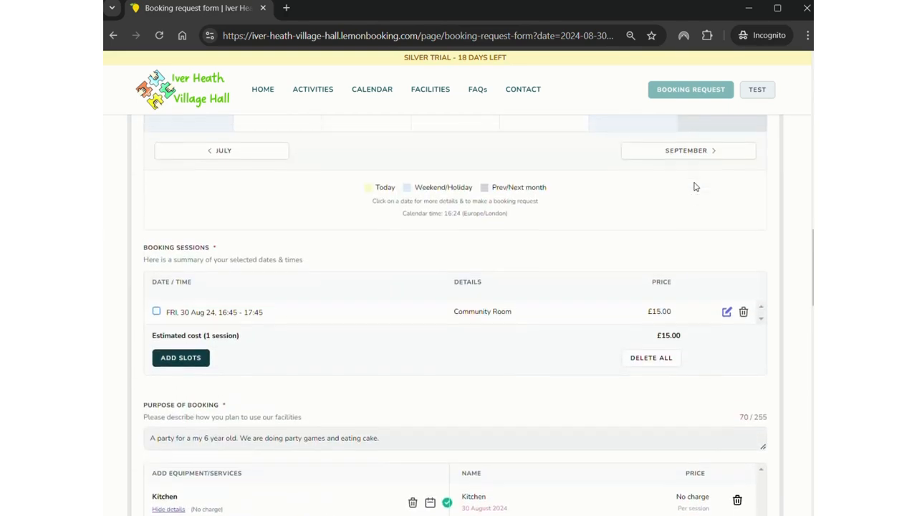
pyautogui.scroll(-3)
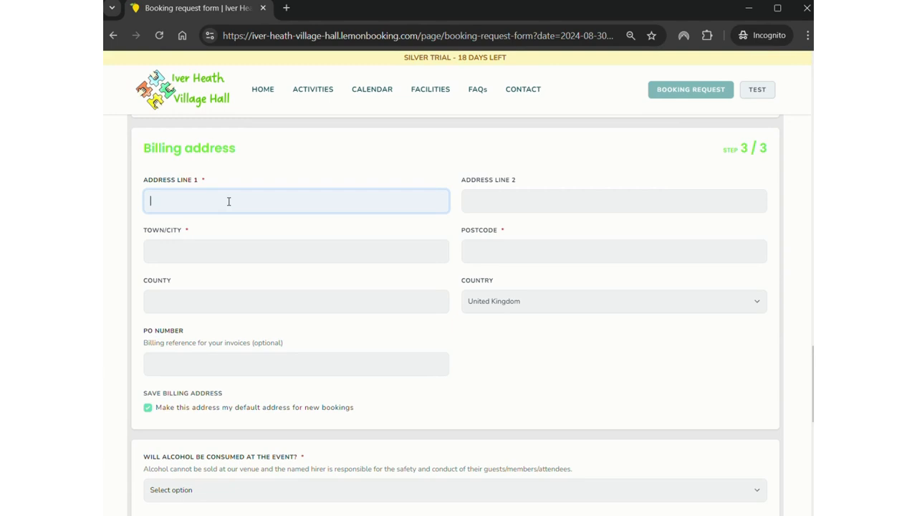
pyautogui.write('64 Zoo Lane')
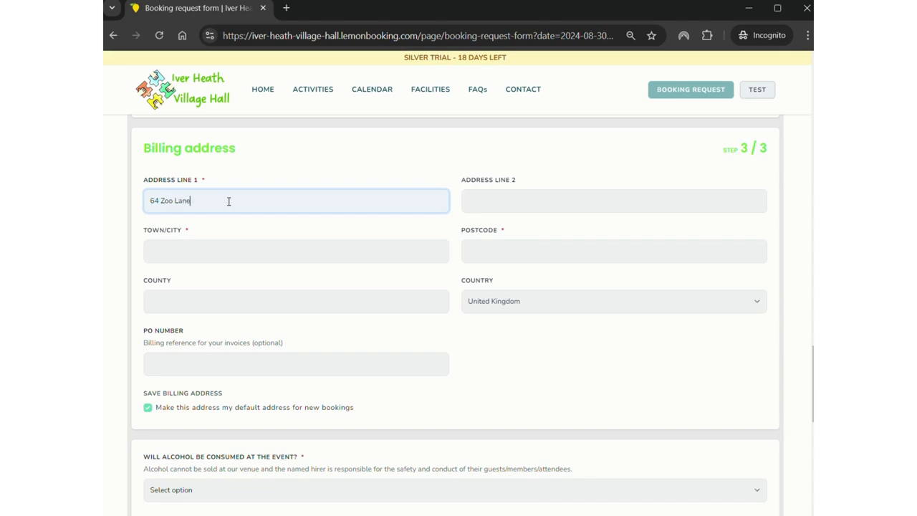
pyautogui.click(296, 250)
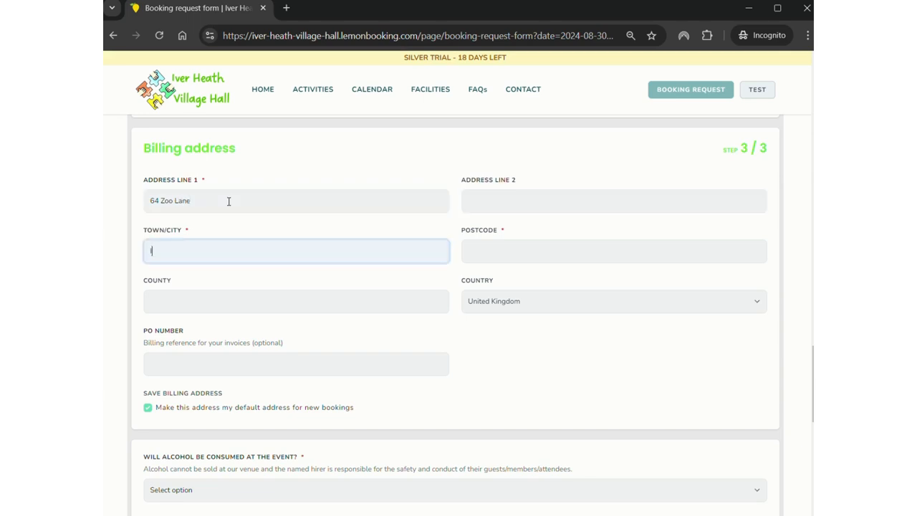
pyautogui.write('Iver Heath')
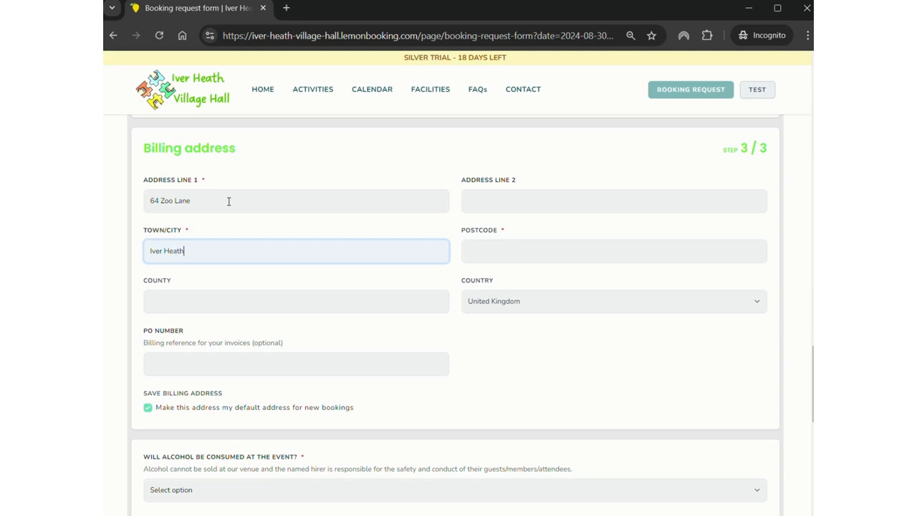
pyautogui.write('SL0 0D')
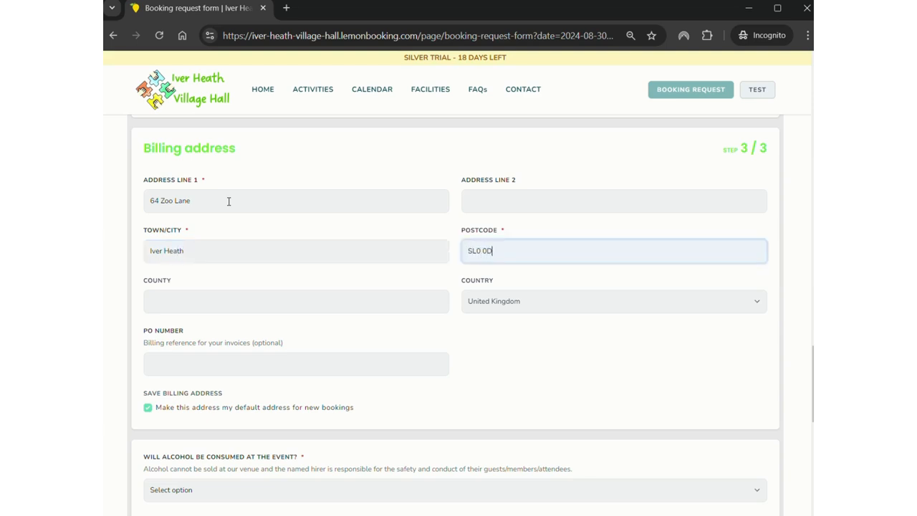
pyautogui.click(296, 301)
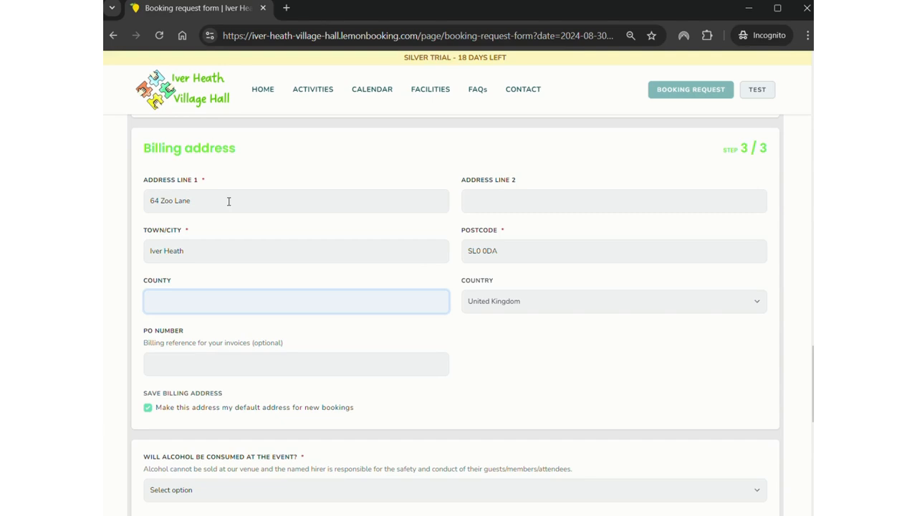
pyautogui.write('South Bucks')
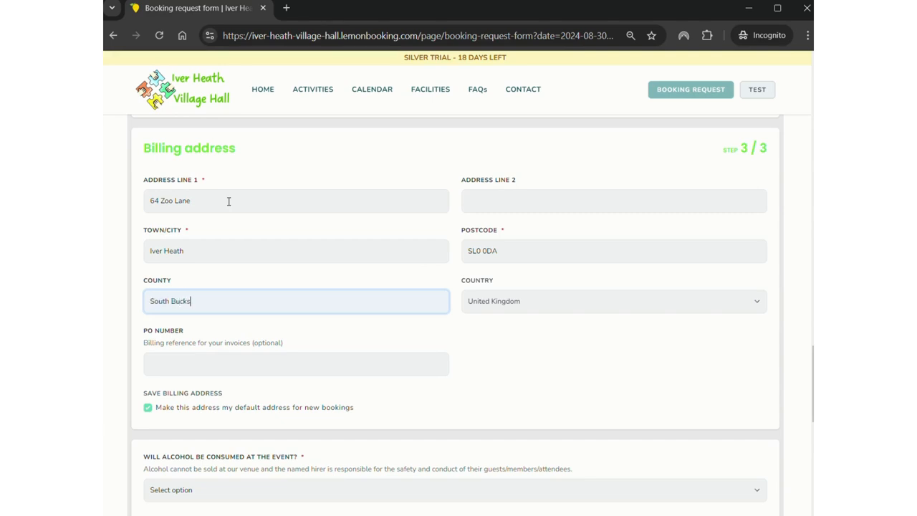
pyautogui.click(613, 301)
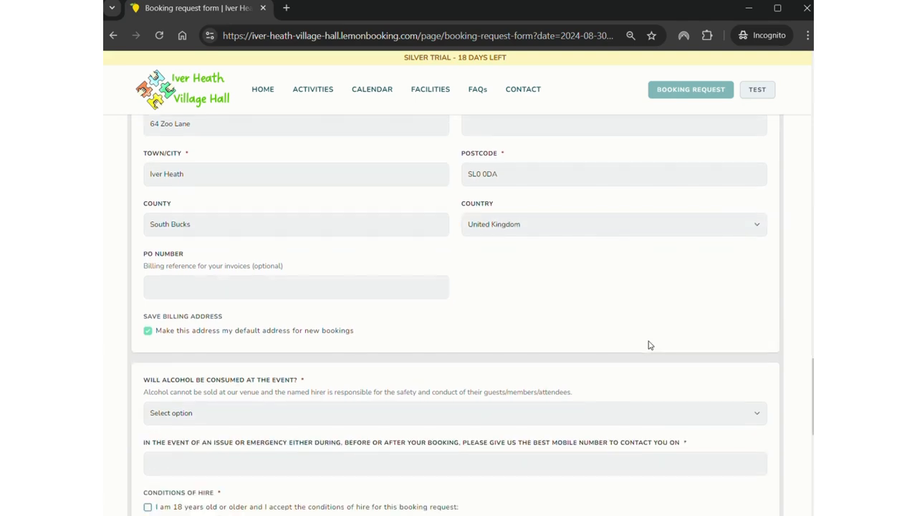
# - Answer No to alcohol and enter the contact mobile number
pyautogui.click(468, 236)
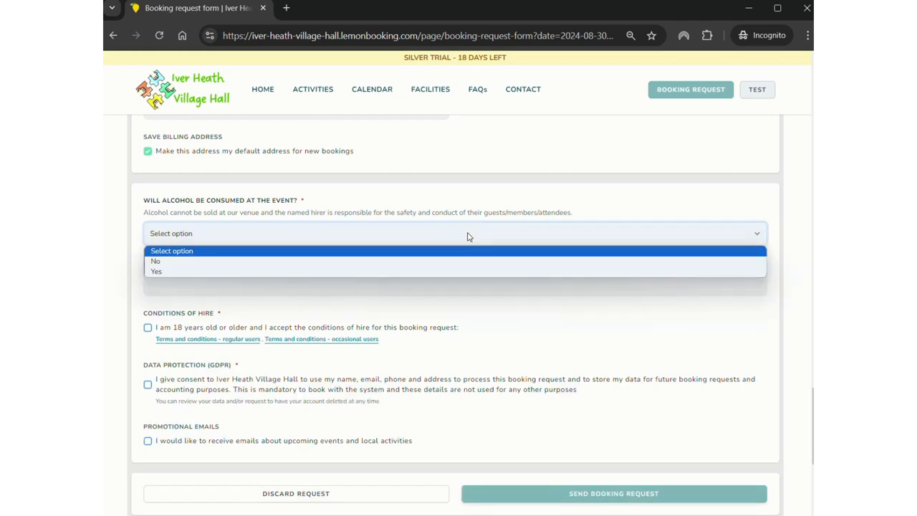
pyautogui.click(155, 261)
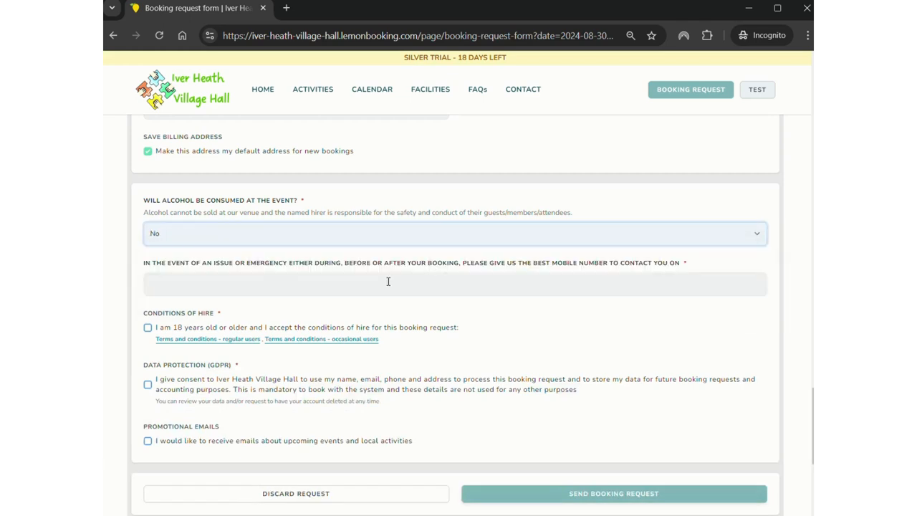
pyautogui.write('0')
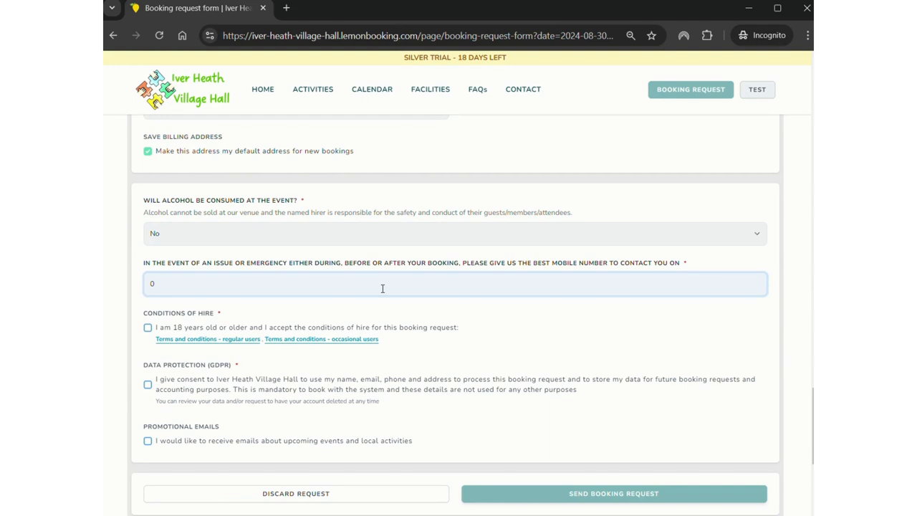
pyautogui.write('775')
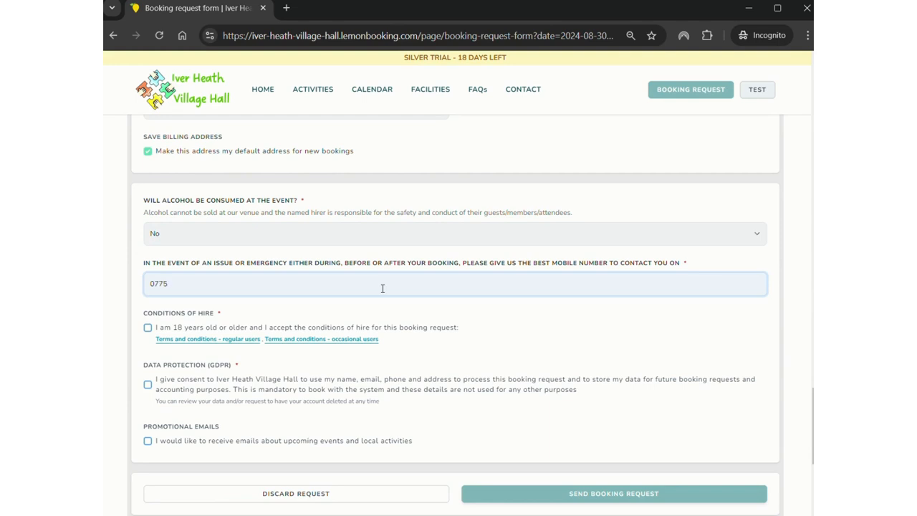
pyautogui.write('xxxxxx')
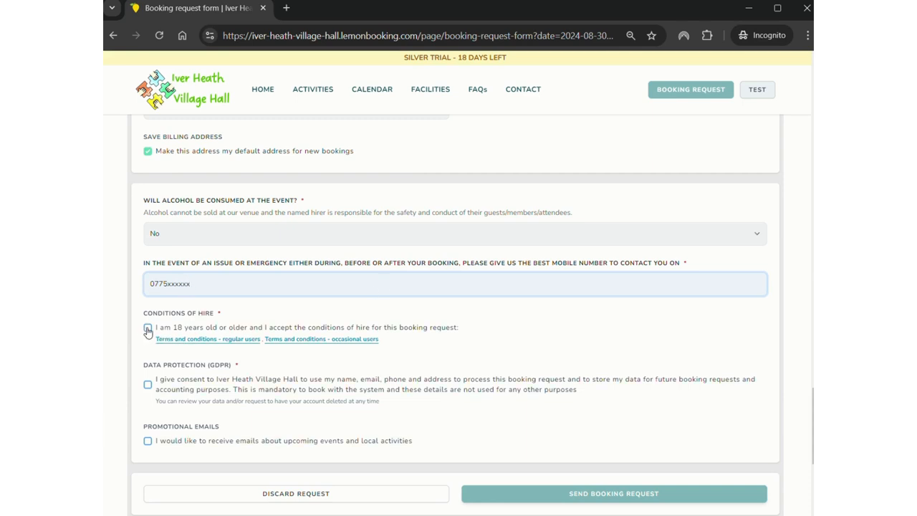
# - Tick hire conditions, GDPR and promotional email consents, then send the request
pyautogui.click(145, 328)
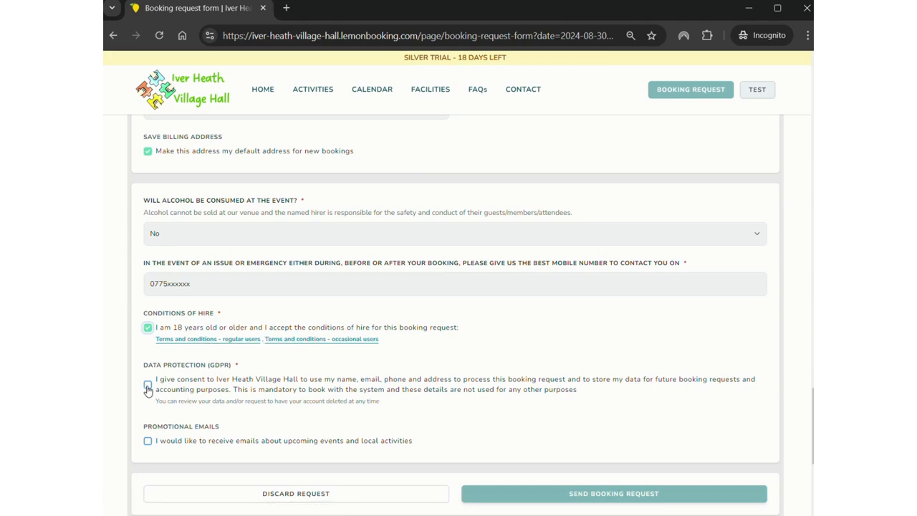
pyautogui.click(145, 385)
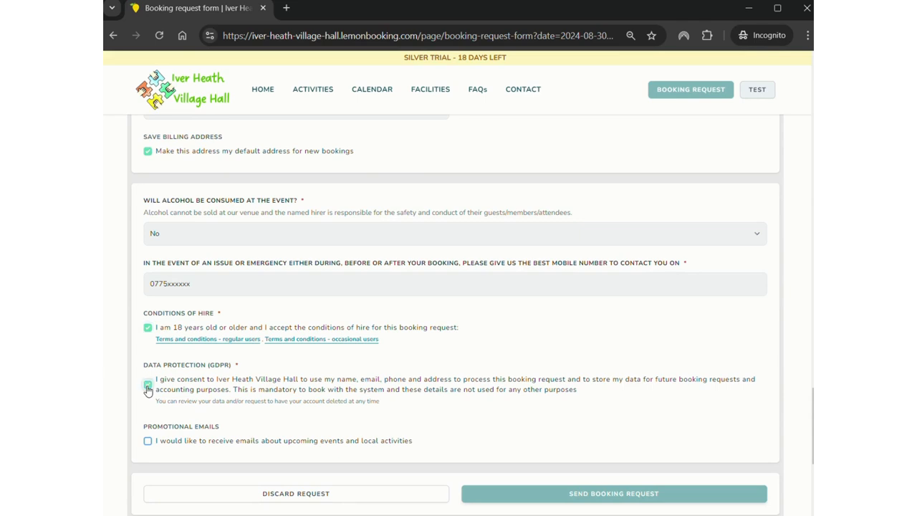
pyautogui.click(145, 385)
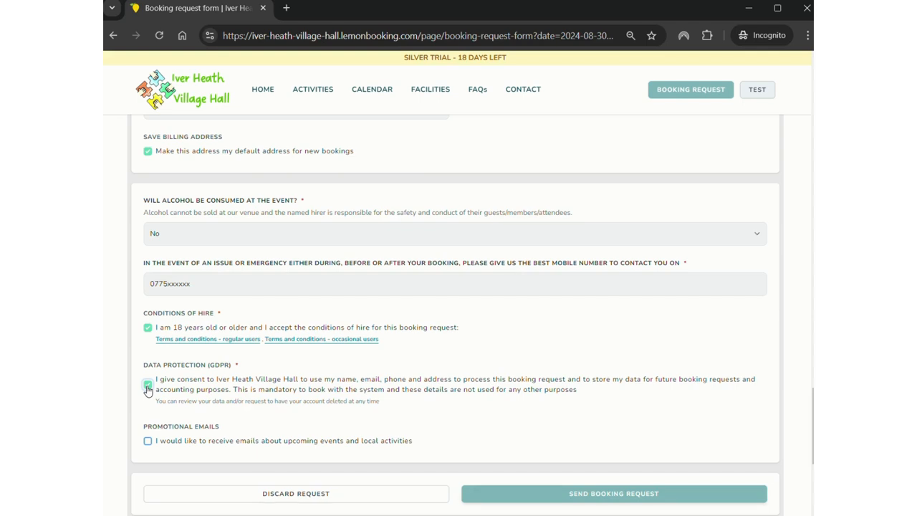
pyautogui.click(145, 385)
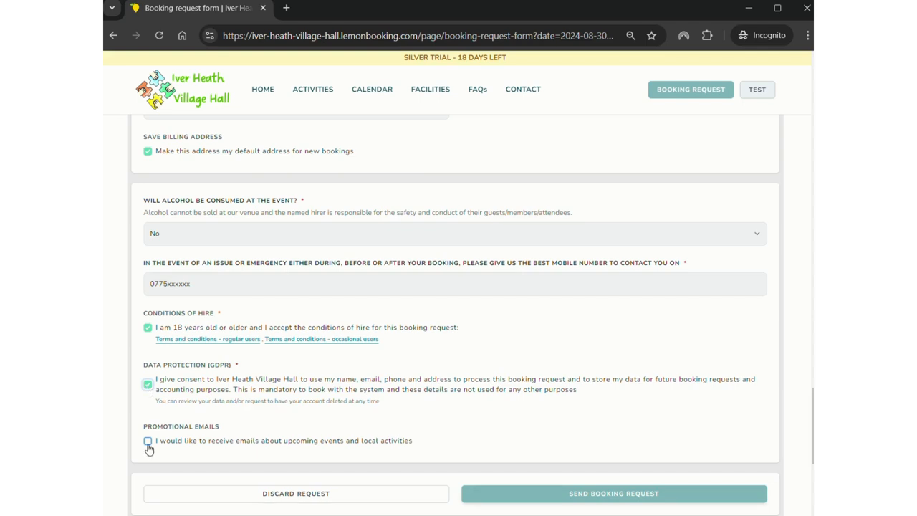
pyautogui.click(146, 442)
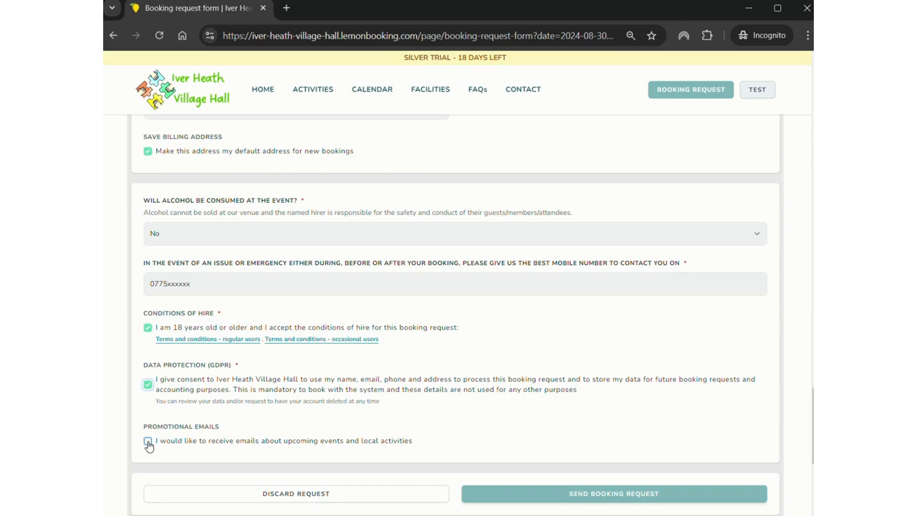
pyautogui.click(143, 442)
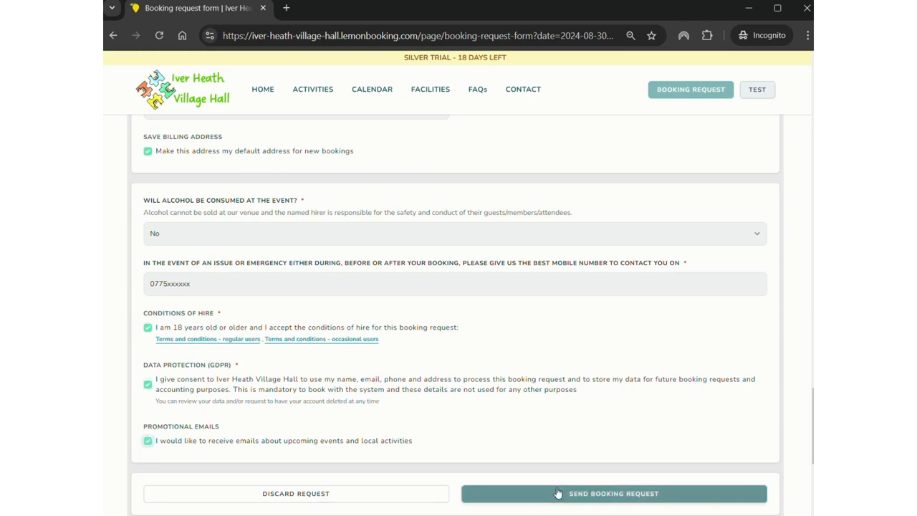
pyautogui.click(615, 494)
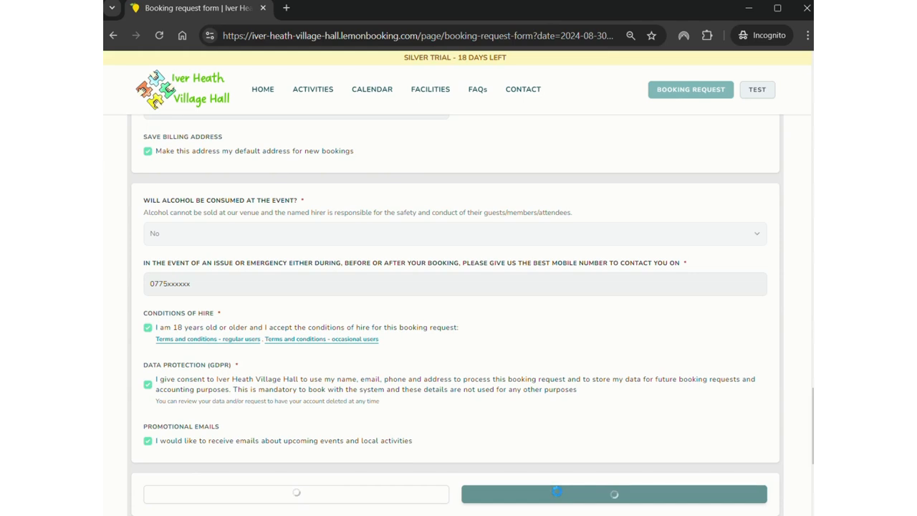
# - Review the sent request summary: Community Room party, Fri 30 Aug 24, £15.00
pyautogui.click(615, 491)
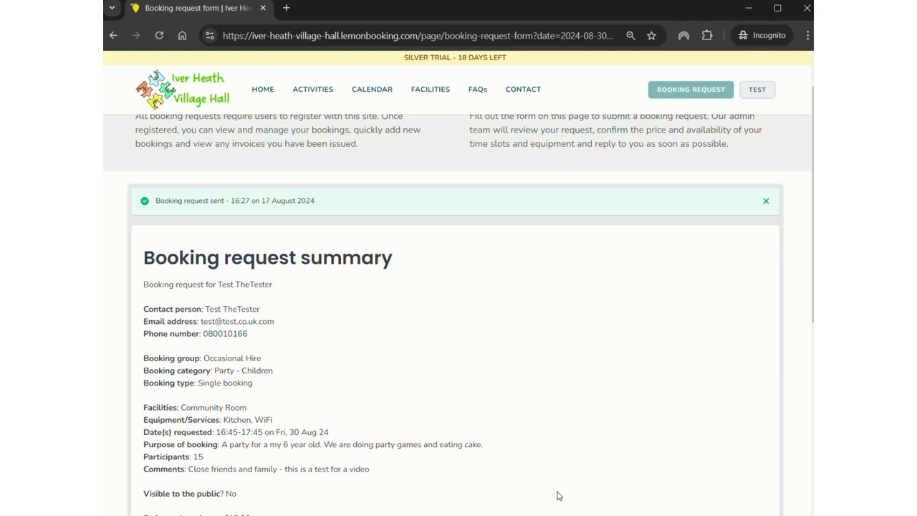
pyautogui.scroll(-3)
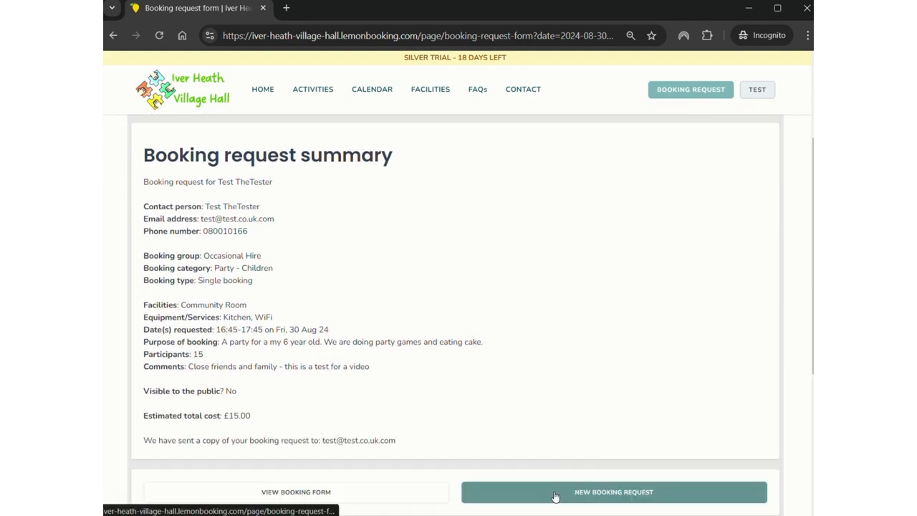
pyautogui.moveTo(172, 467)
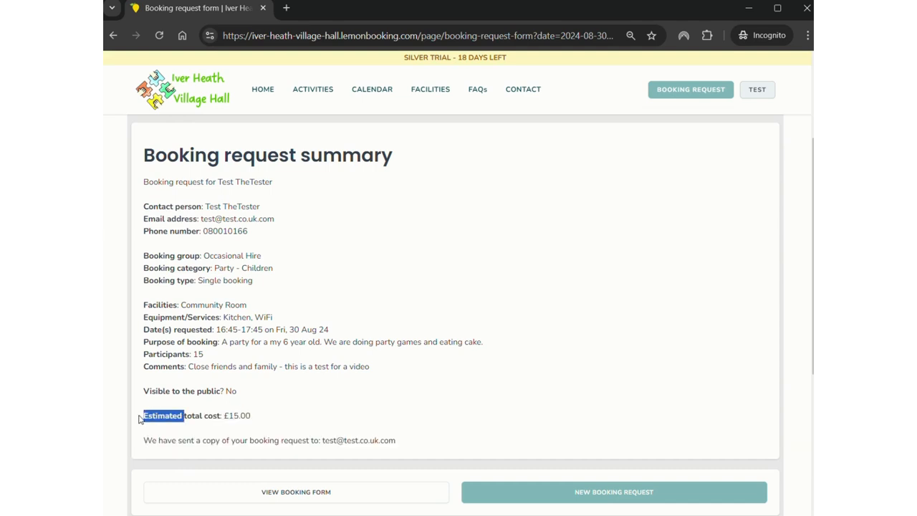
pyautogui.moveTo(273, 425)
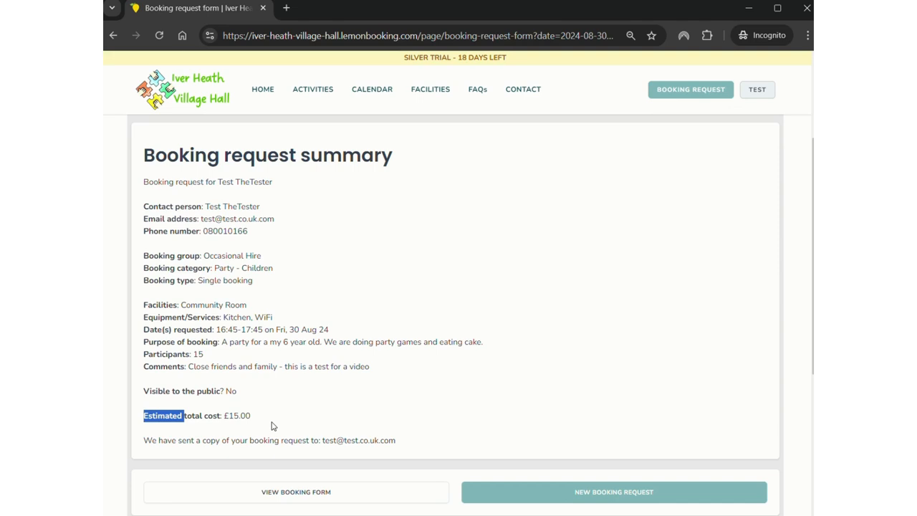
pyautogui.scroll(-3)
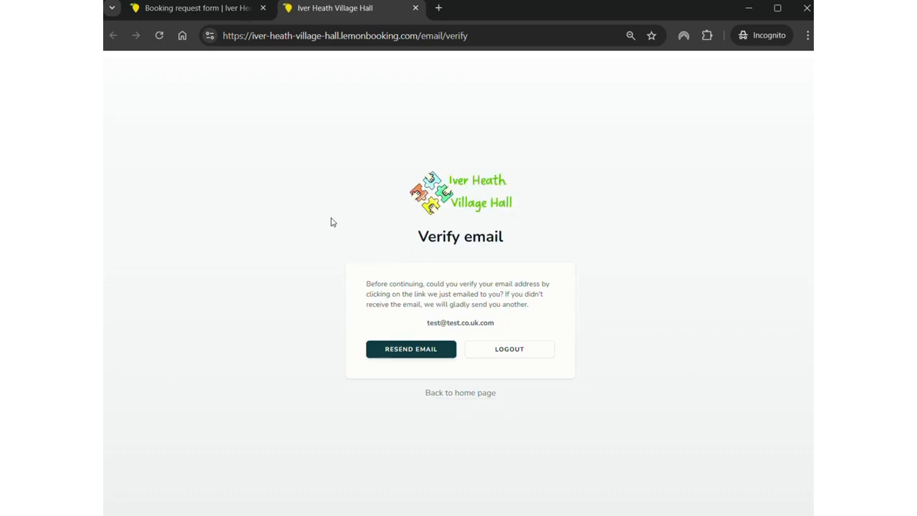
# - Return to the booking request summary tab from Verify email
pyautogui.click(194, 9)
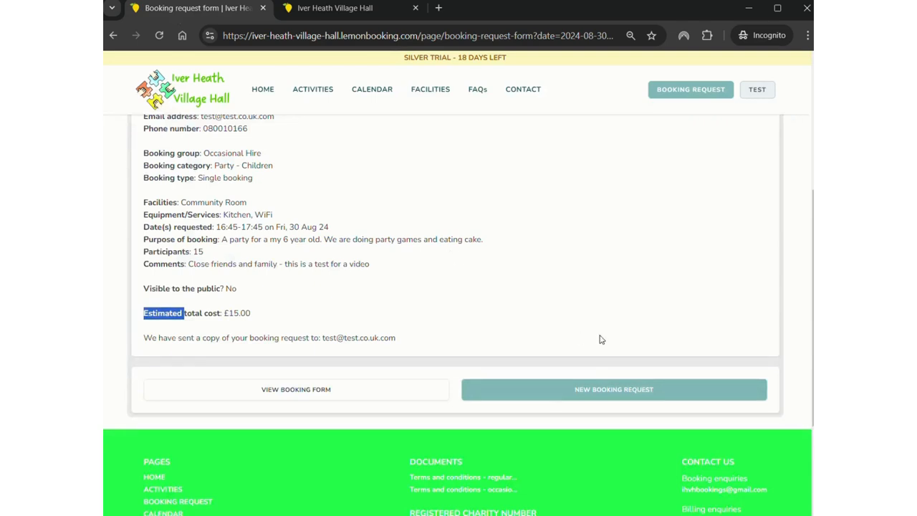
pyautogui.moveTo(749, 313)
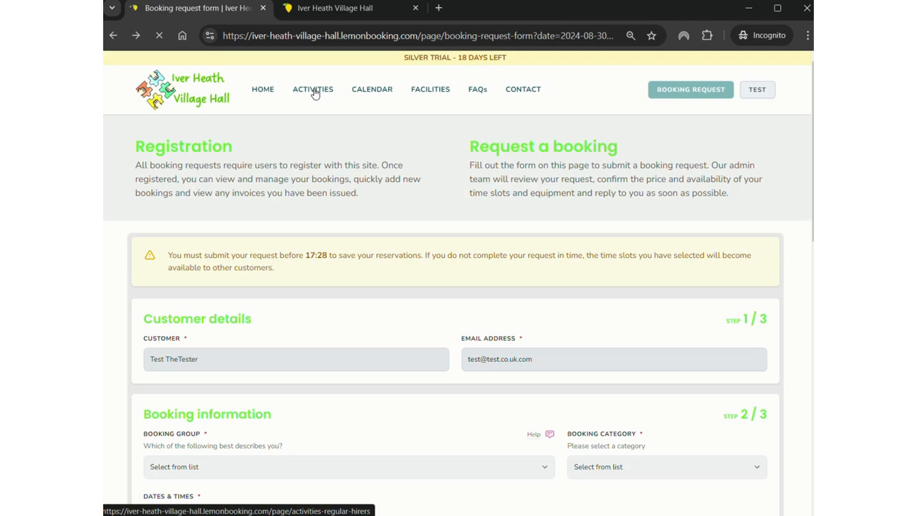
# - Browse the Activities page's regular hirers, from Iver Heath Drama Club to Zumba
pyautogui.click(313, 89)
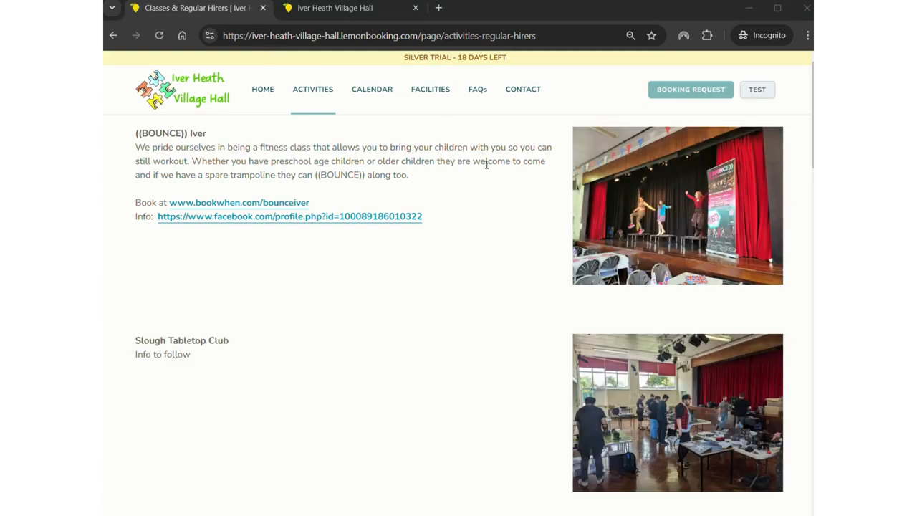
pyautogui.scroll(-3)
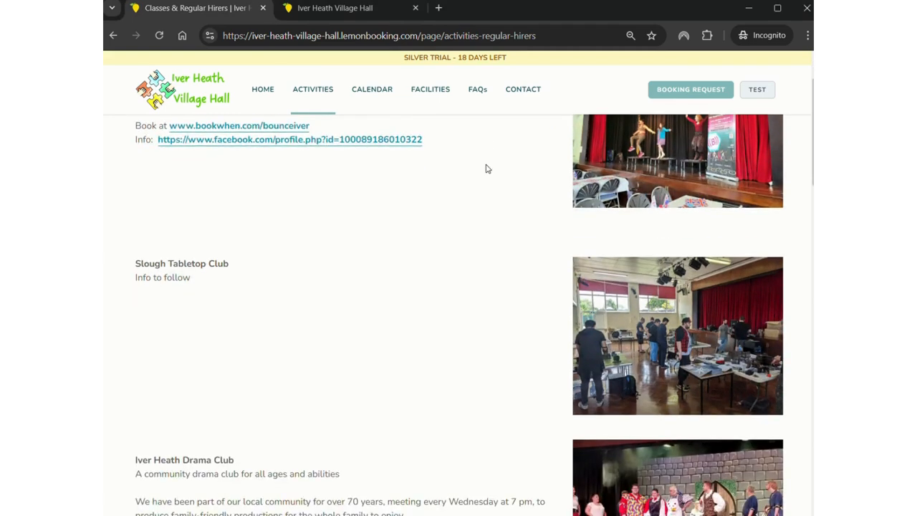
pyautogui.scroll(-3)
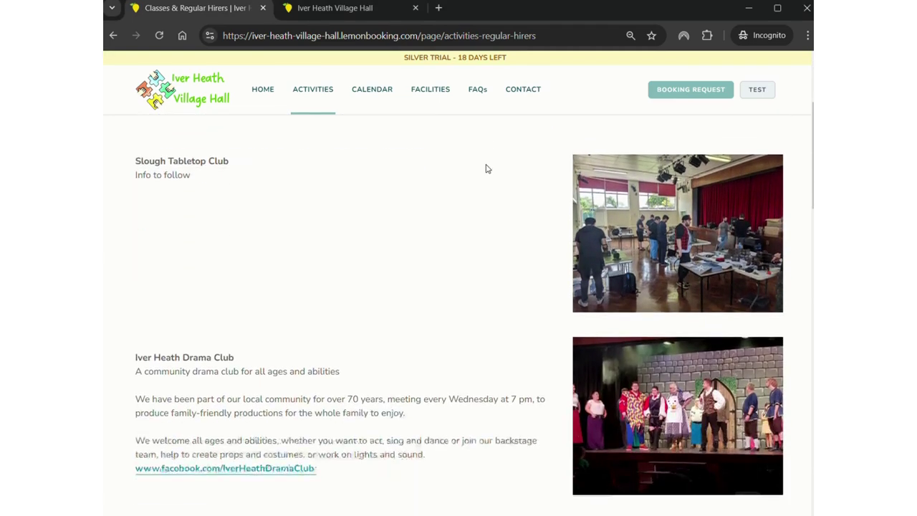
pyautogui.scroll(-3)
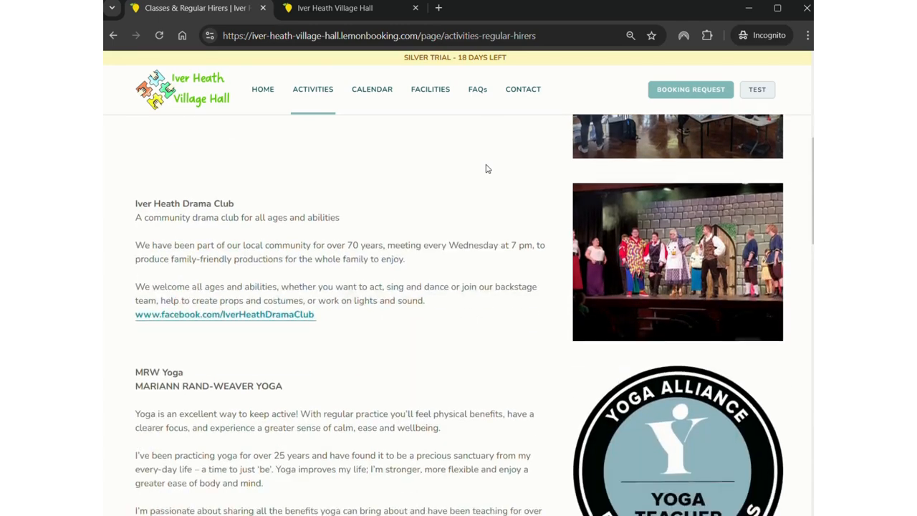
pyautogui.scroll(-3)
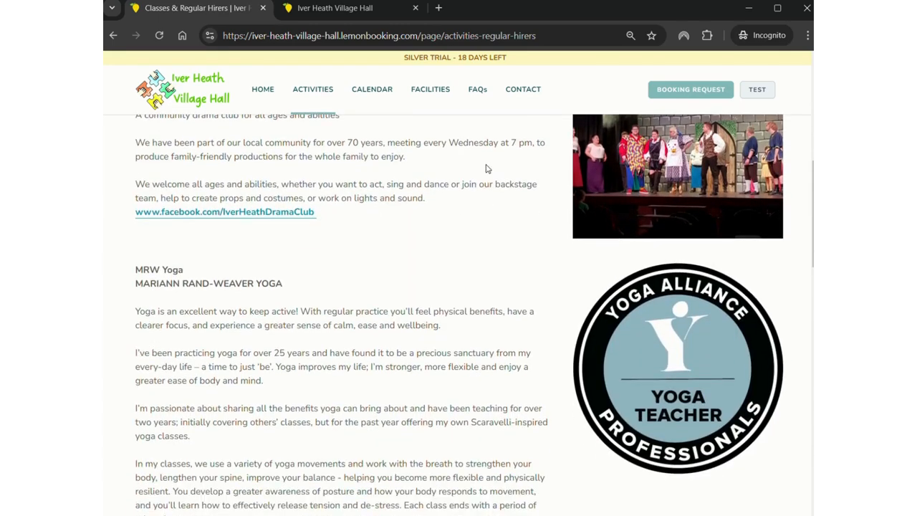
pyautogui.scroll(-3)
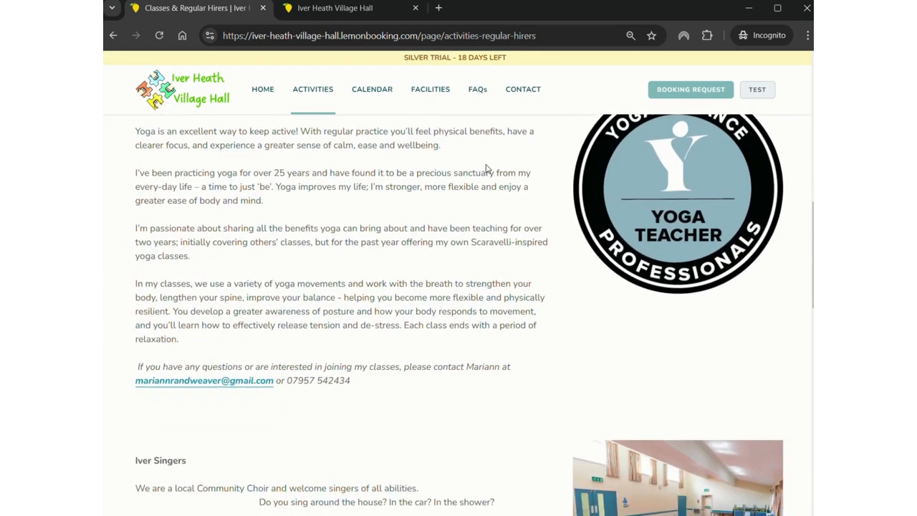
pyautogui.scroll(-3)
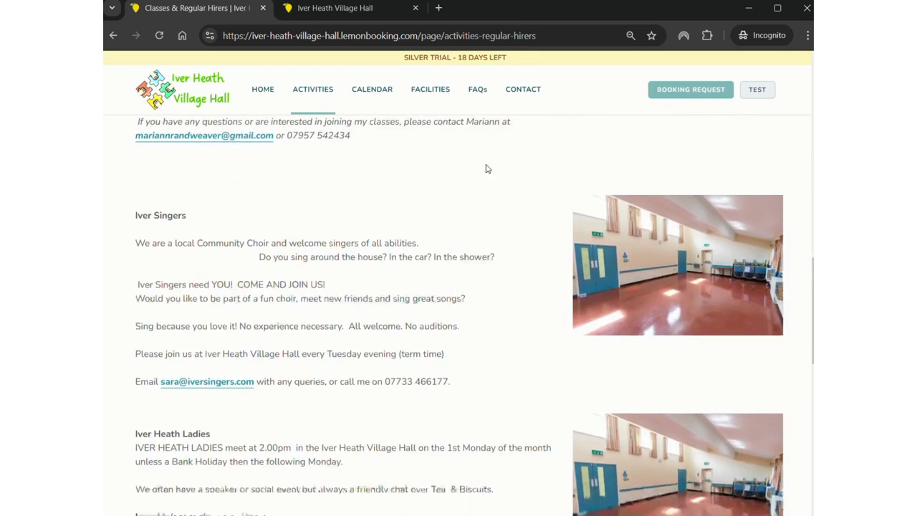
pyautogui.scroll(-3)
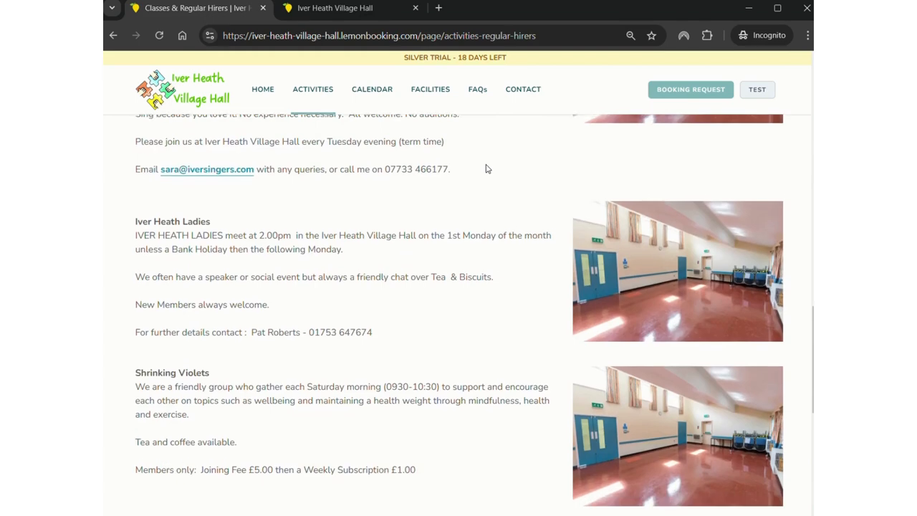
pyautogui.scroll(-3)
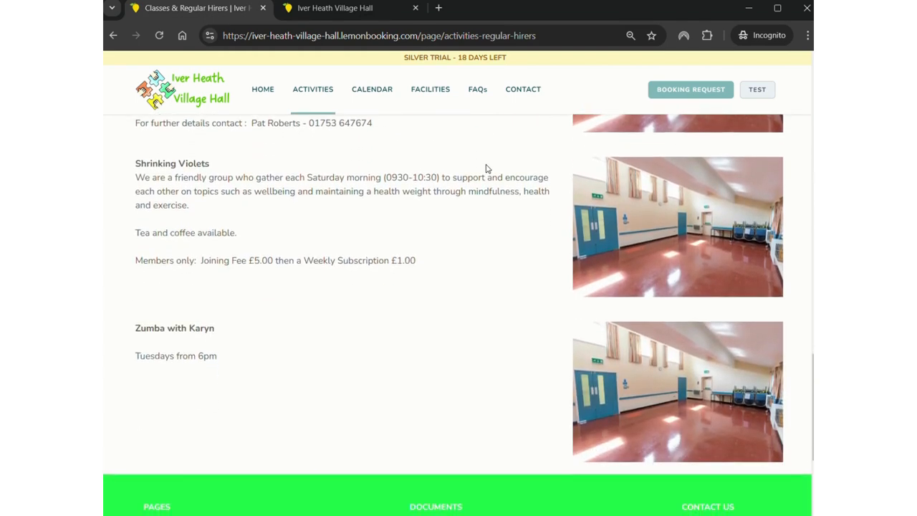
pyautogui.scroll(-3)
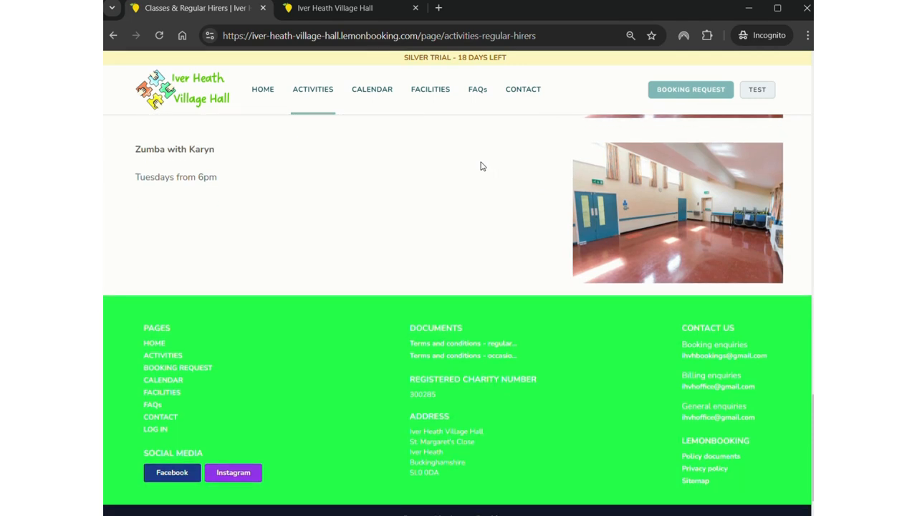
pyautogui.click(430, 88)
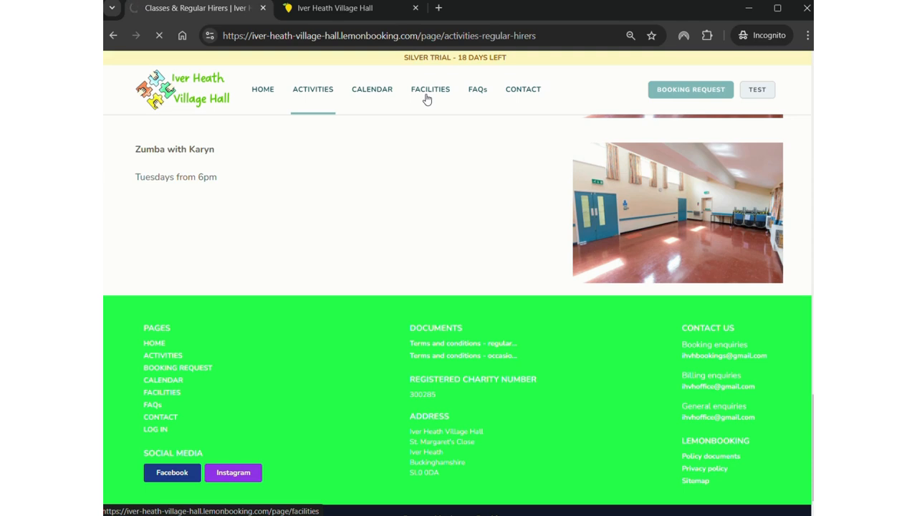
# - Read the Main Hall's capacity, pricing, amenities and equipment on Facilities
pyautogui.click(430, 89)
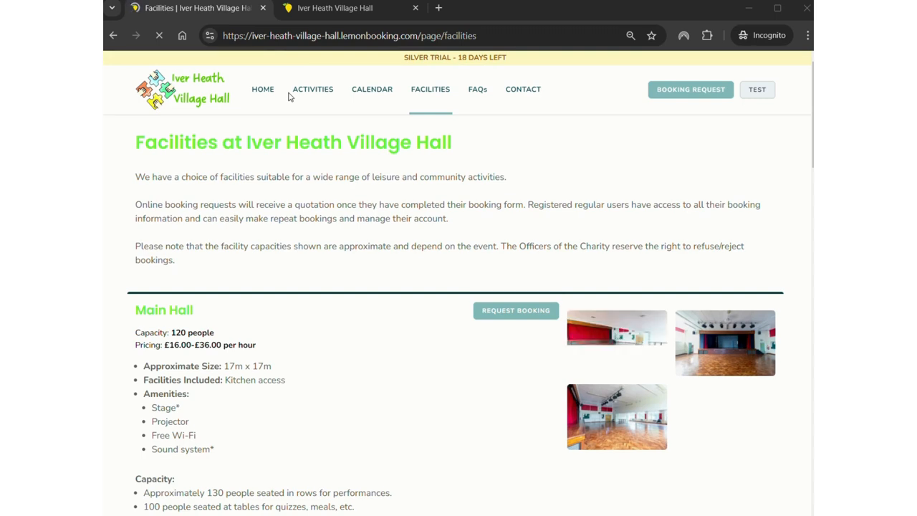
pyautogui.scroll(-3)
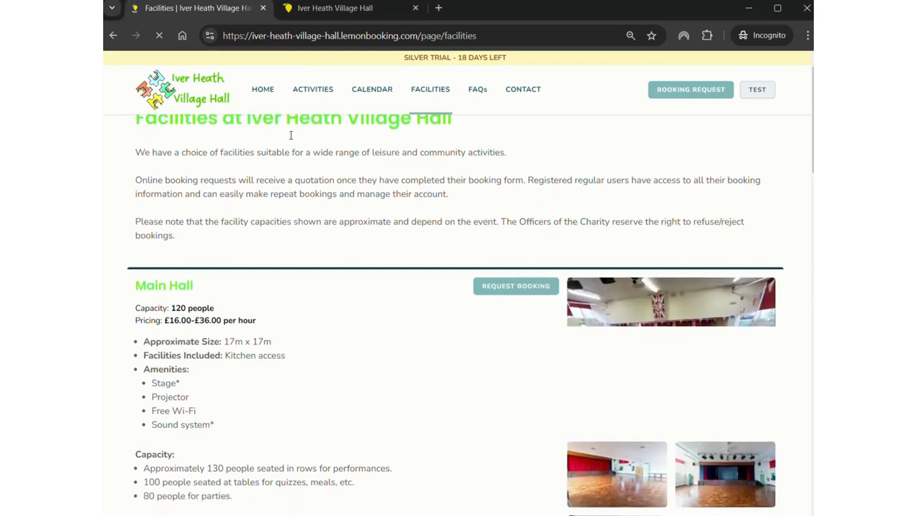
pyautogui.scroll(-3)
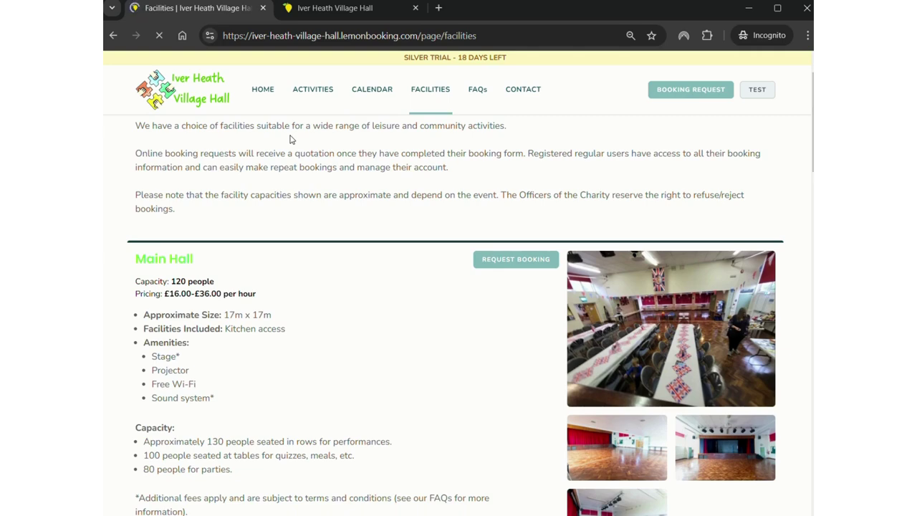
pyautogui.scroll(-3)
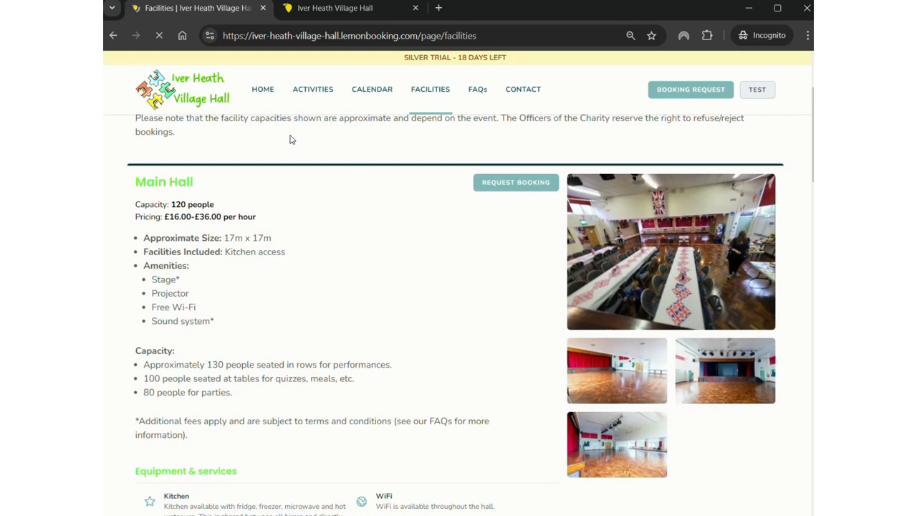
pyautogui.scroll(-3)
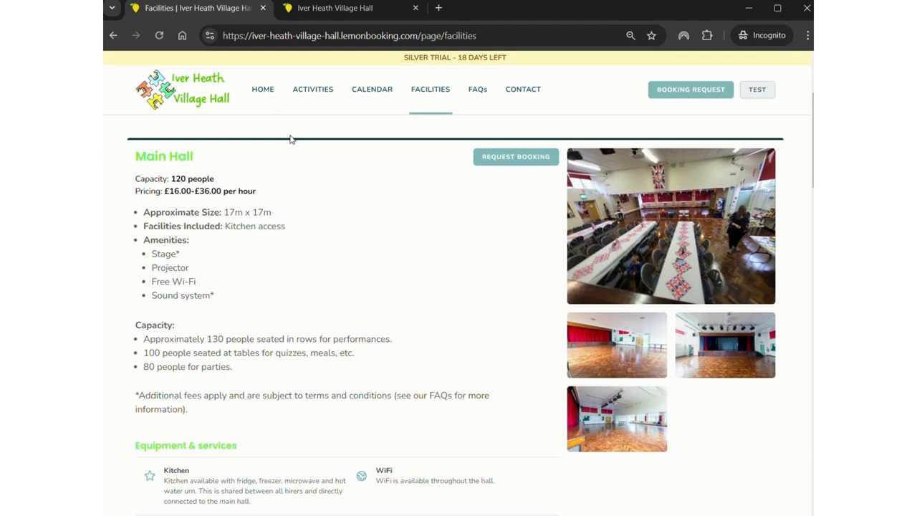
pyautogui.scroll(-3)
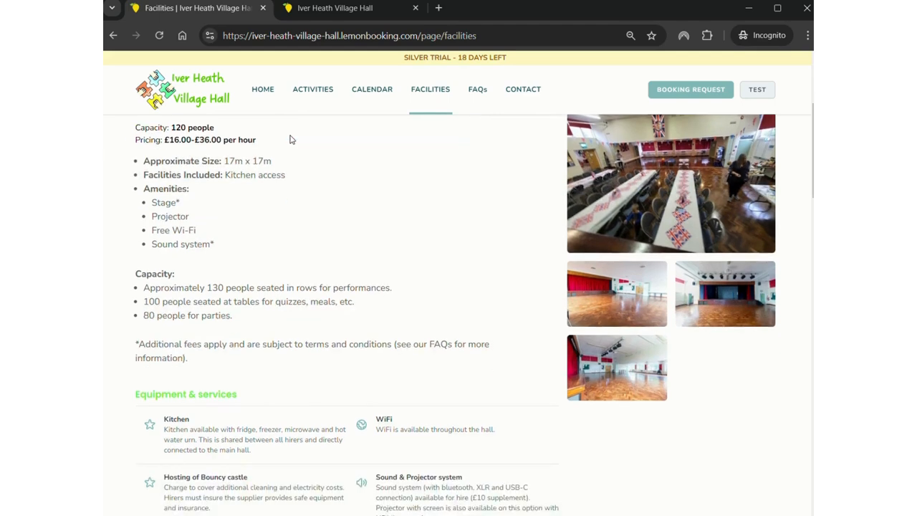
pyautogui.scroll(-3)
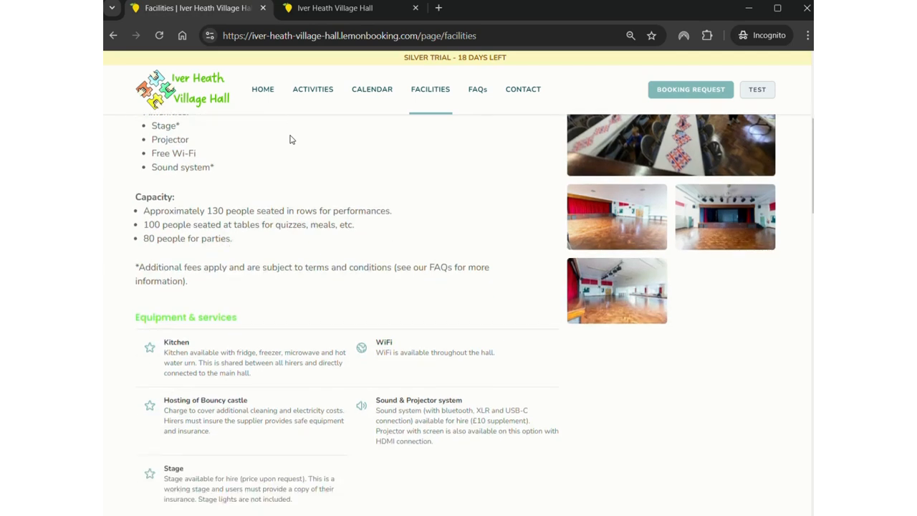
pyautogui.scroll(-3)
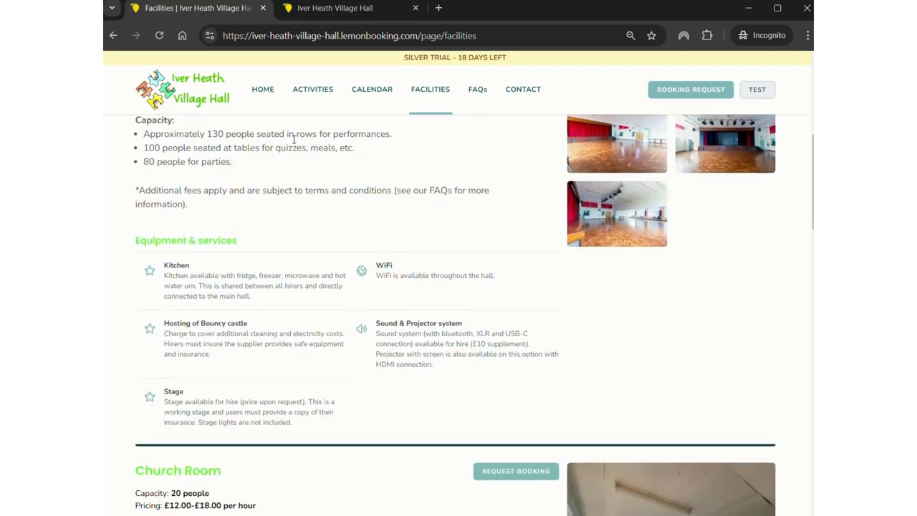
pyautogui.moveTo(375, 323); pyautogui.dragTo(434, 364)
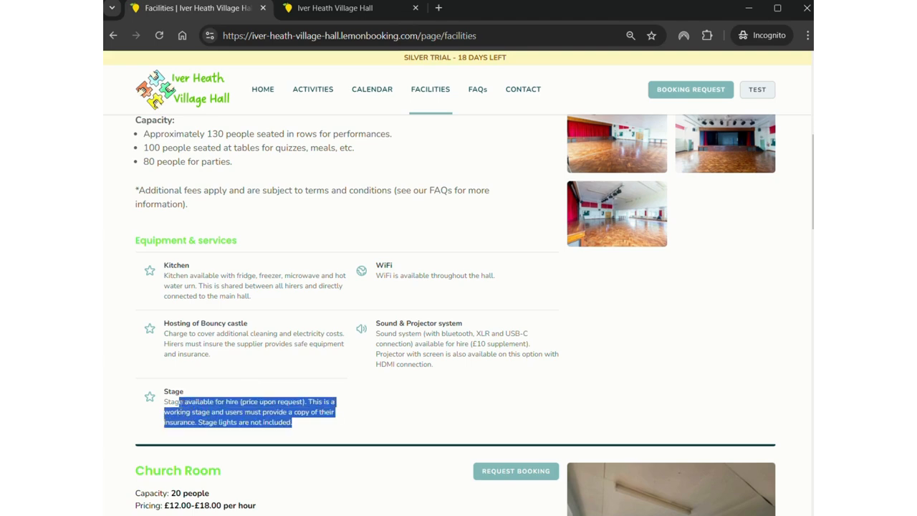
pyautogui.click(251, 388)
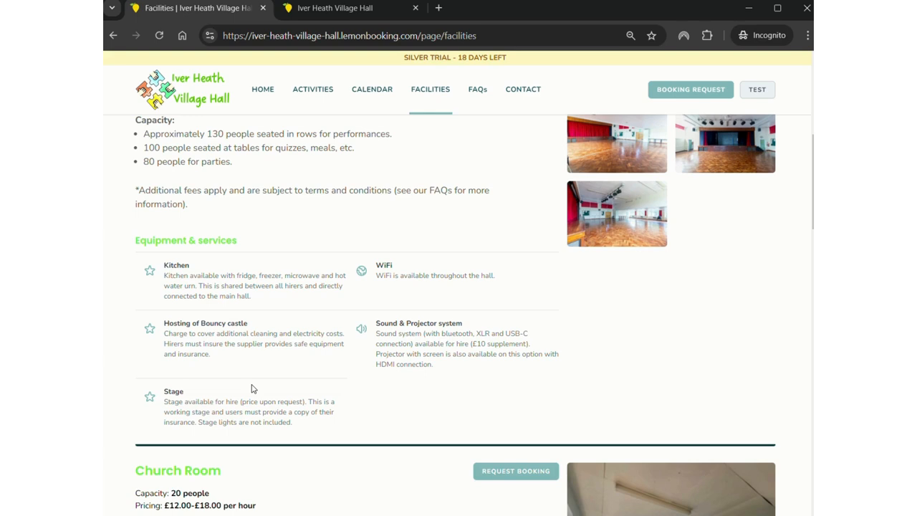
# - Scroll through the Church Room, Community Room and Whole Building listings
pyautogui.scroll(-3)
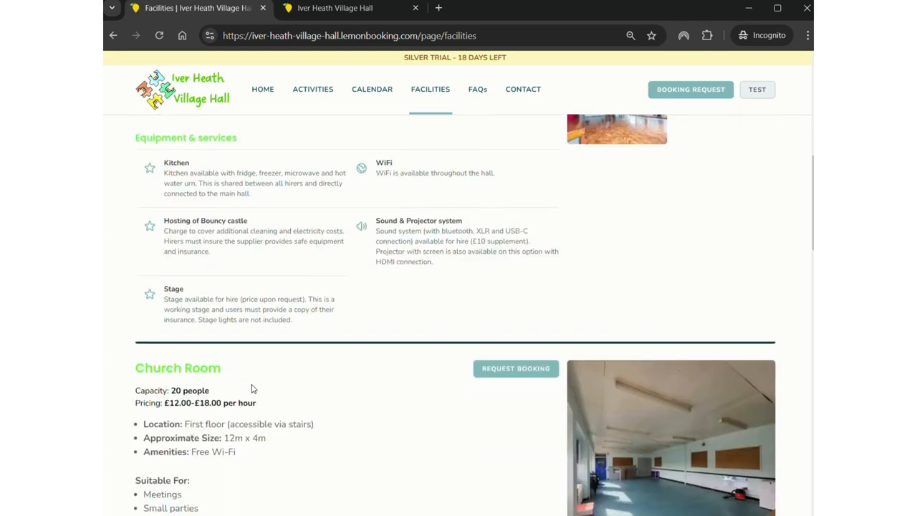
pyautogui.scroll(-3)
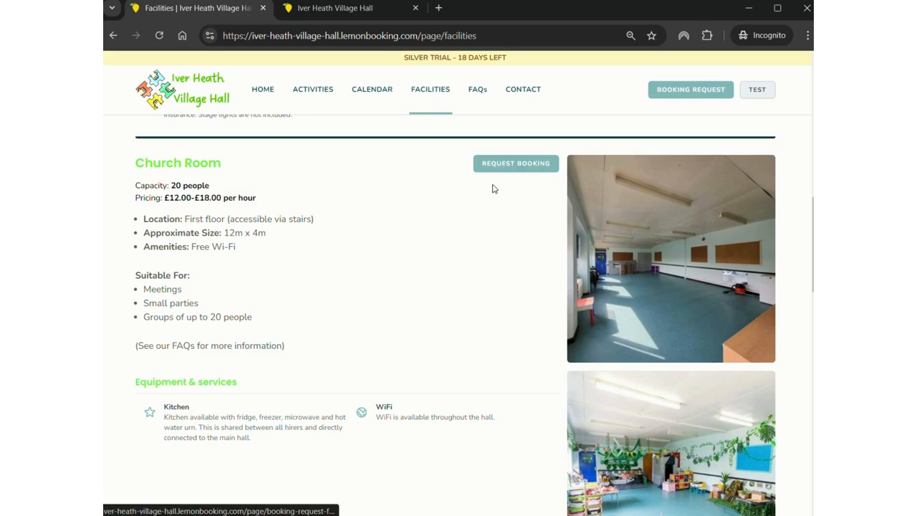
pyautogui.moveTo(529, 176)
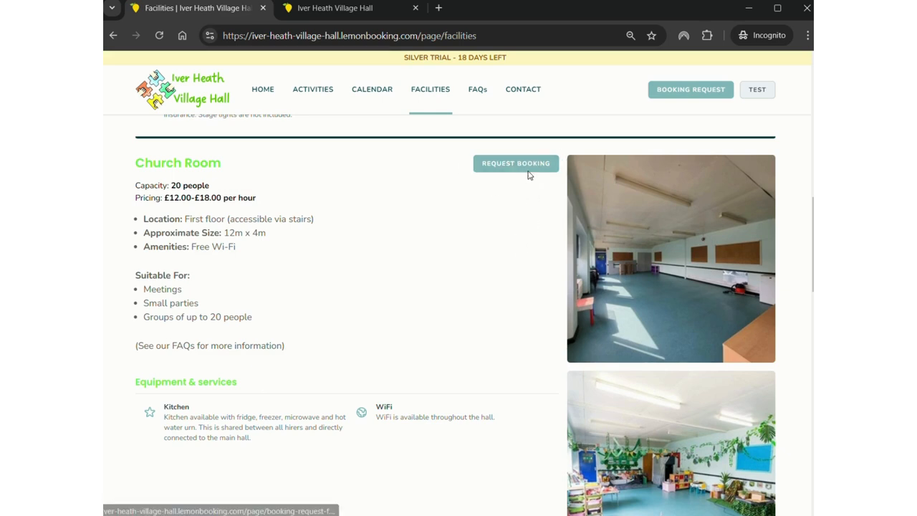
pyautogui.scroll(-3)
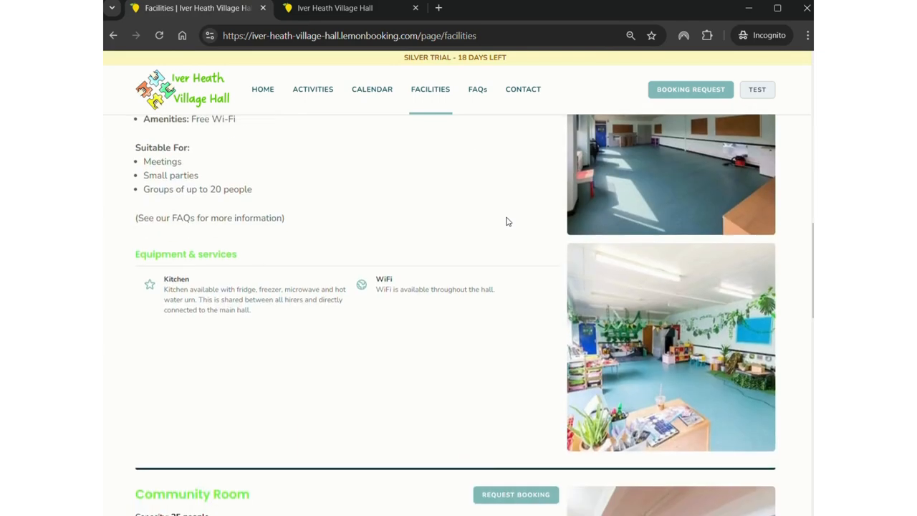
pyautogui.scroll(-3)
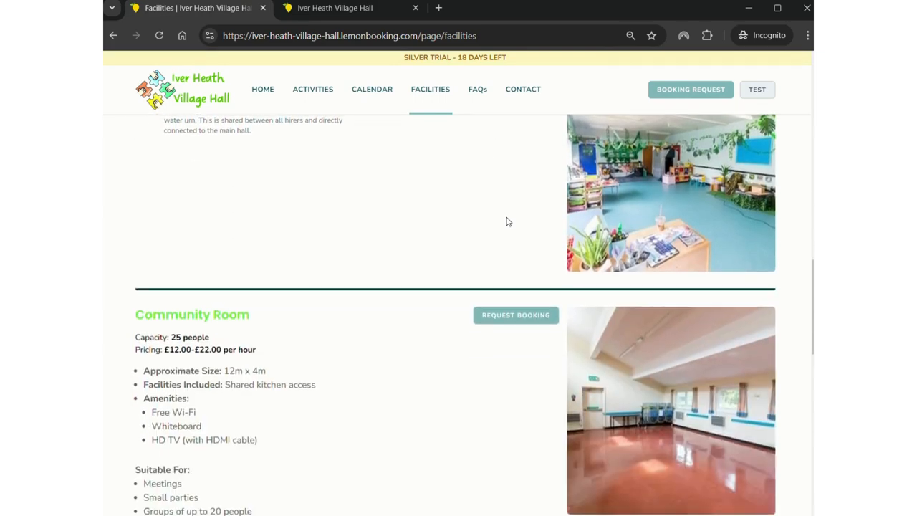
pyautogui.scroll(-3)
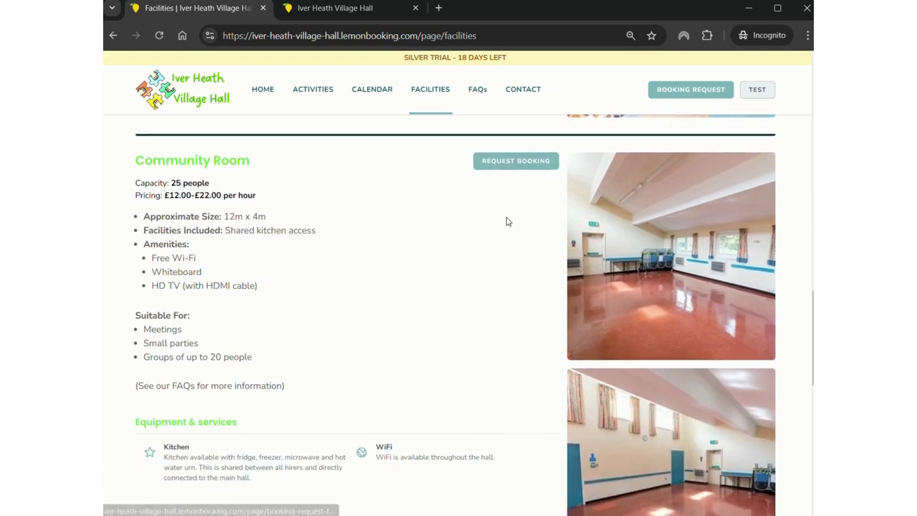
pyautogui.scroll(-3)
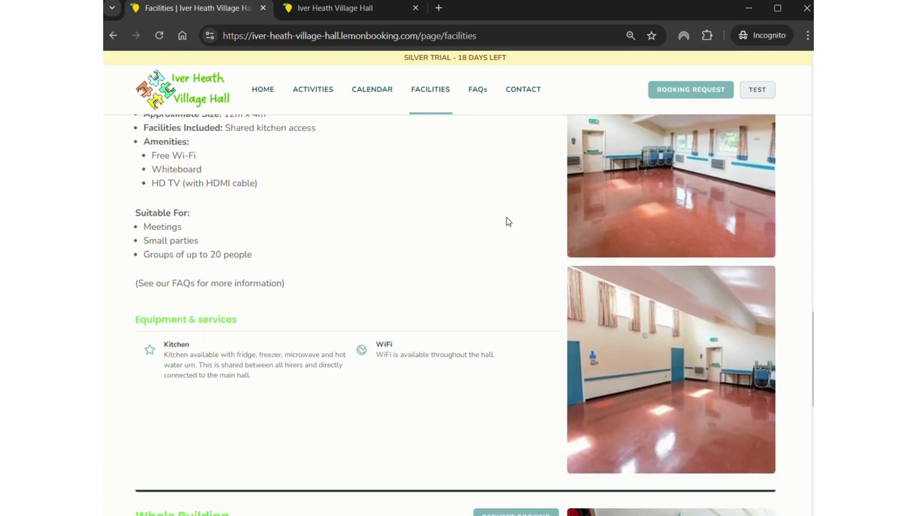
pyautogui.scroll(-3)
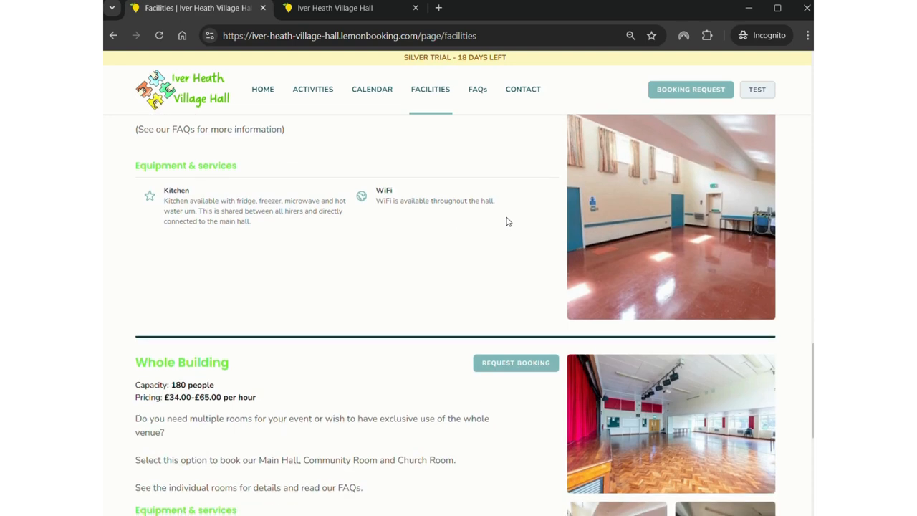
pyautogui.scroll(-3)
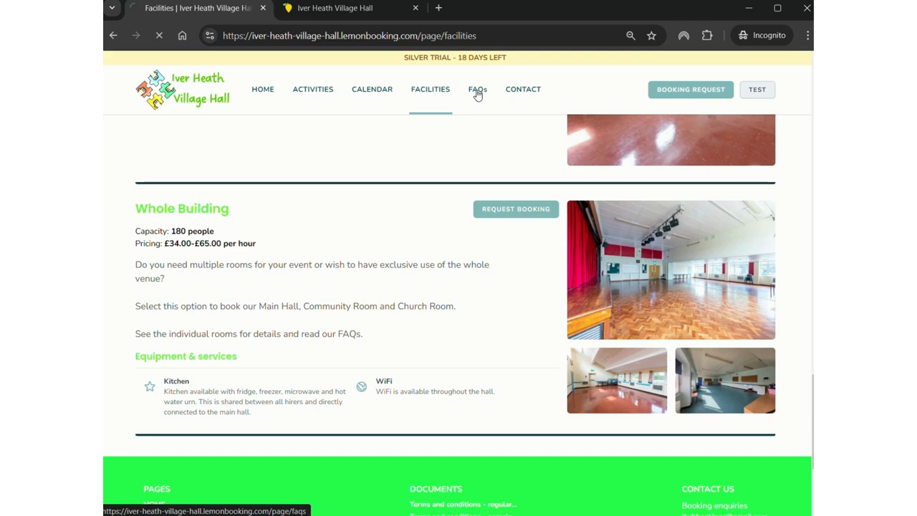
# - Read the FAQs on accessibility, kitchen, WiFi, stage, rubbish and evening events
pyautogui.click(478, 88)
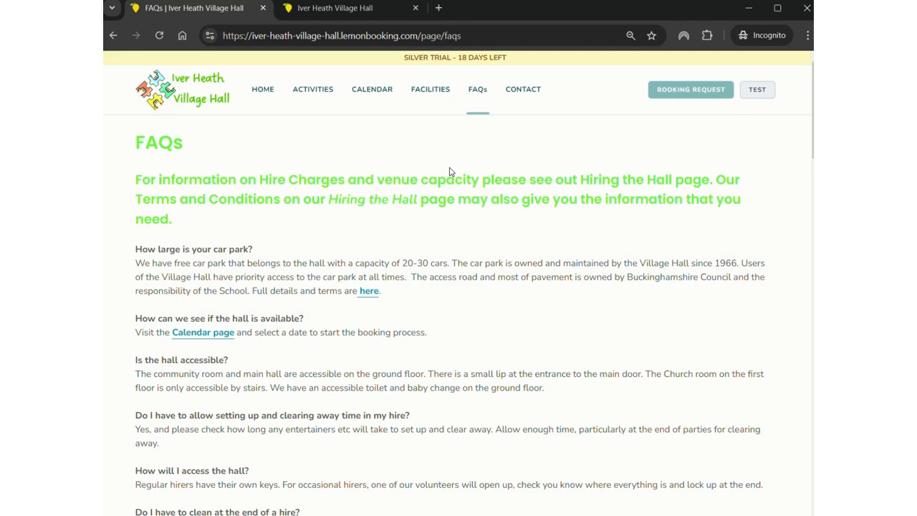
pyautogui.scroll(-3)
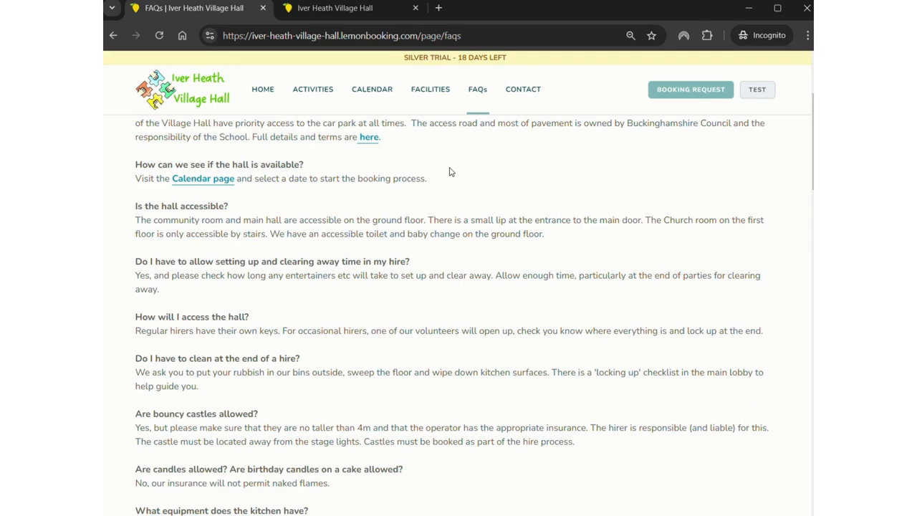
pyautogui.scroll(-3)
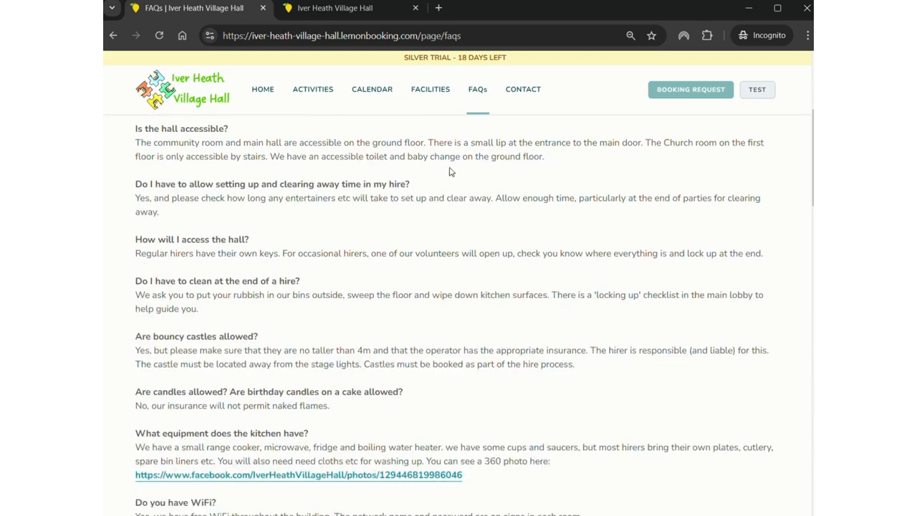
pyautogui.scroll(-3)
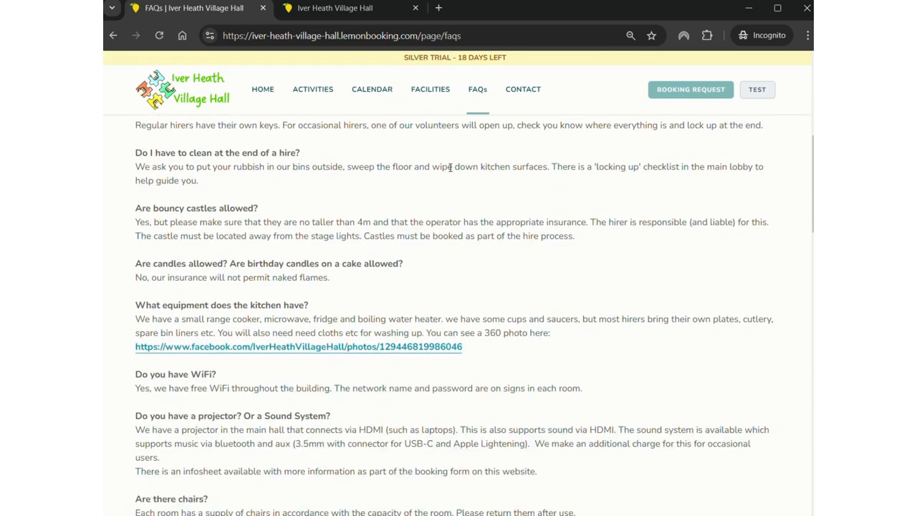
pyautogui.scroll(-3)
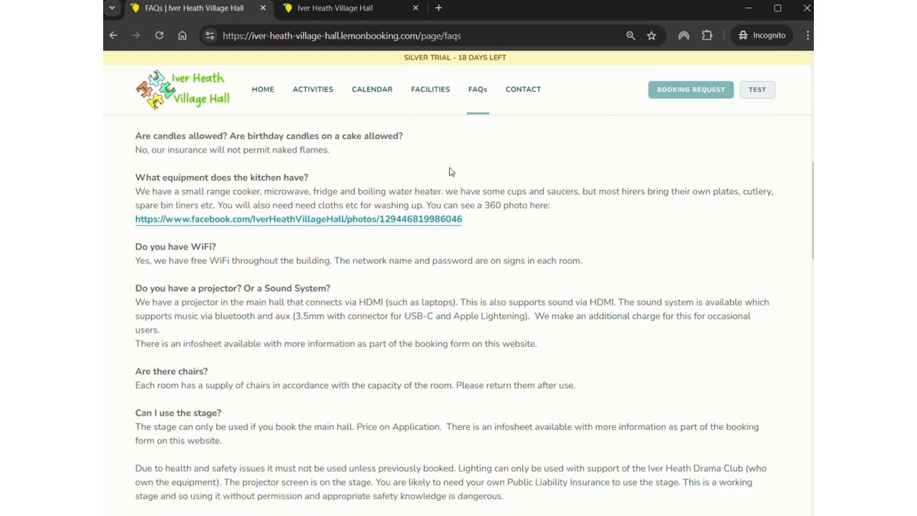
pyautogui.scroll(-3)
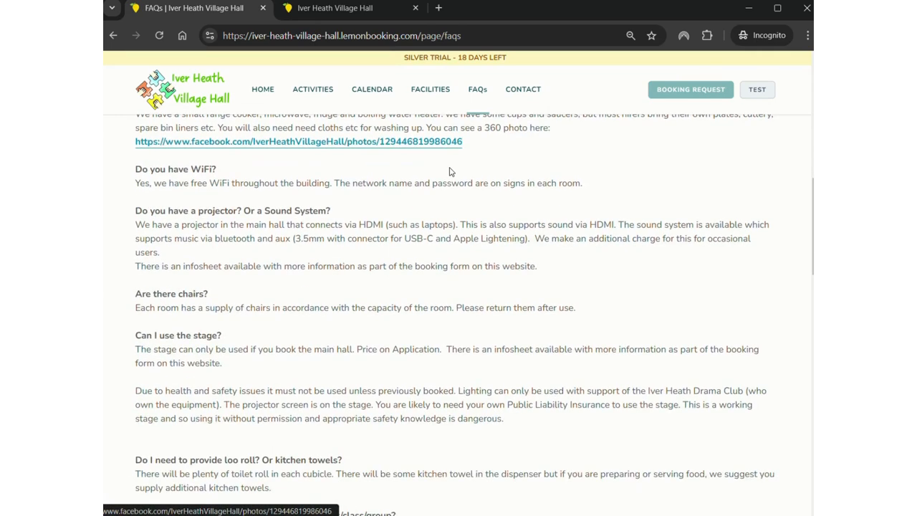
pyautogui.scroll(-3)
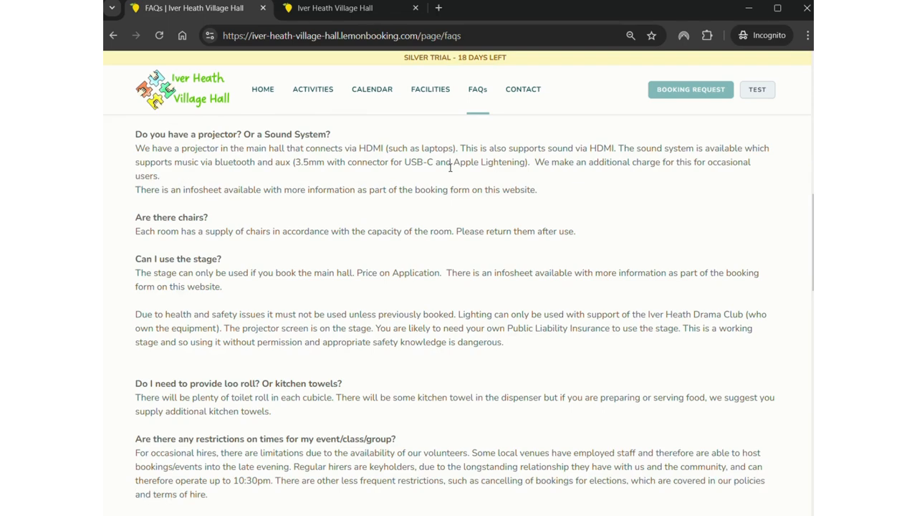
pyautogui.scroll(-3)
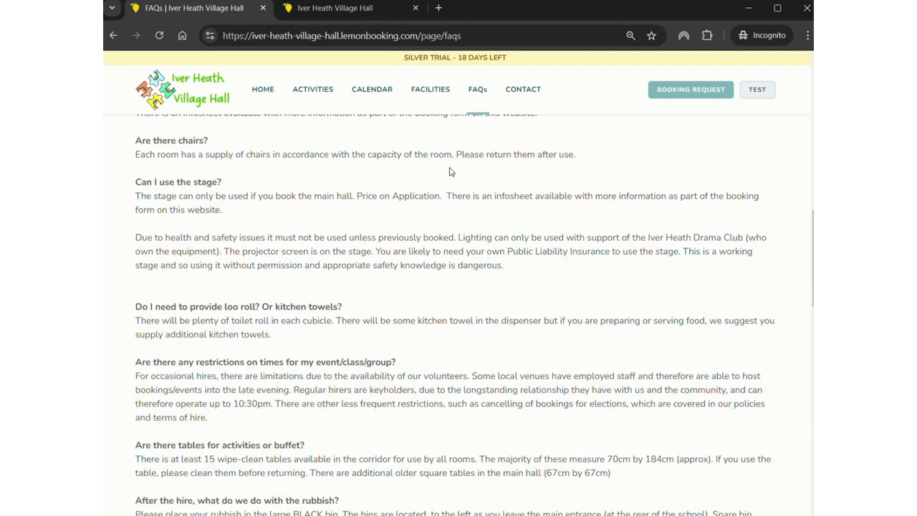
pyautogui.scroll(-3)
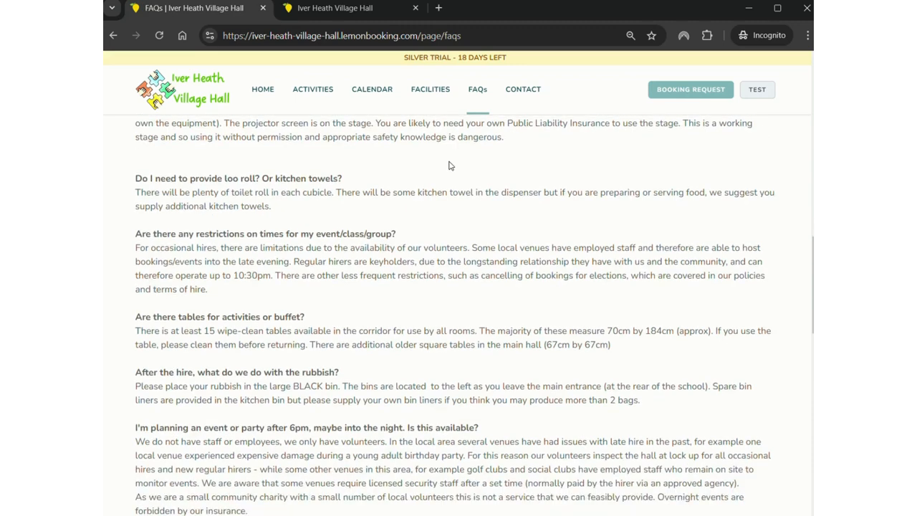
pyautogui.click(523, 89)
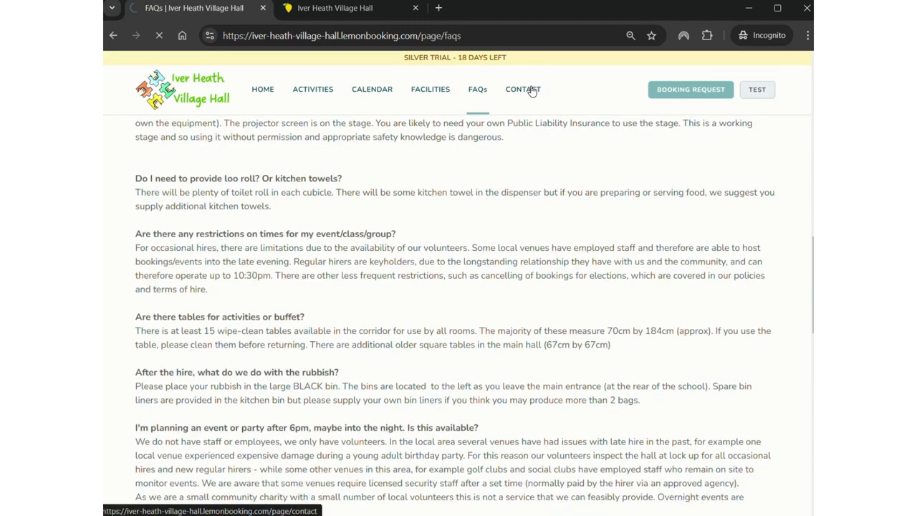
# - View the Contact page's map, form and hall address, then go Home
pyautogui.click(522, 89)
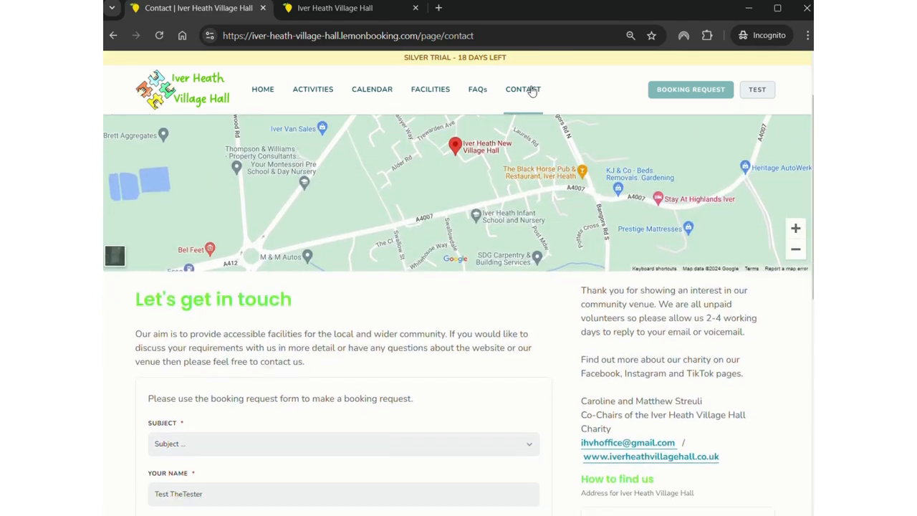
pyautogui.scroll(-3)
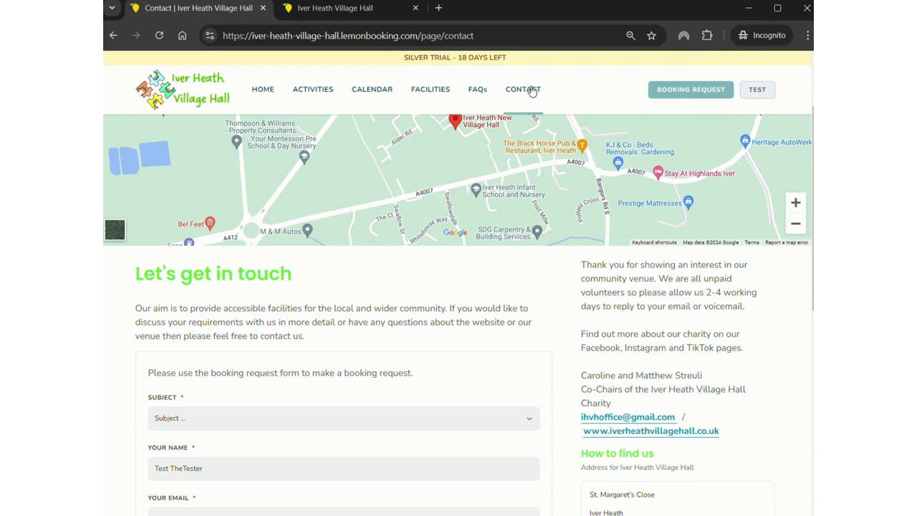
pyautogui.scroll(-3)
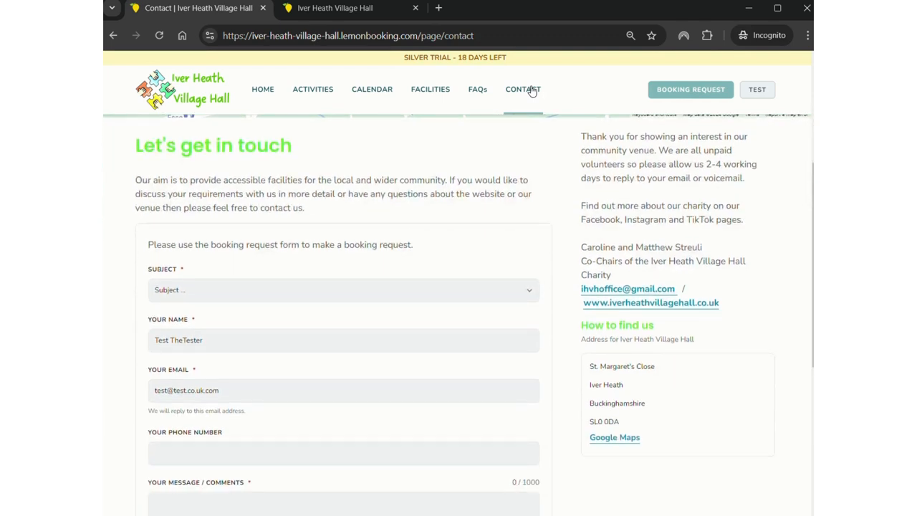
pyautogui.scroll(-3)
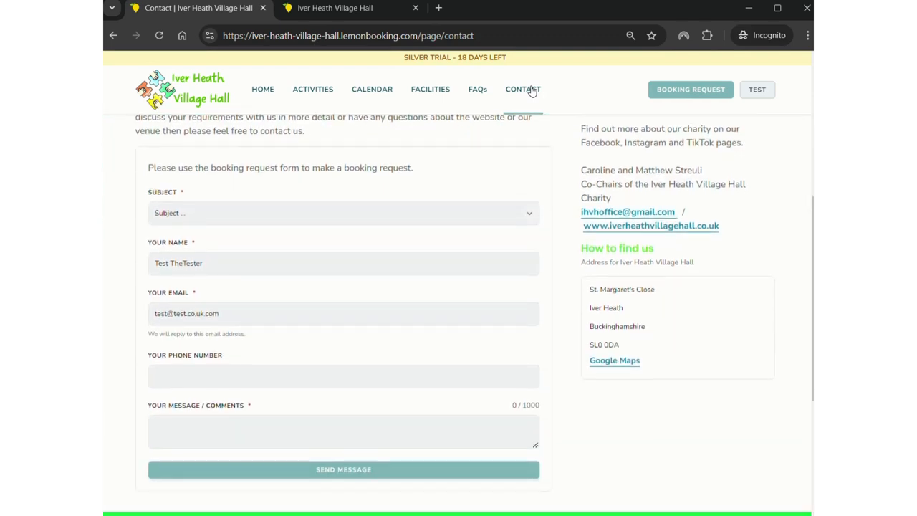
pyautogui.scroll(-3)
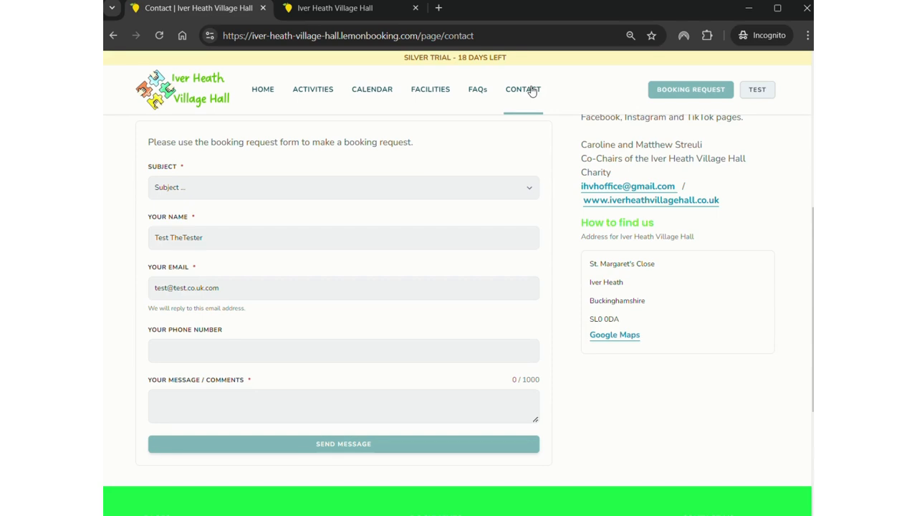
pyautogui.click(262, 89)
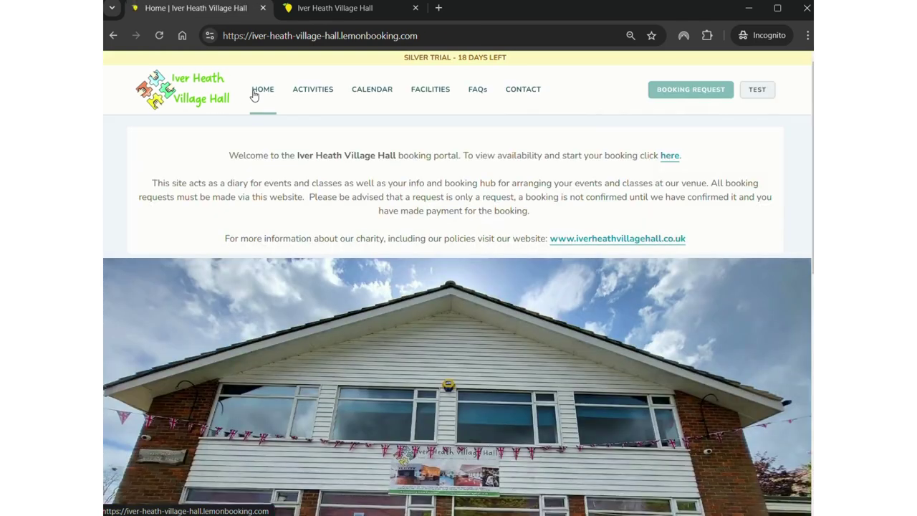